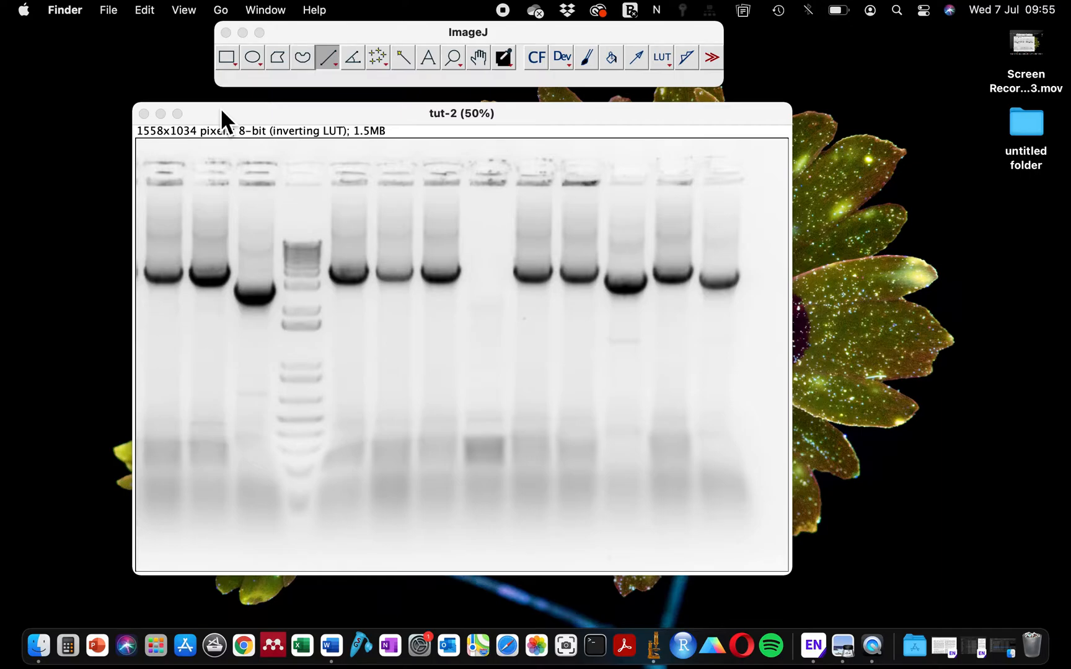
mouse_move(352, 131)
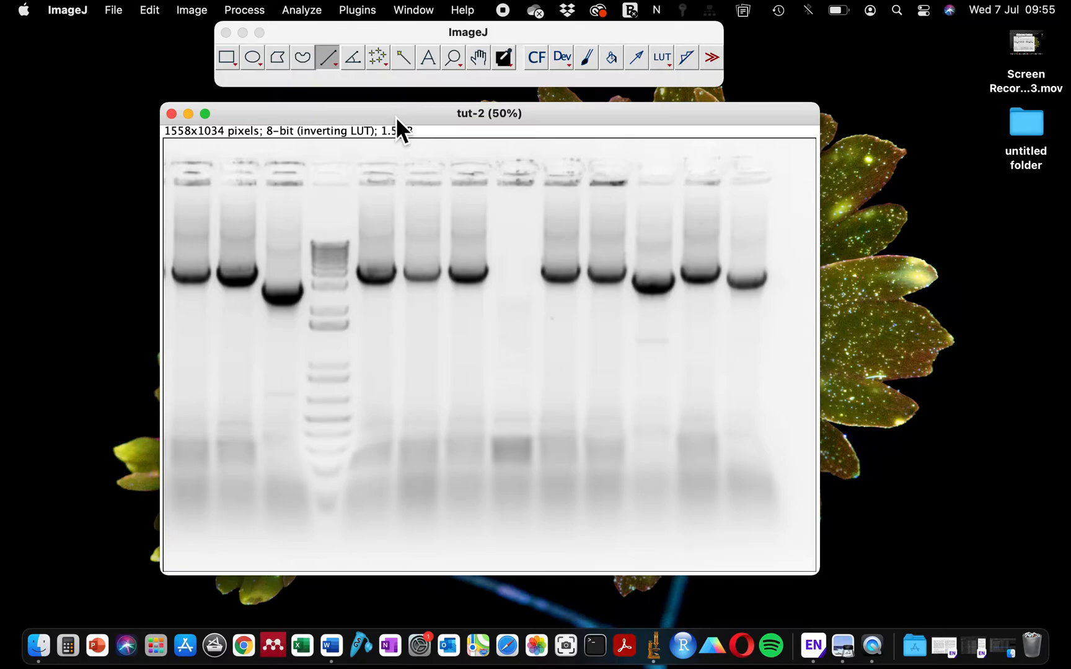
mouse_move(595, 281)
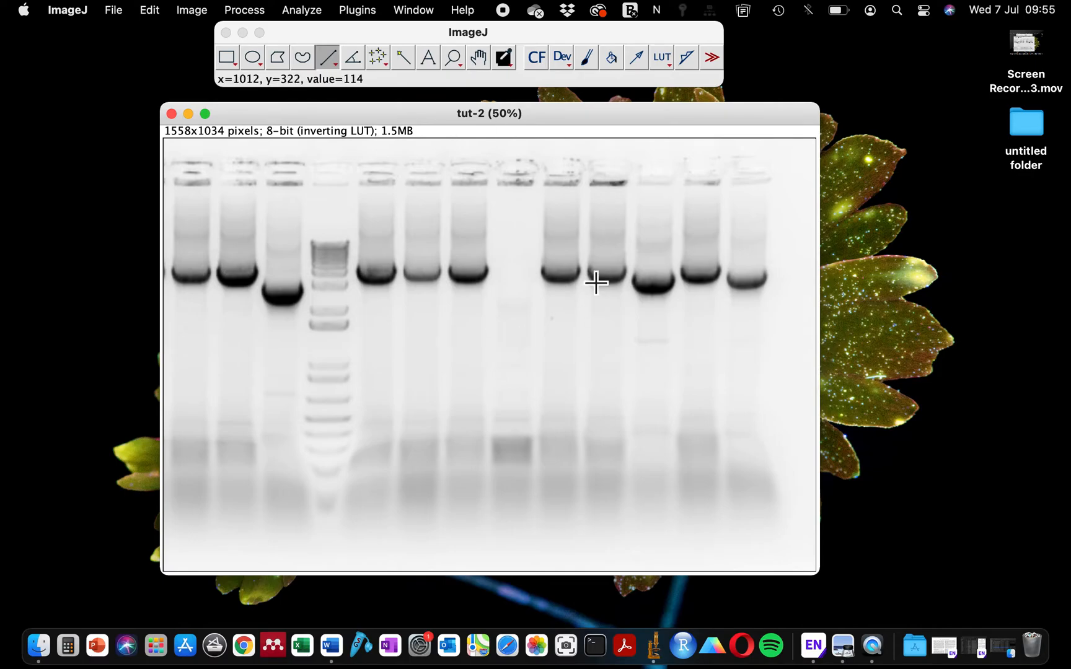
mouse_move(594, 217)
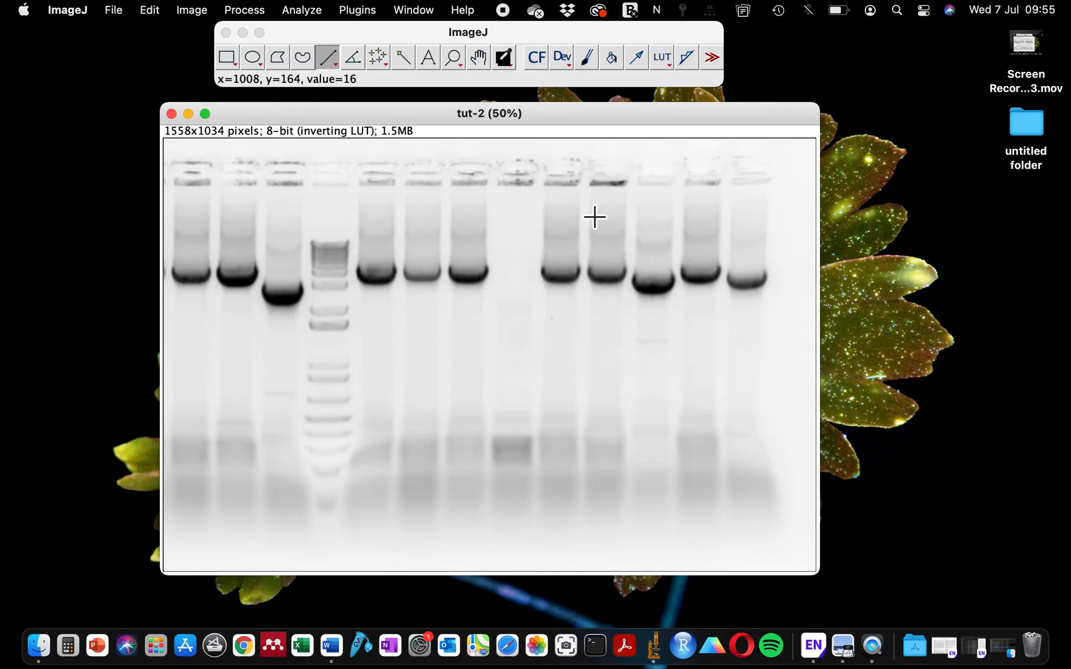
mouse_move(598, 185)
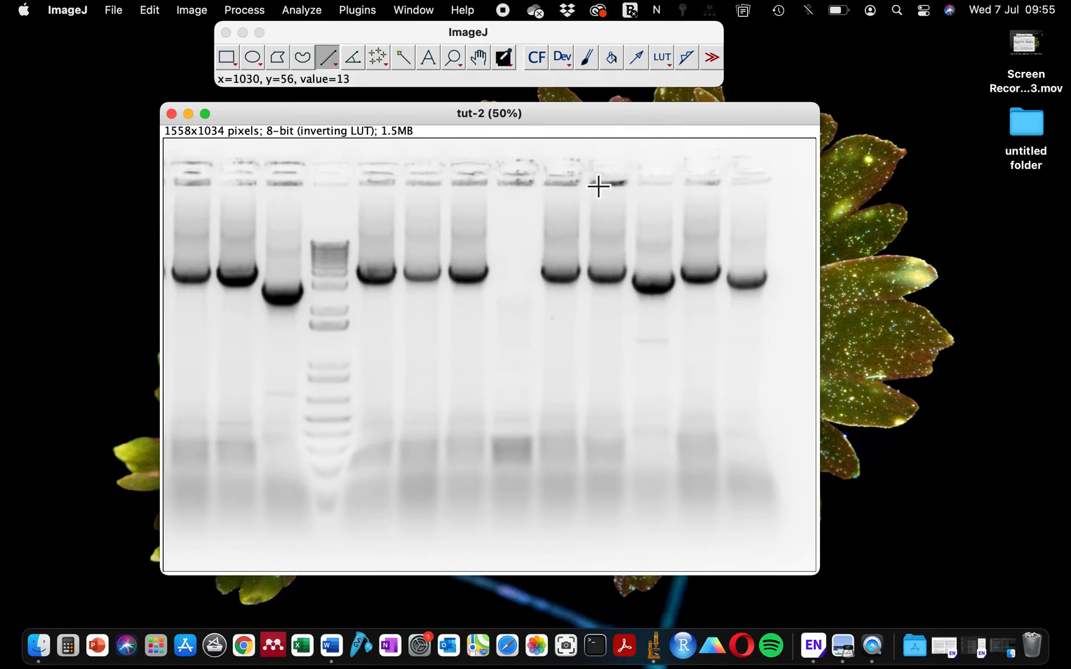
mouse_move(340, 257)
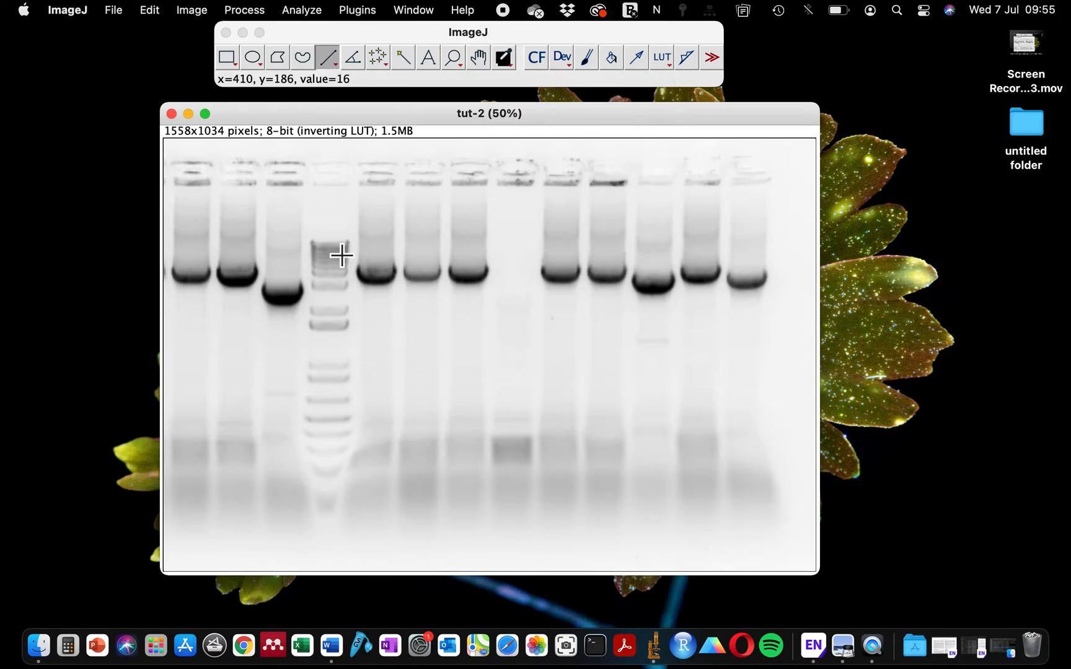
mouse_move(539, 132)
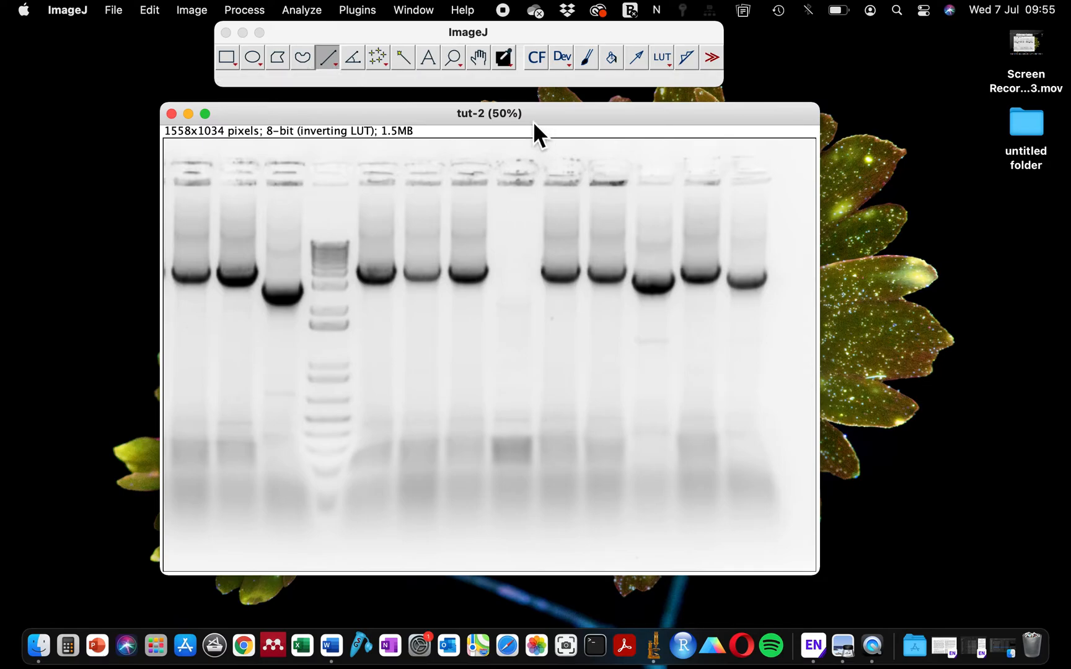
mouse_move(661, 57)
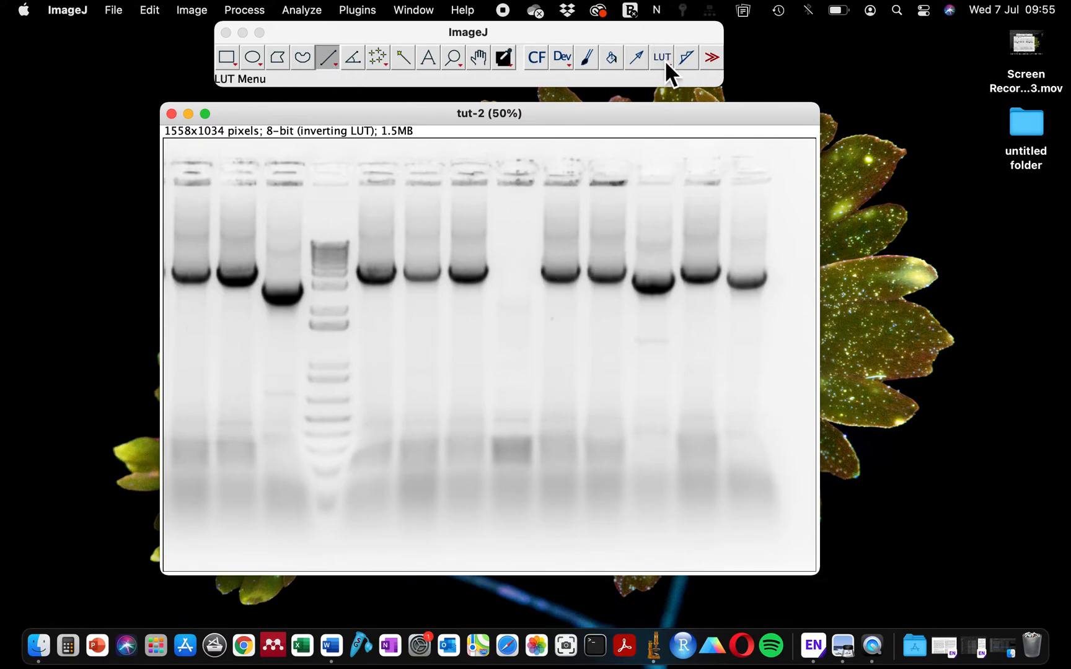
Step: Invert the gel image's LUT so bands show bright on black, then revisit the LUT list
left_click(661, 57)
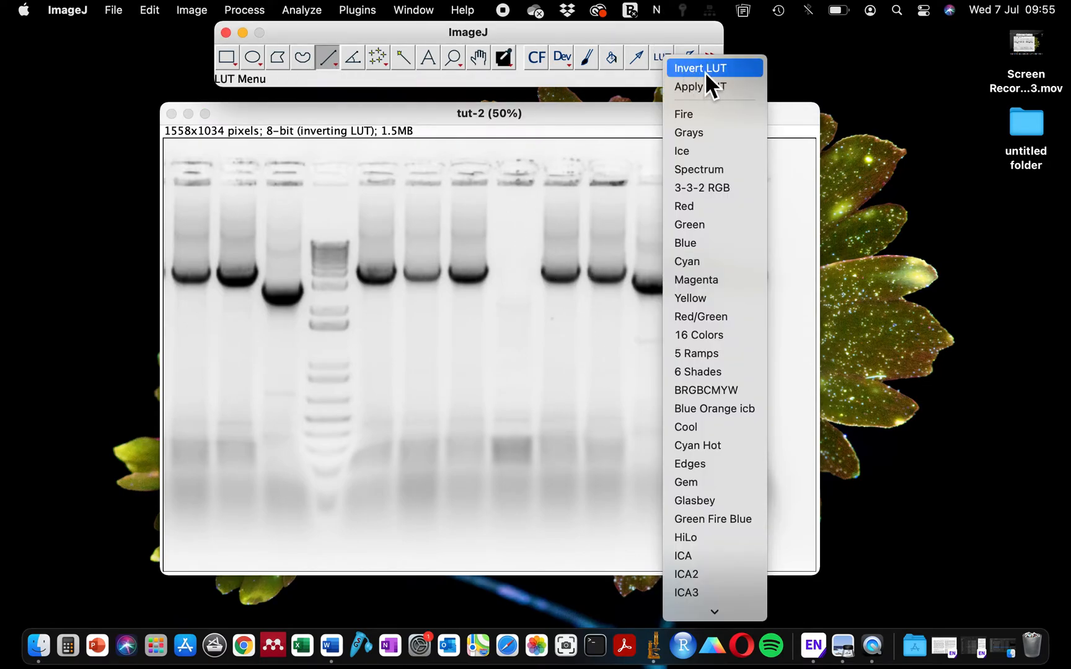
left_click(699, 68)
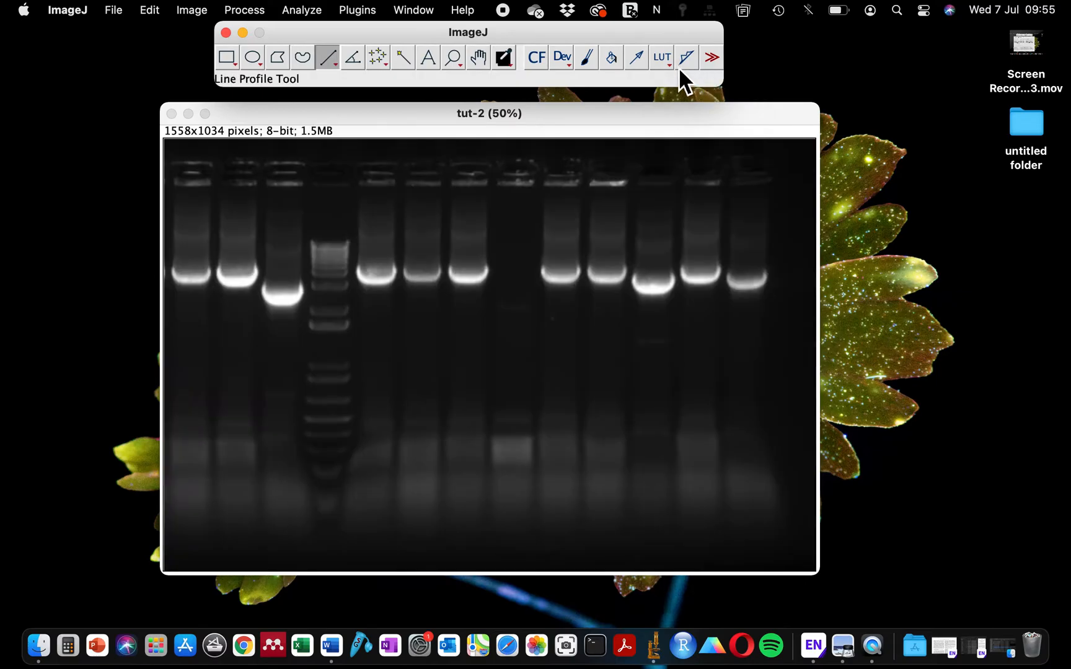
left_click(660, 57)
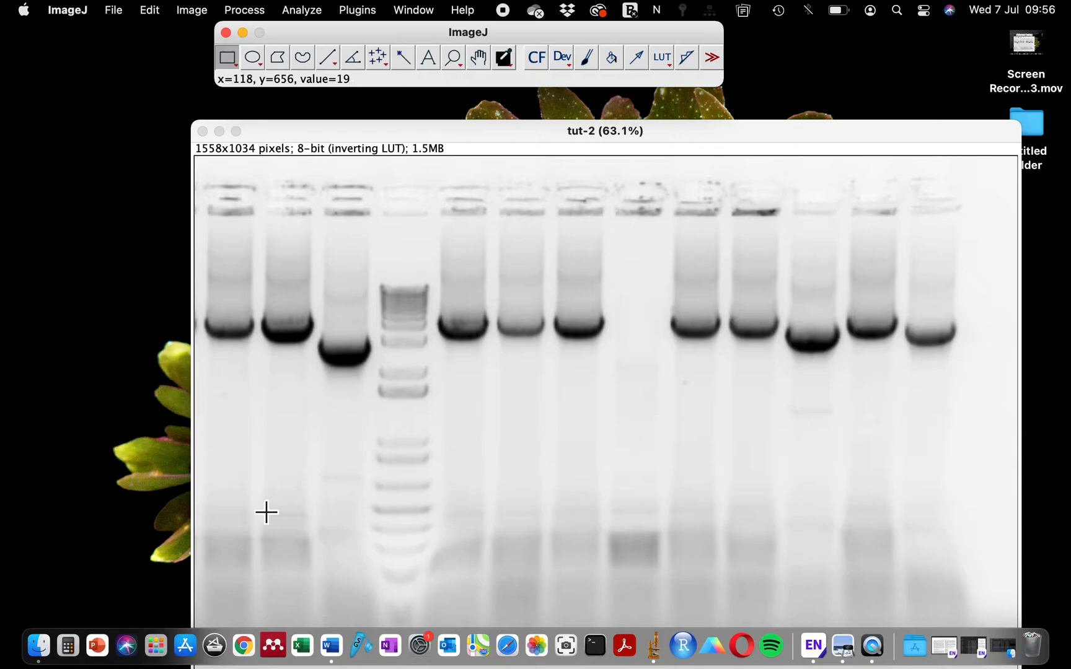
mouse_move(210, 311)
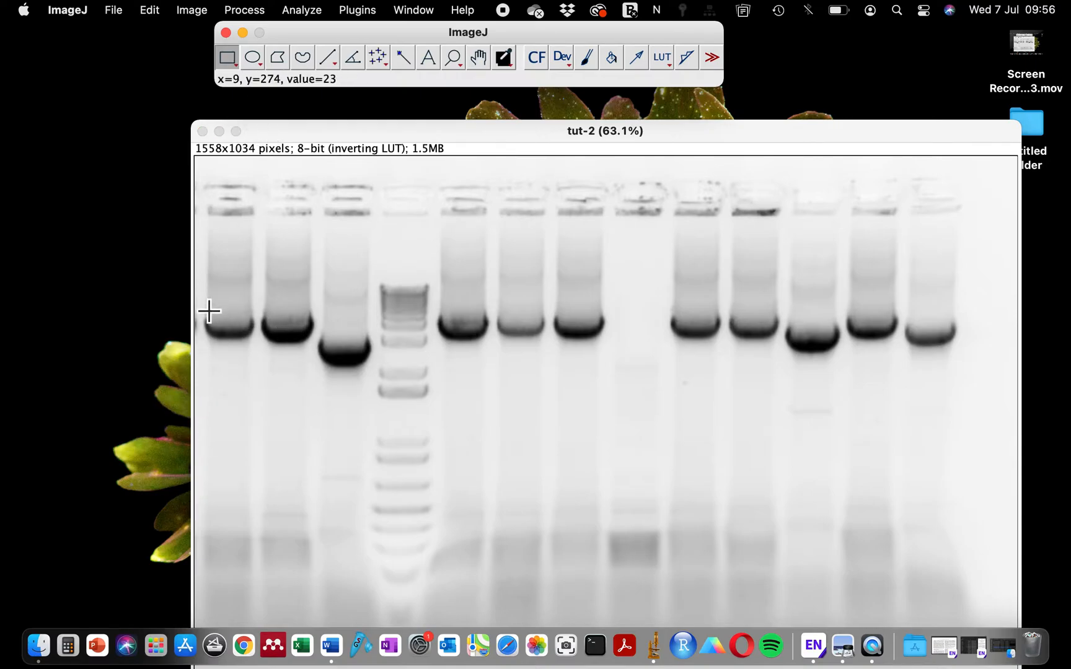
Step: Draw a rectangular selection around the first lane's main band
left_click_drag(206, 290, 250, 376)
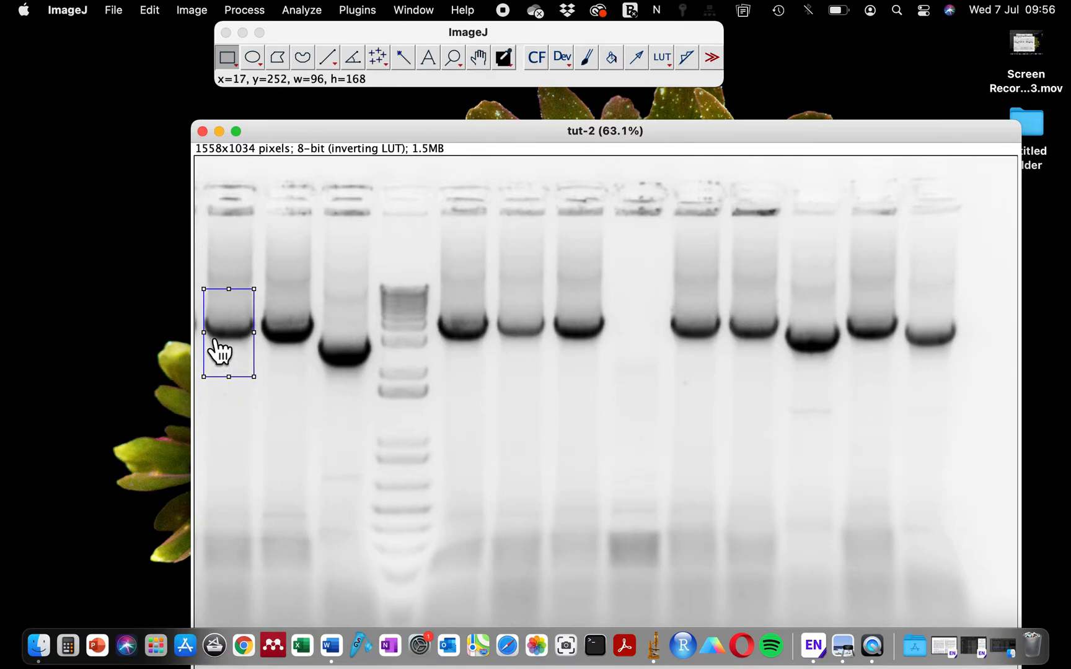
mouse_move(246, 353)
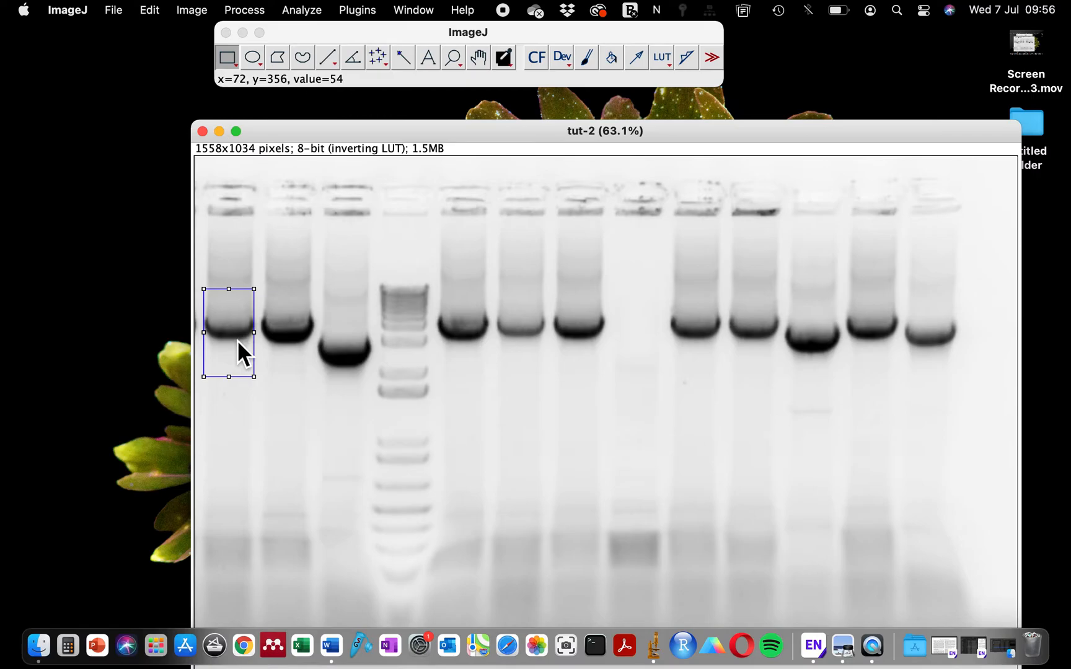
mouse_move(247, 339)
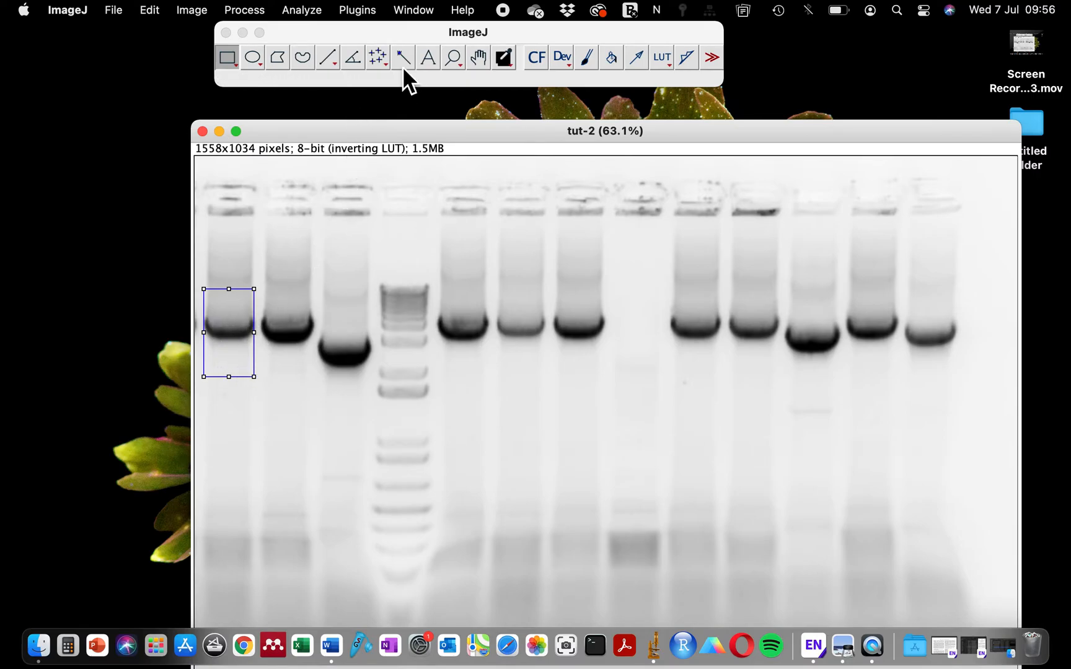
Step: Register the rectangle as gel lane 1 via Analyze > Gels > Select First Lane
left_click(301, 10)
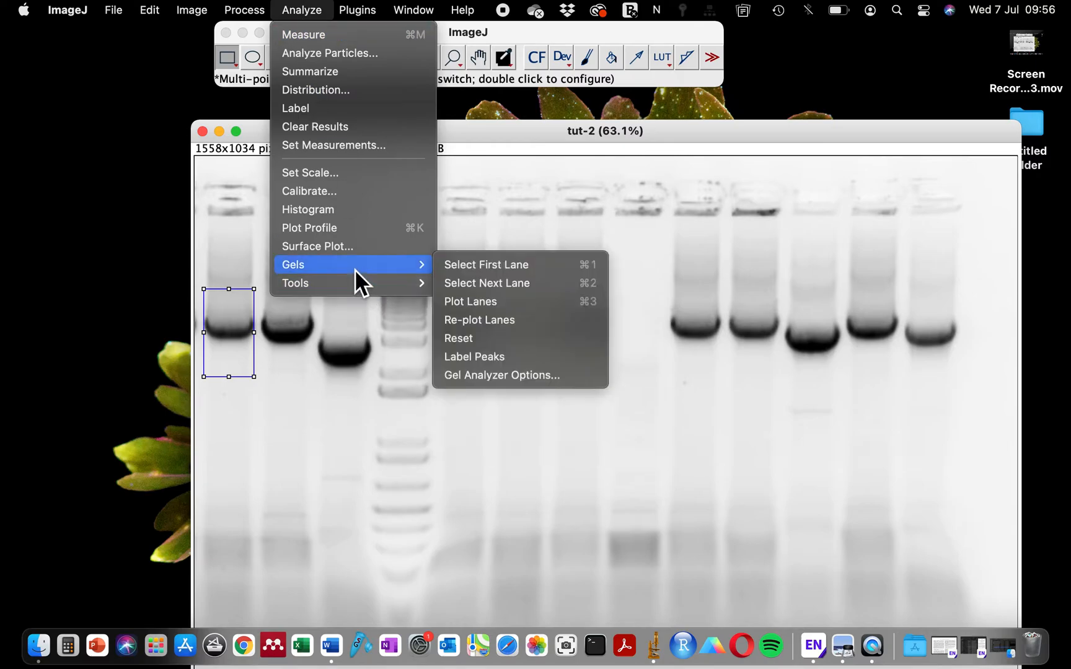
mouse_move(467, 265)
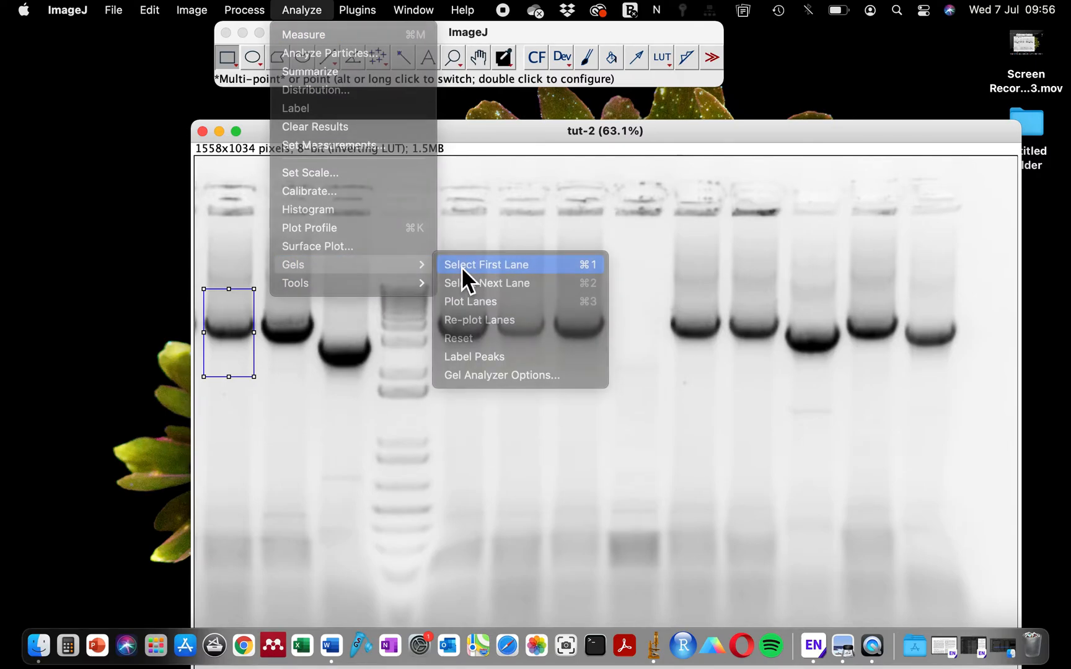
left_click(486, 264)
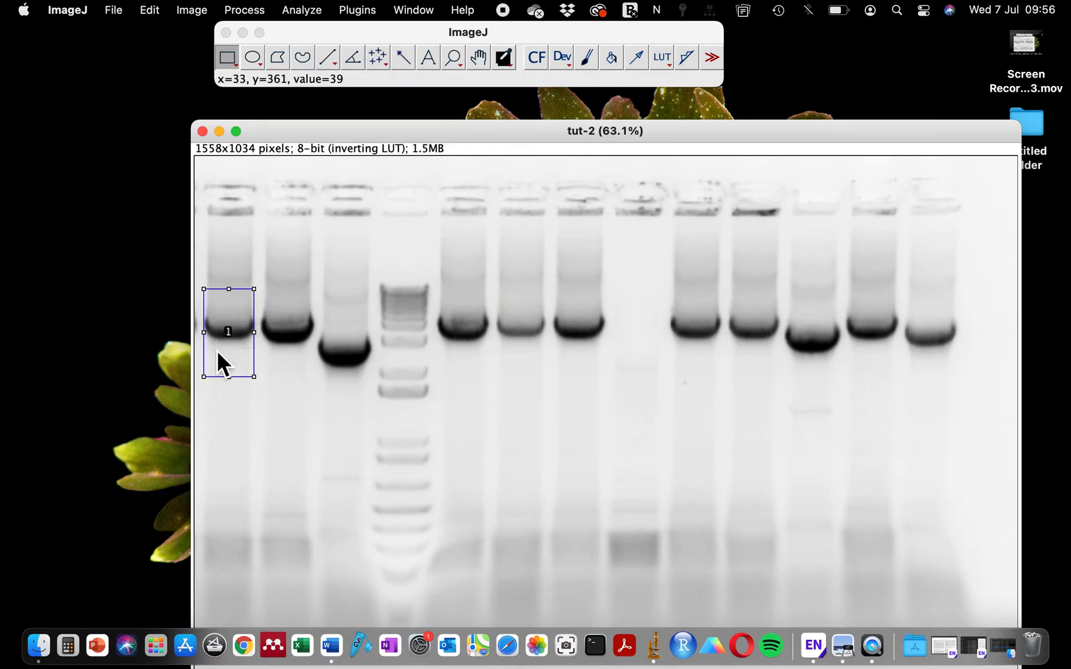
mouse_move(245, 356)
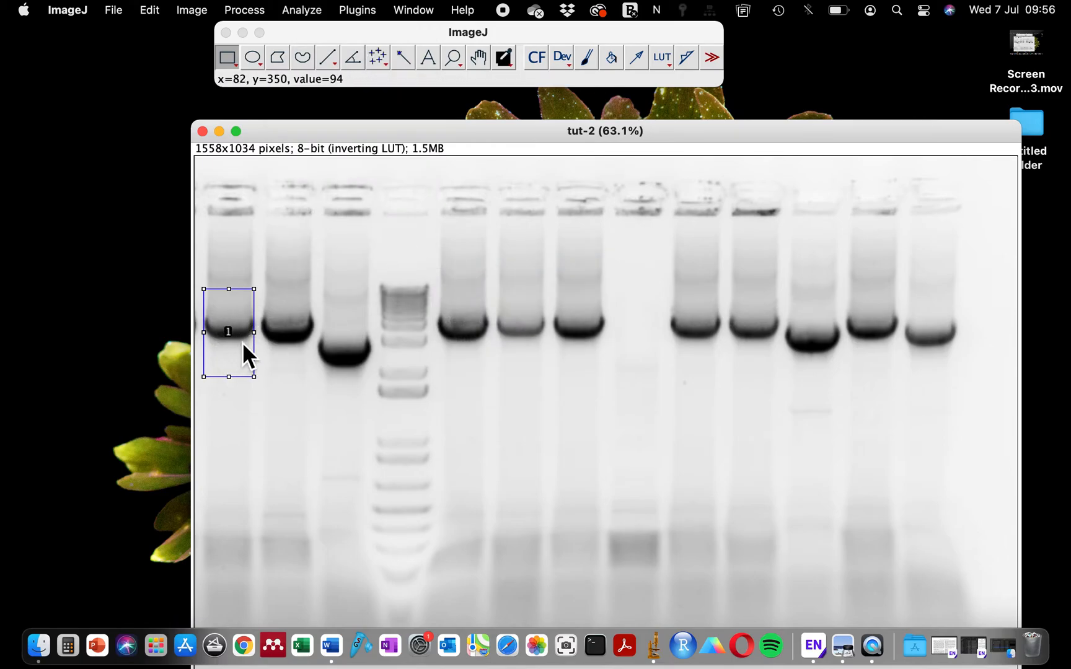
mouse_move(235, 352)
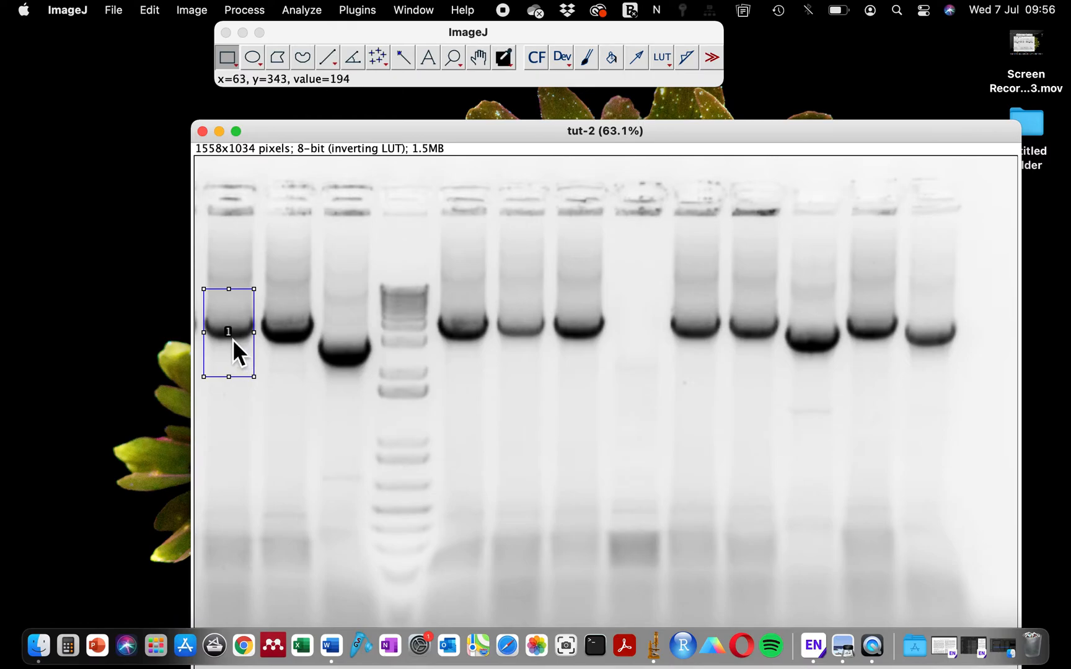
mouse_move(235, 352)
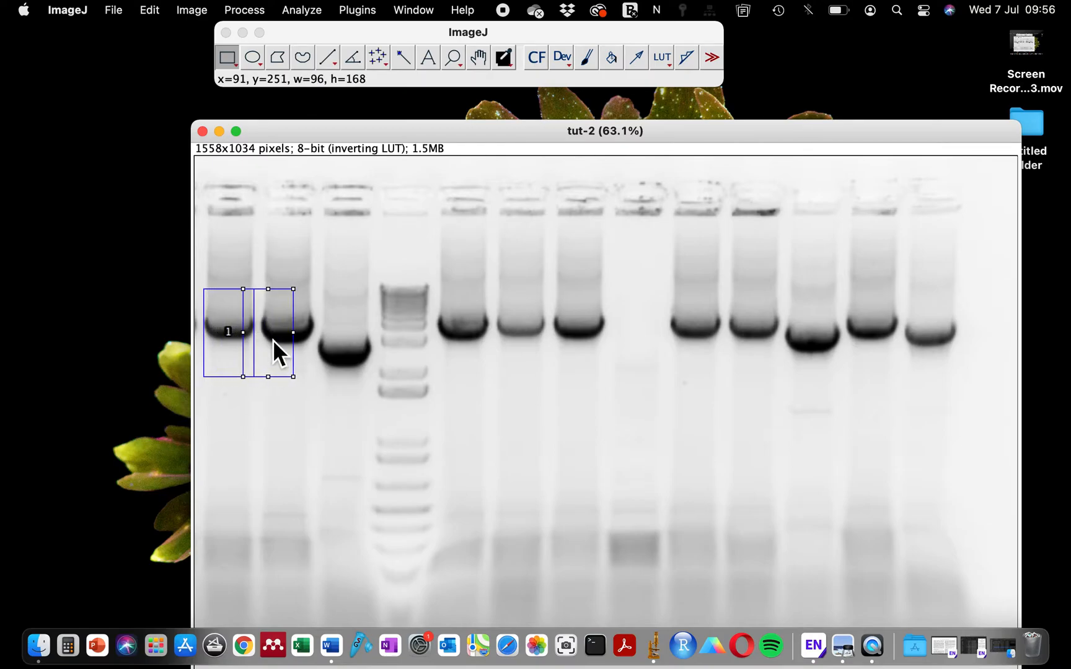
Step: Move the rectangle onto the second lane and discard the earlier lane 1 marking
left_click_drag(277, 335, 290, 335)
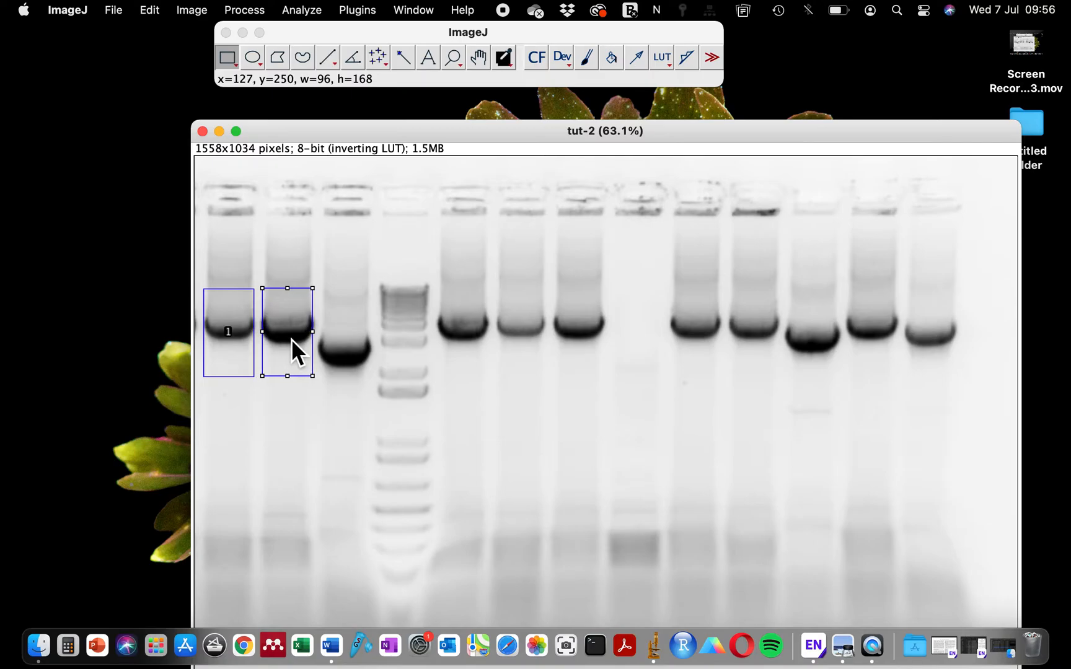
mouse_move(330, 351)
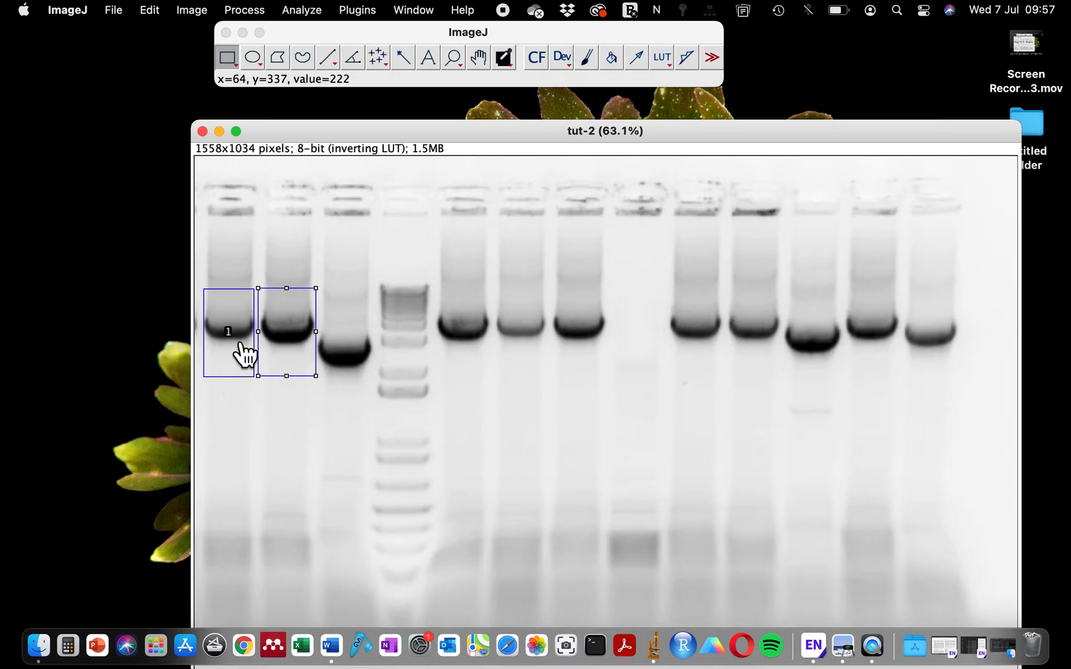
left_click(300, 10)
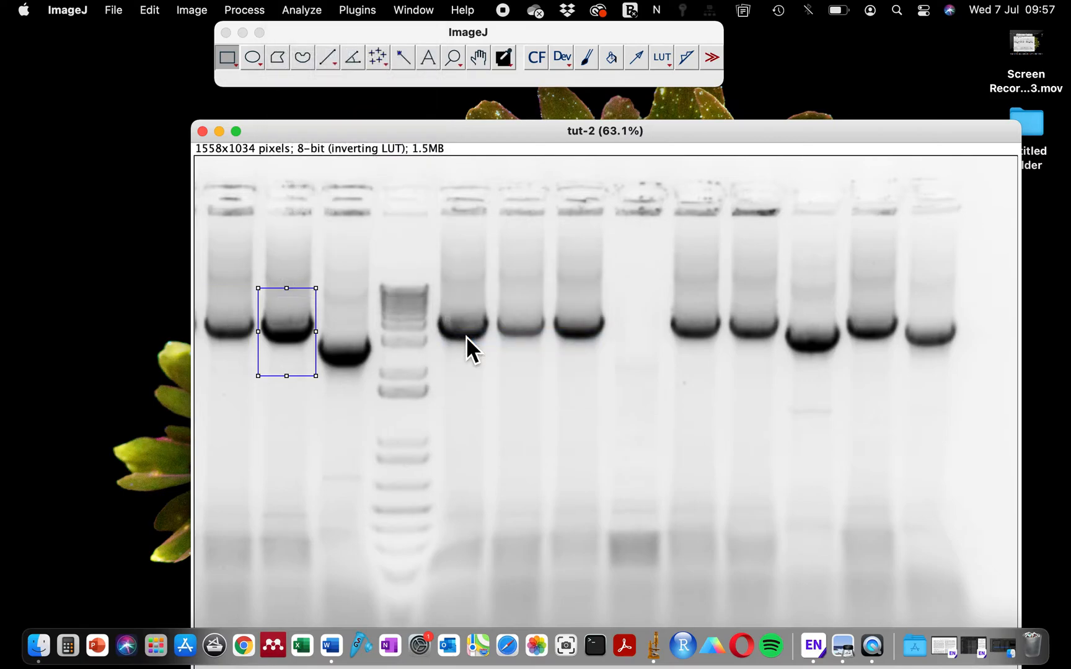
Step: Register the widened rectangle as lane 1, then shift it right and register lane 2
left_click_drag(287, 327, 232, 327)
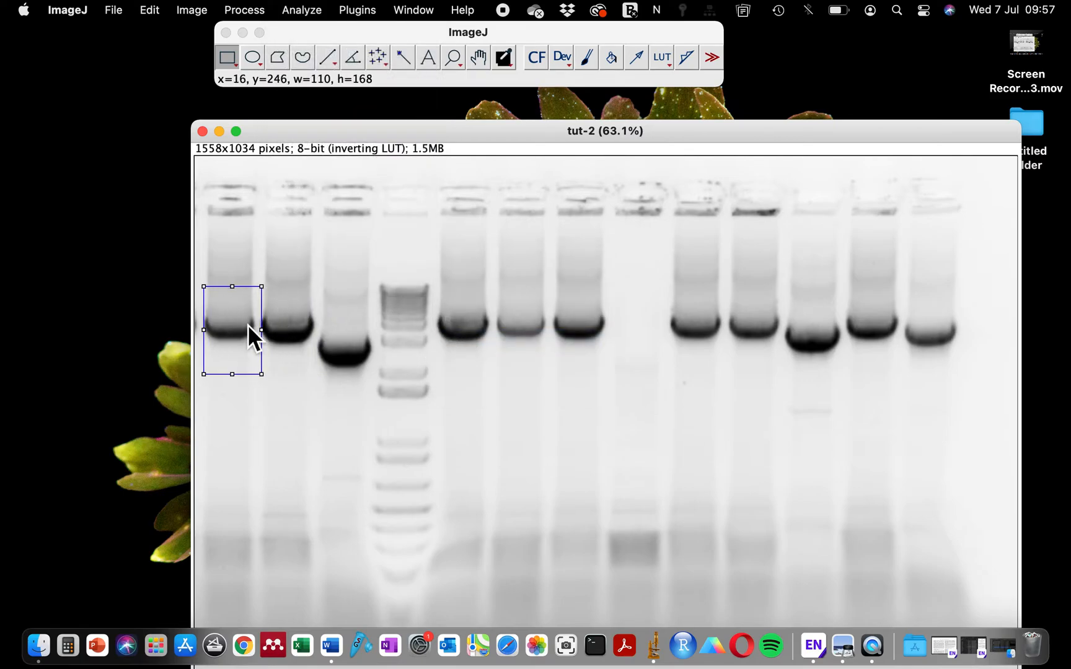
left_click(300, 10)
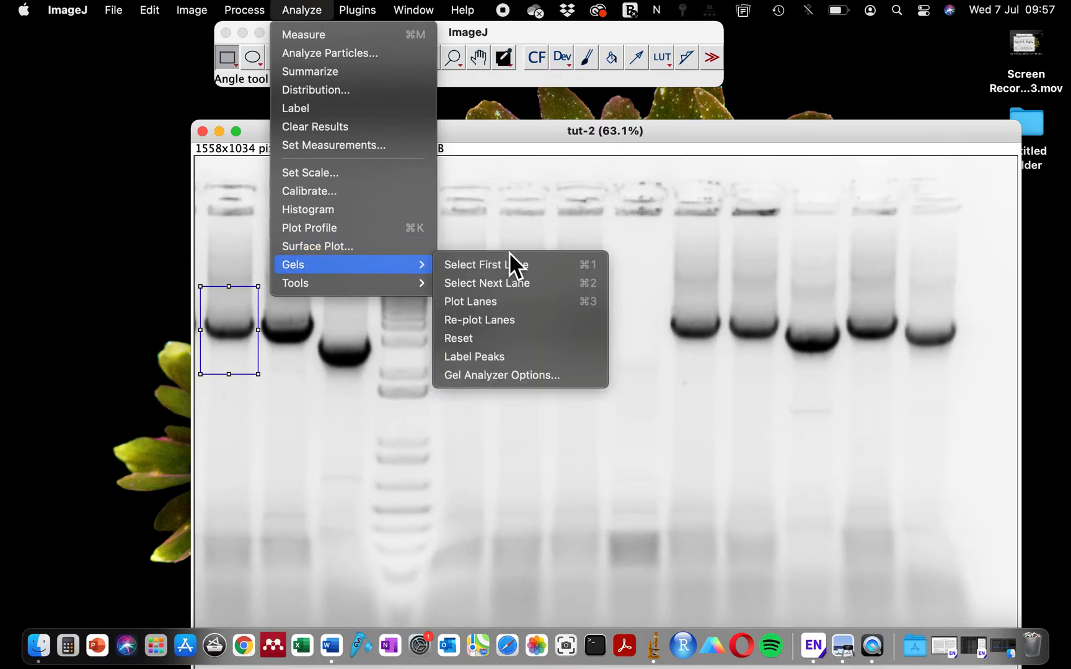
left_click(486, 264)
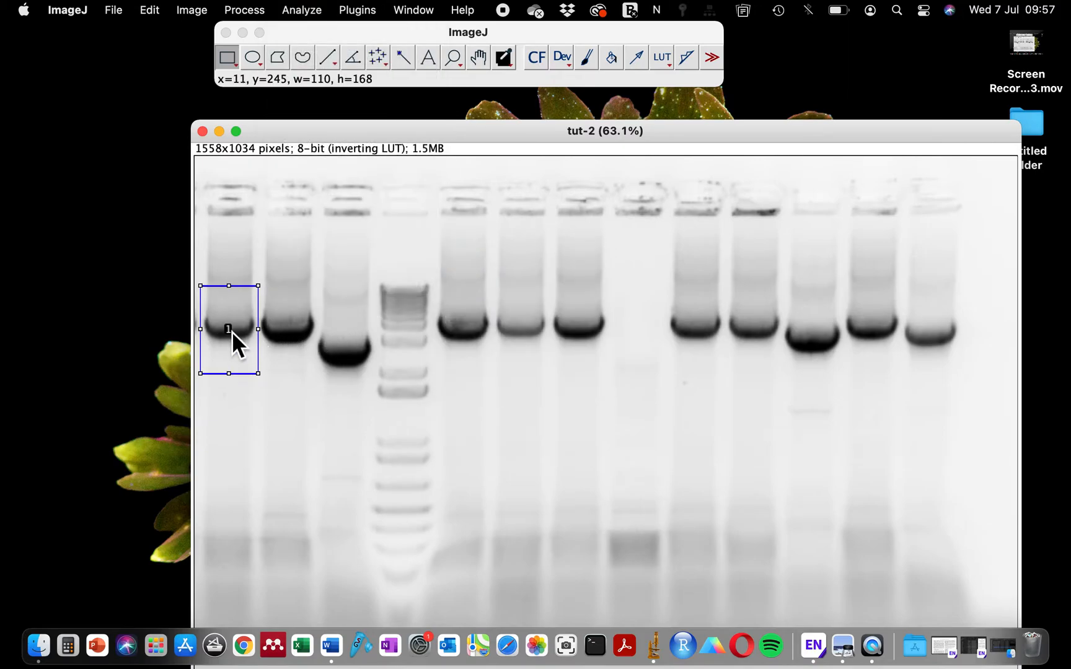
left_click_drag(230, 330, 290, 330)
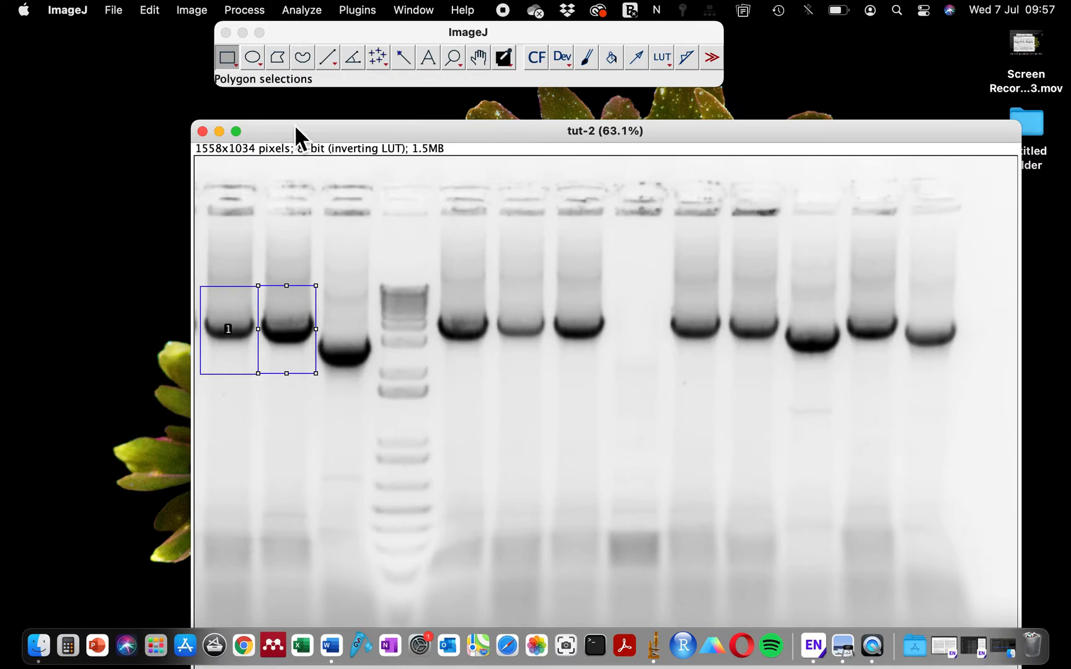
left_click(300, 10)
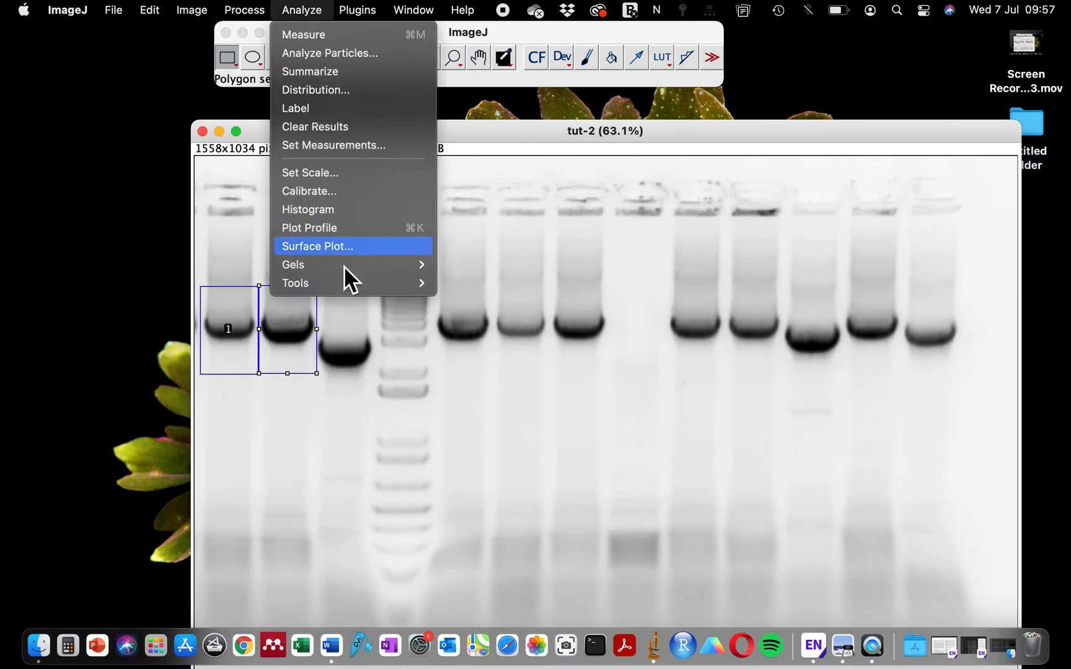
mouse_move(292, 266)
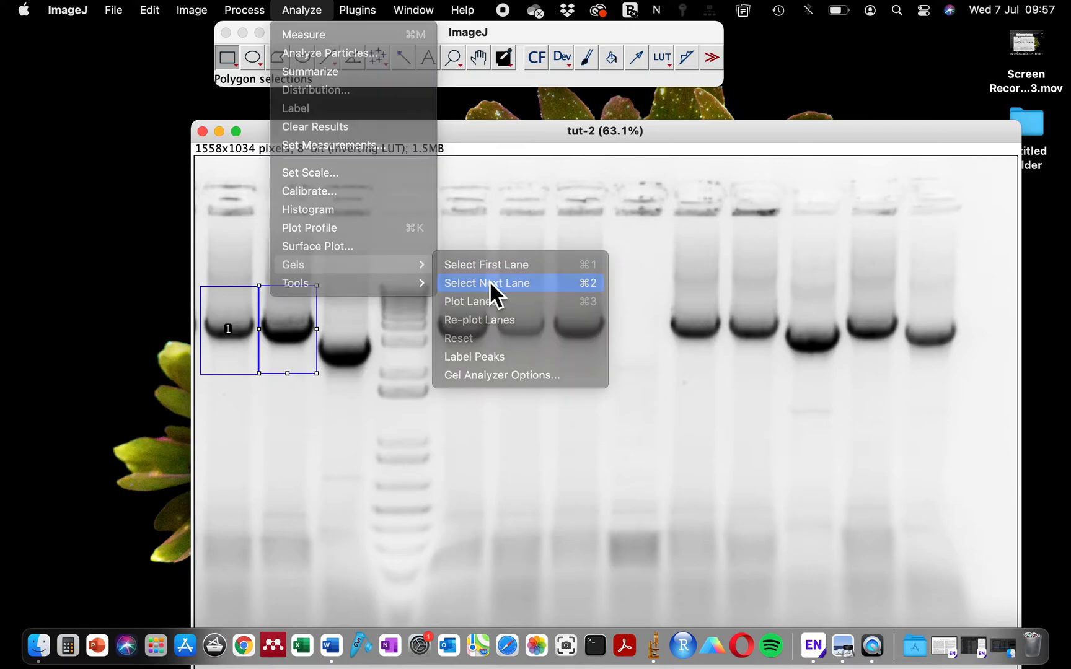
left_click(486, 282)
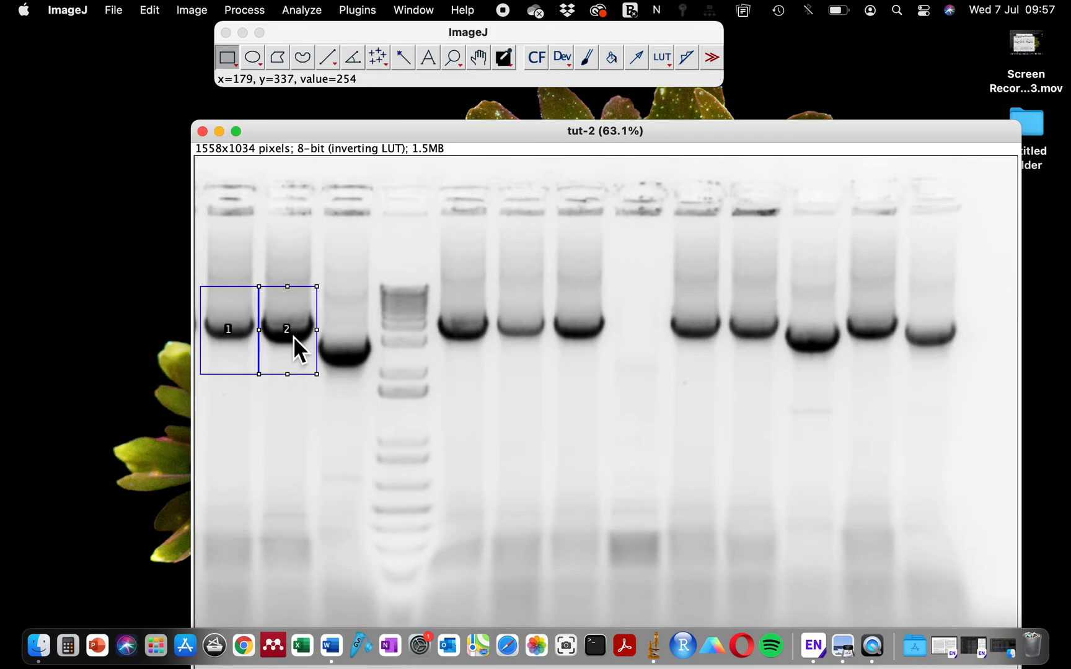
mouse_move(272, 342)
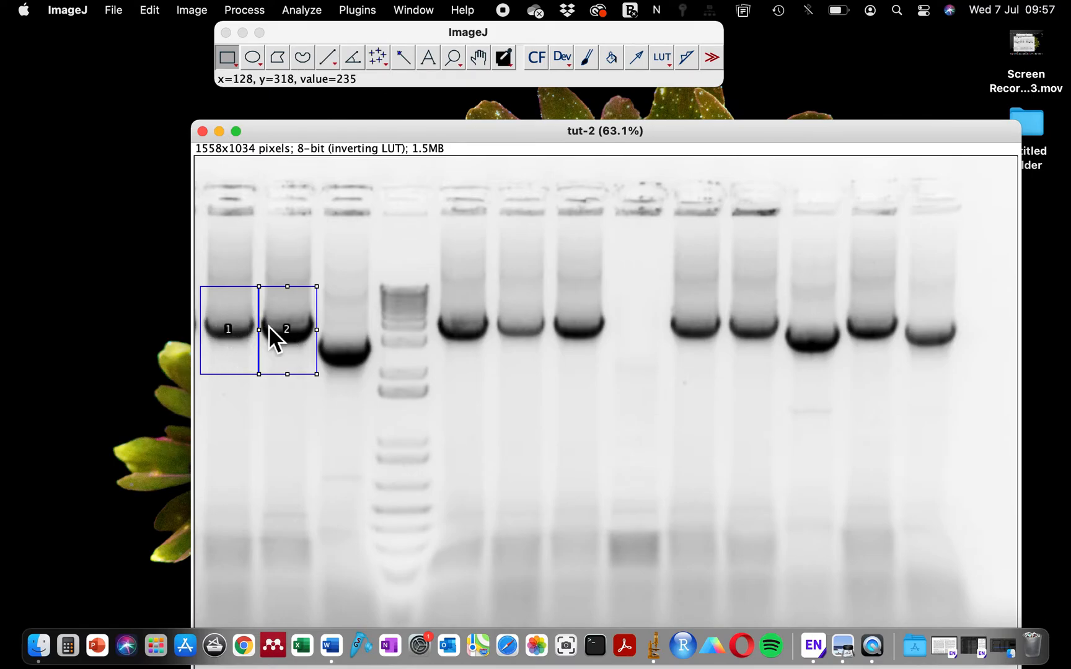
mouse_move(292, 345)
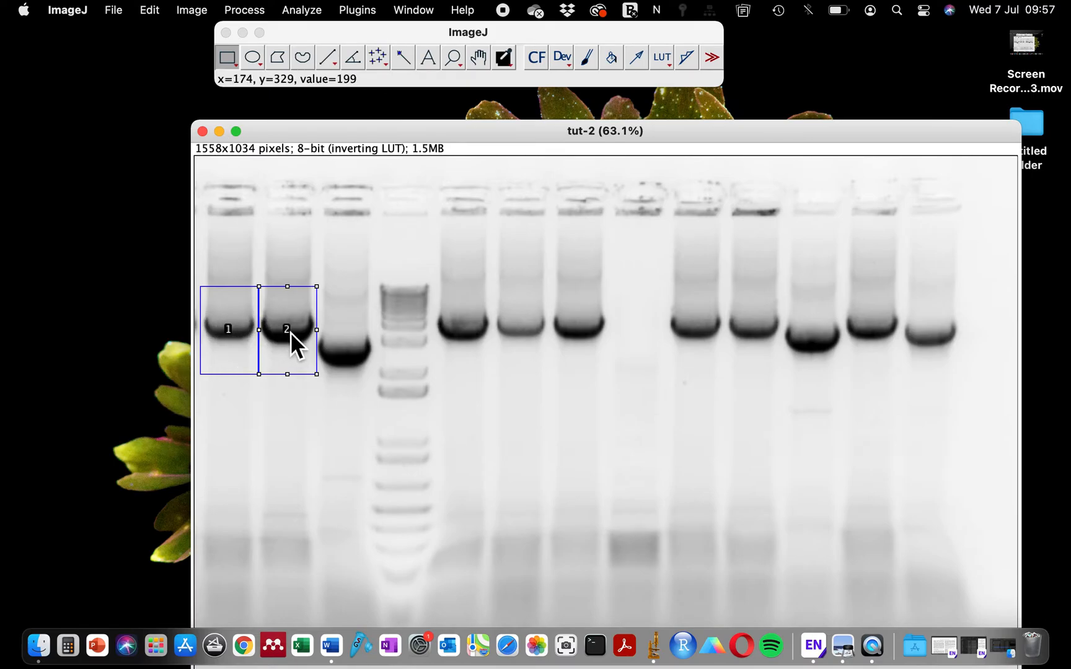
Step: Move the rectangle onto the lane right of the ladder and register it as lane 3
left_click_drag(447, 281, 506, 371)
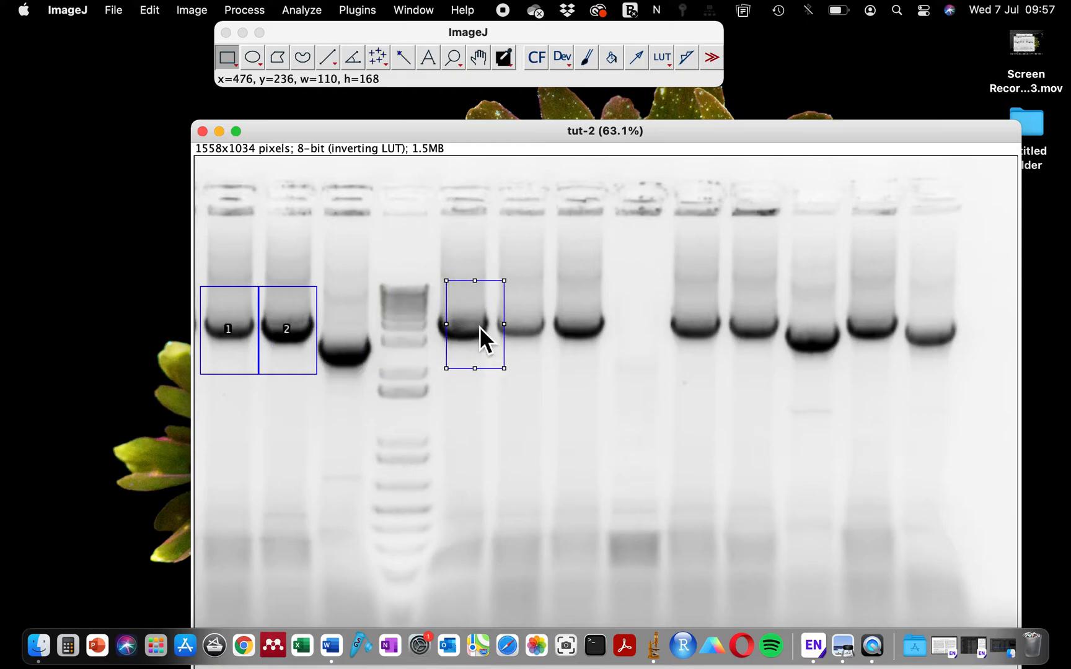
left_click_drag(485, 326, 471, 327)
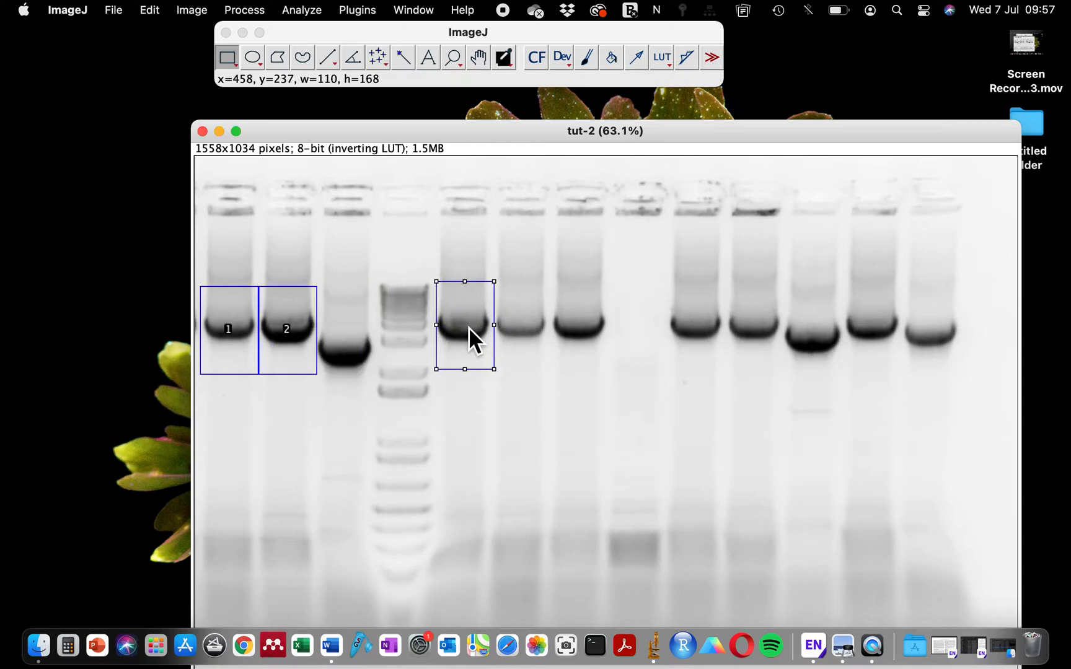
left_click(244, 10)
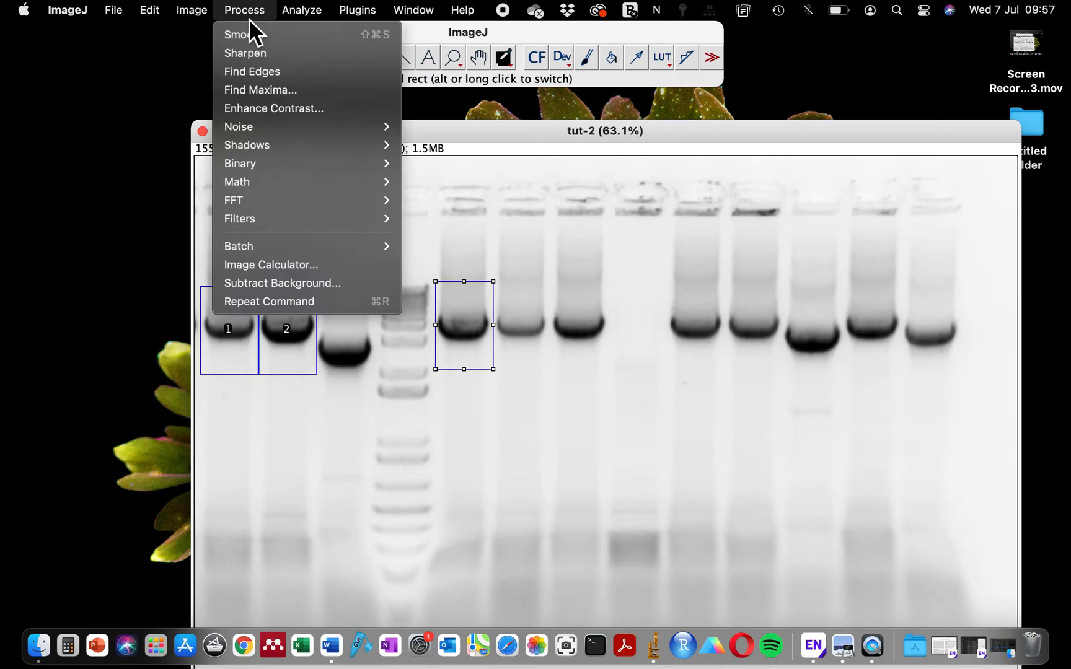
left_click(301, 10)
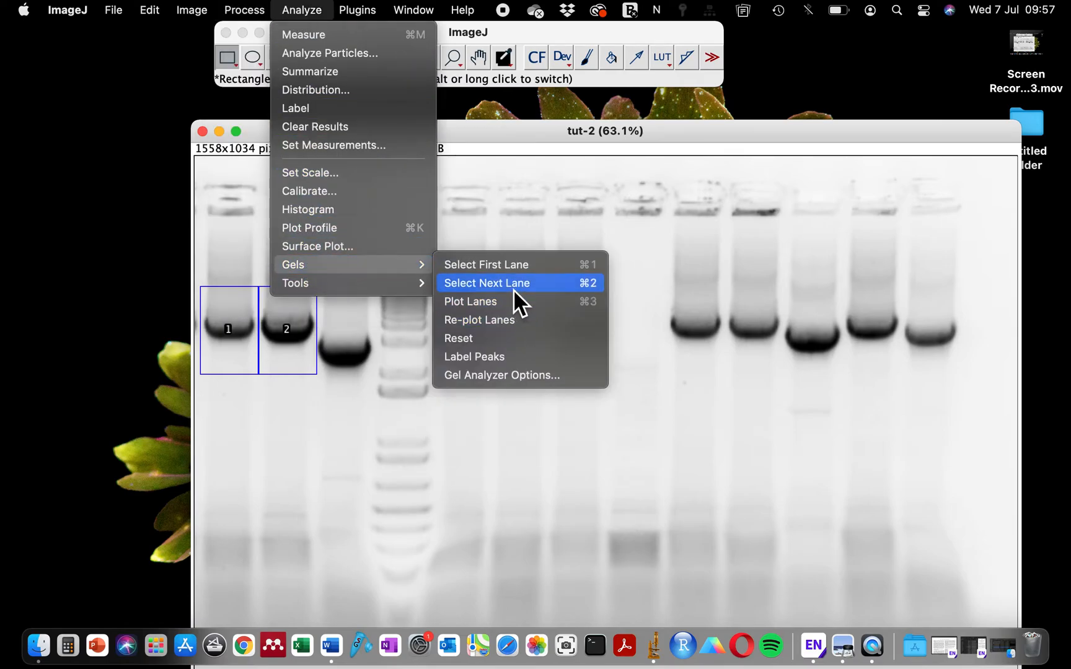
left_click(486, 283)
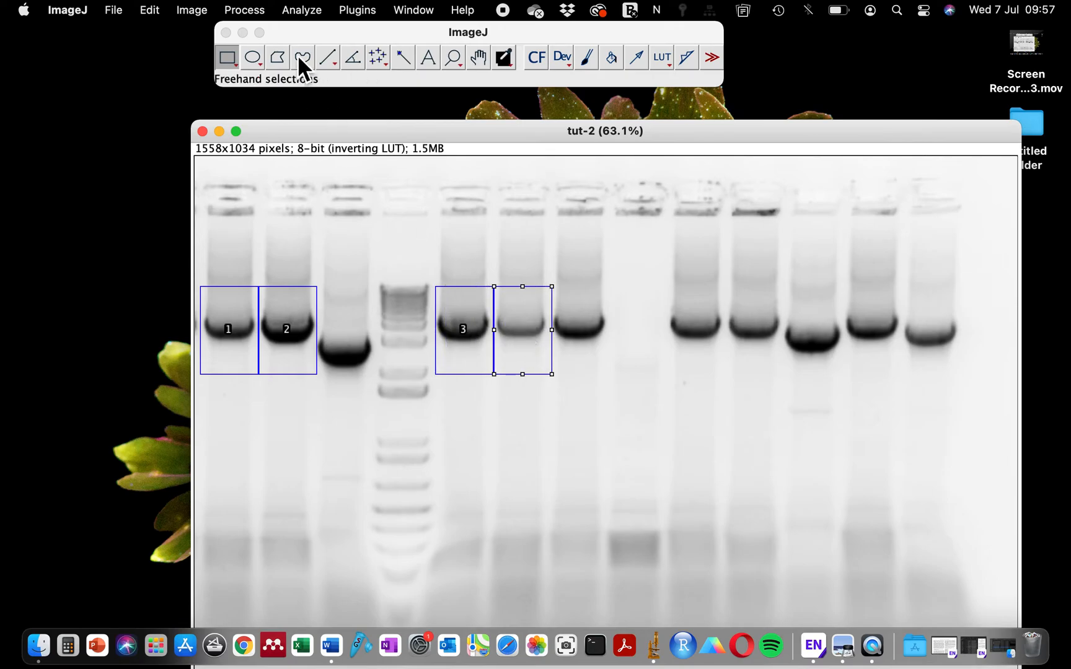
Step: Register the next lane as lane 4 and return to the gel analysis commands
left_click(300, 10)
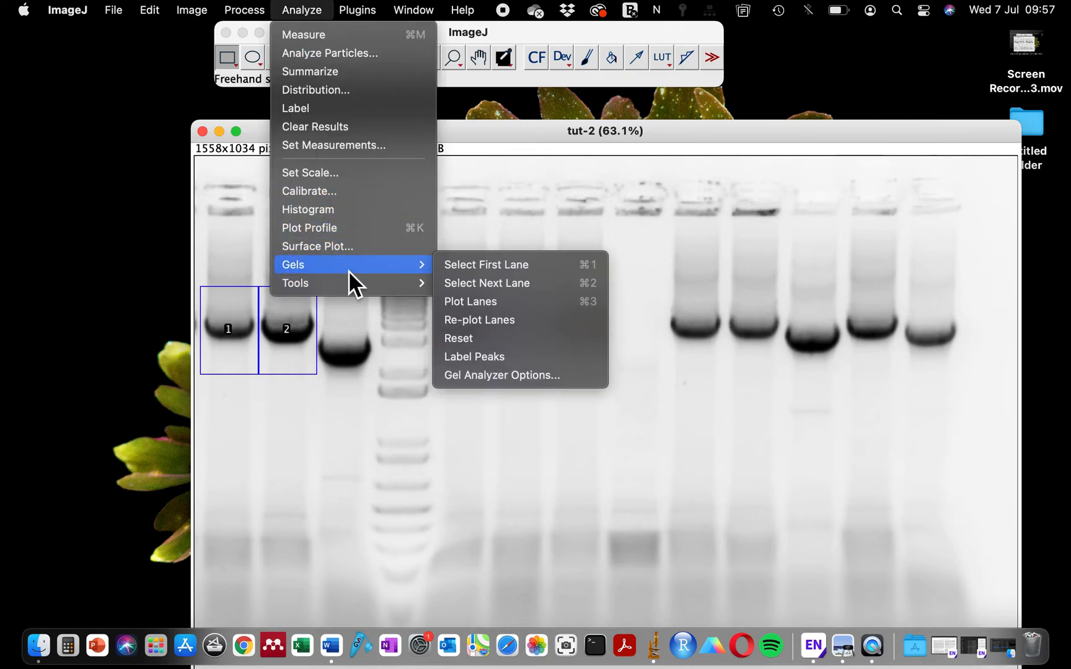
left_click(486, 282)
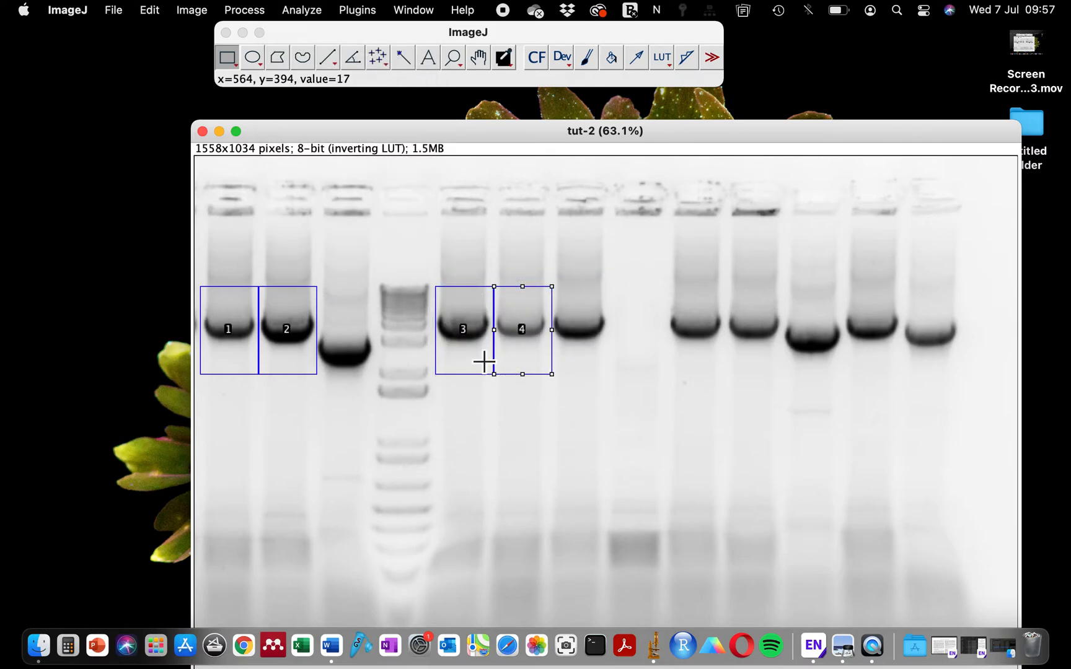
mouse_move(525, 352)
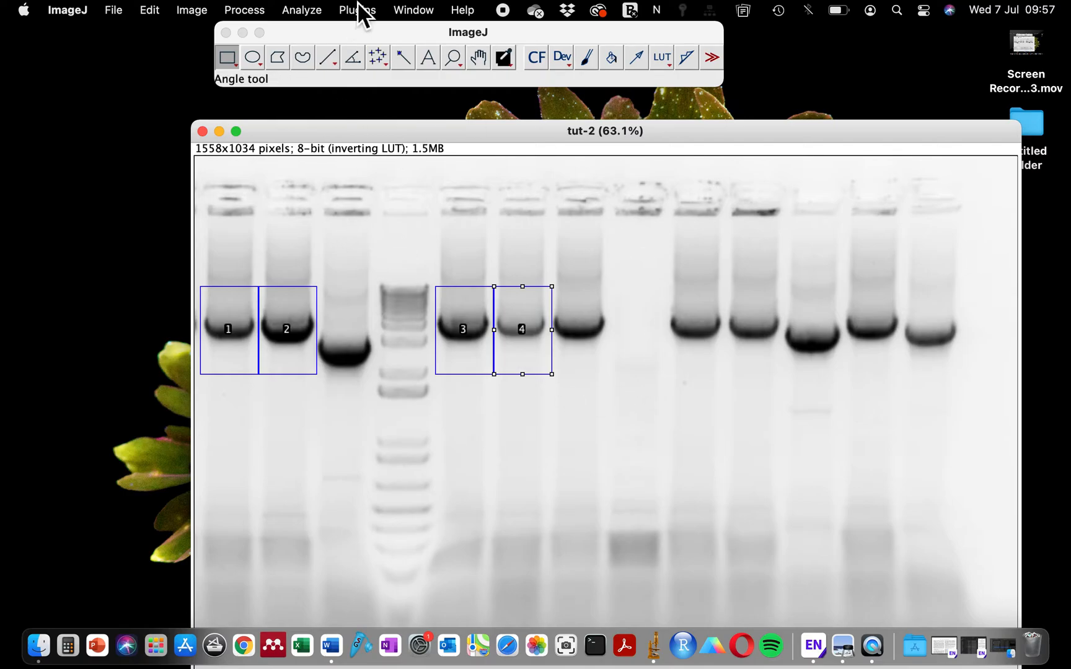
left_click(301, 10)
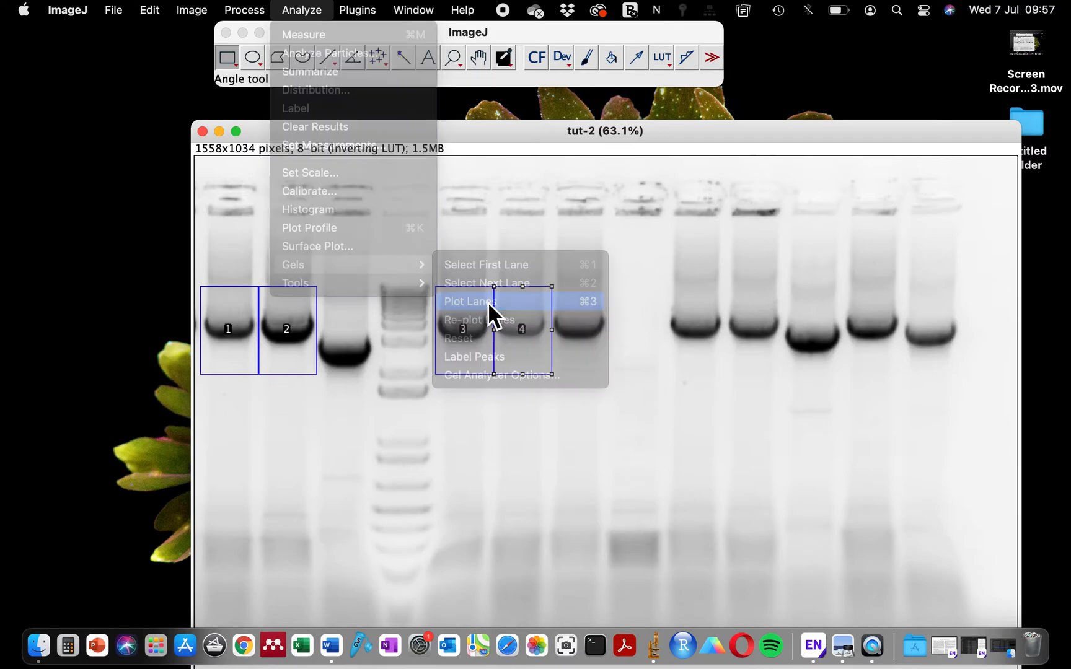
Step: Plot the four marked lanes' intensity profiles in a Plots of tut-2 window
left_click(470, 301)
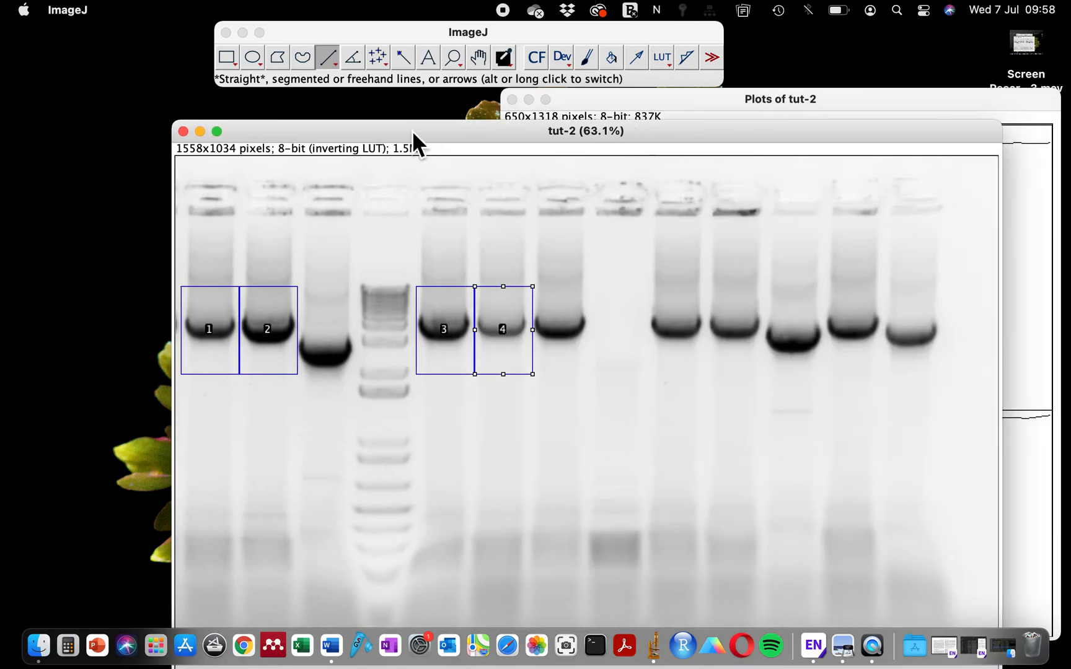
left_click(778, 99)
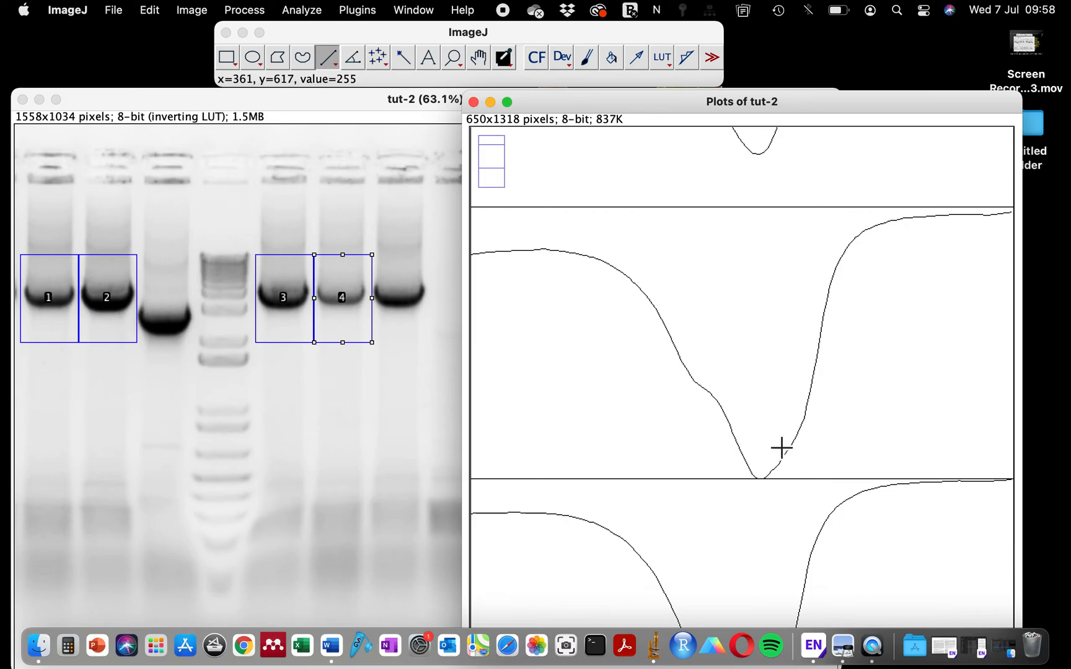
mouse_move(60, 316)
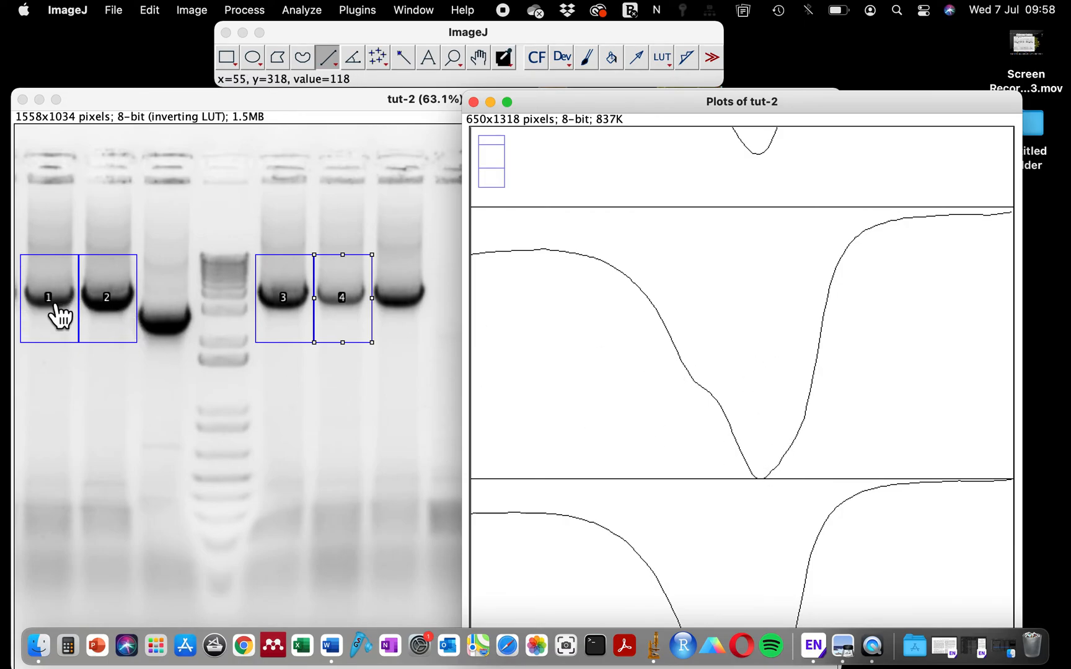
mouse_move(442, 435)
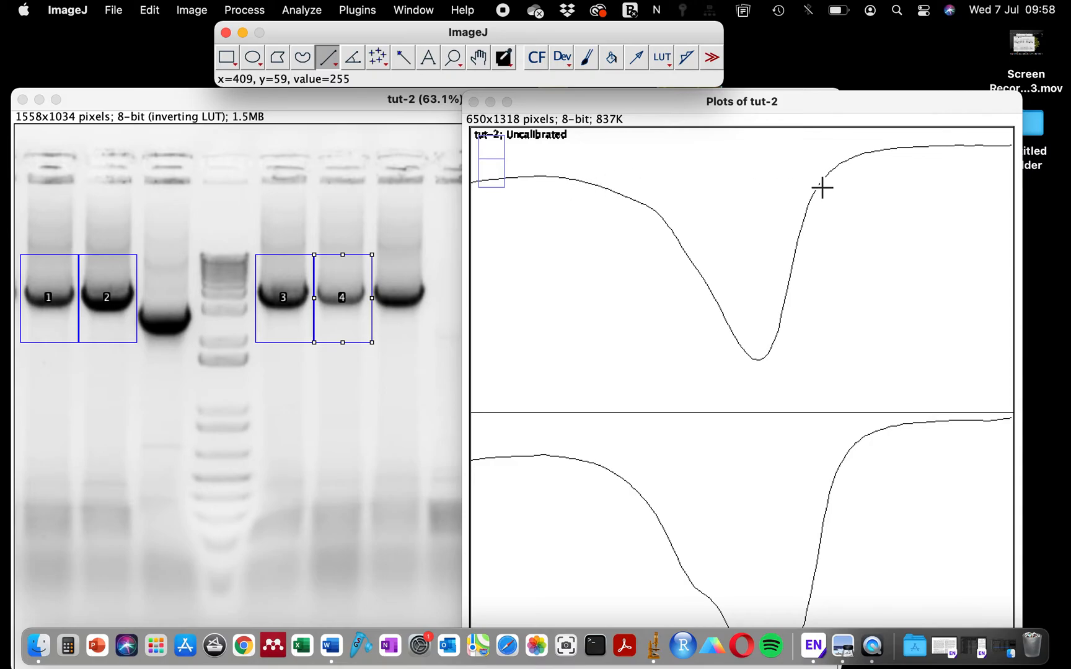
mouse_move(618, 191)
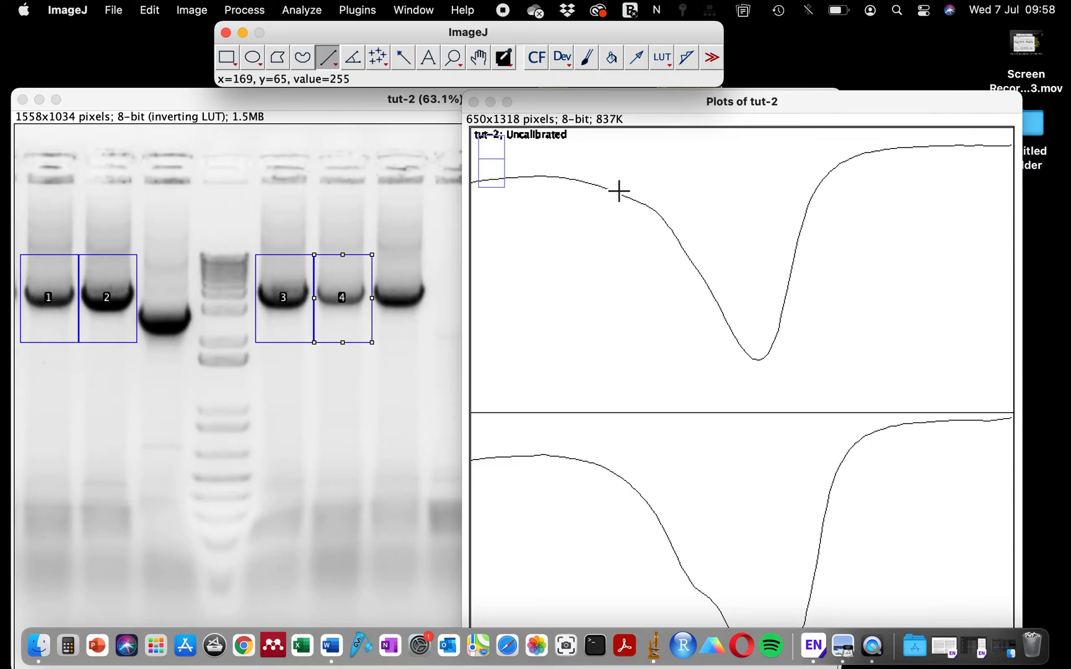
mouse_move(593, 189)
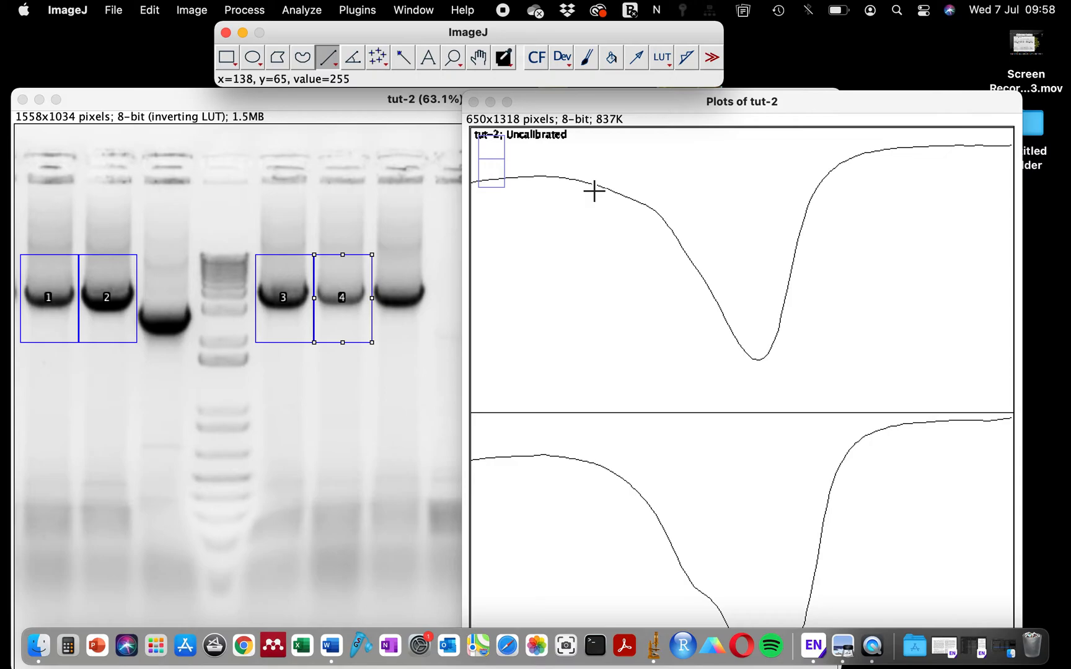
mouse_move(611, 197)
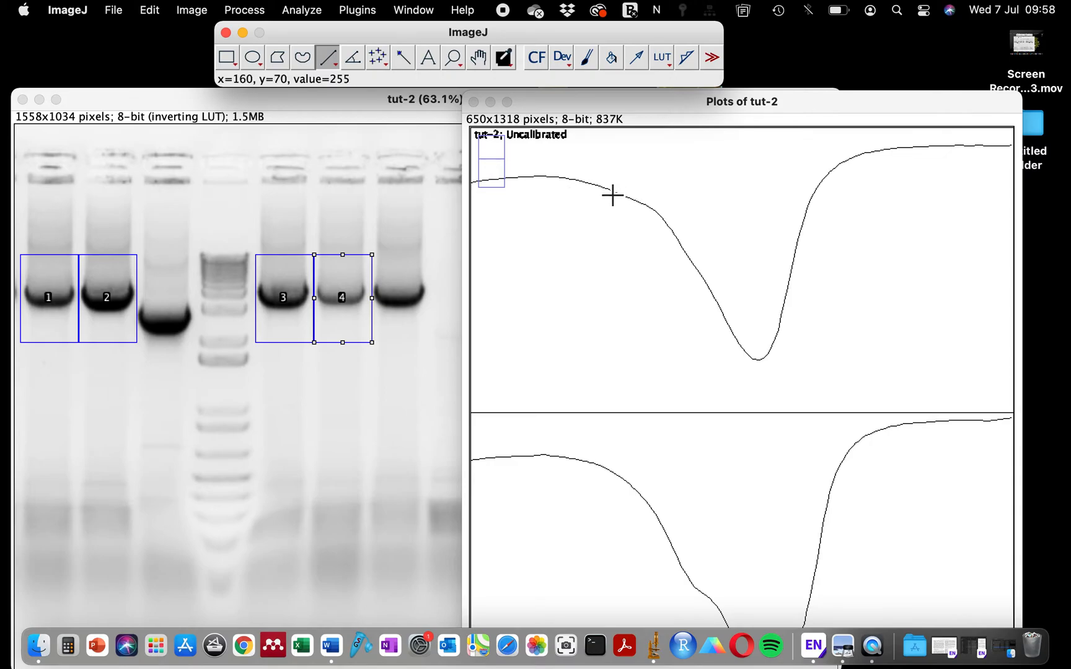
Step: Draw straight baselines closing the main peaks of the first and second lane profiles
left_click_drag(595, 185, 798, 186)
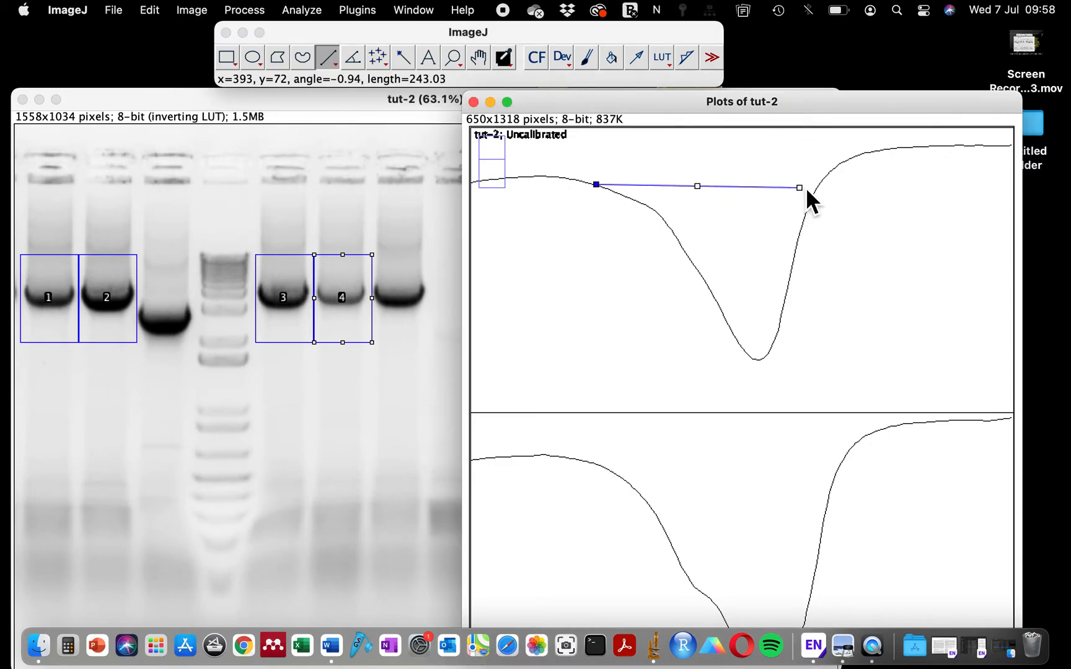
left_click_drag(798, 186, 814, 186)
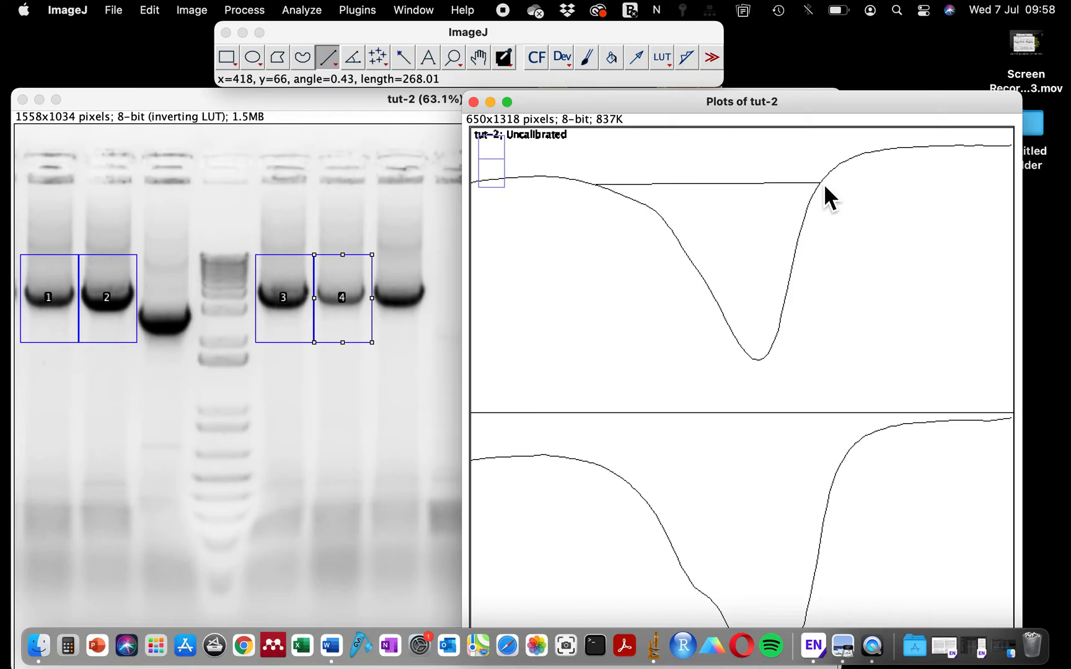
mouse_move(662, 239)
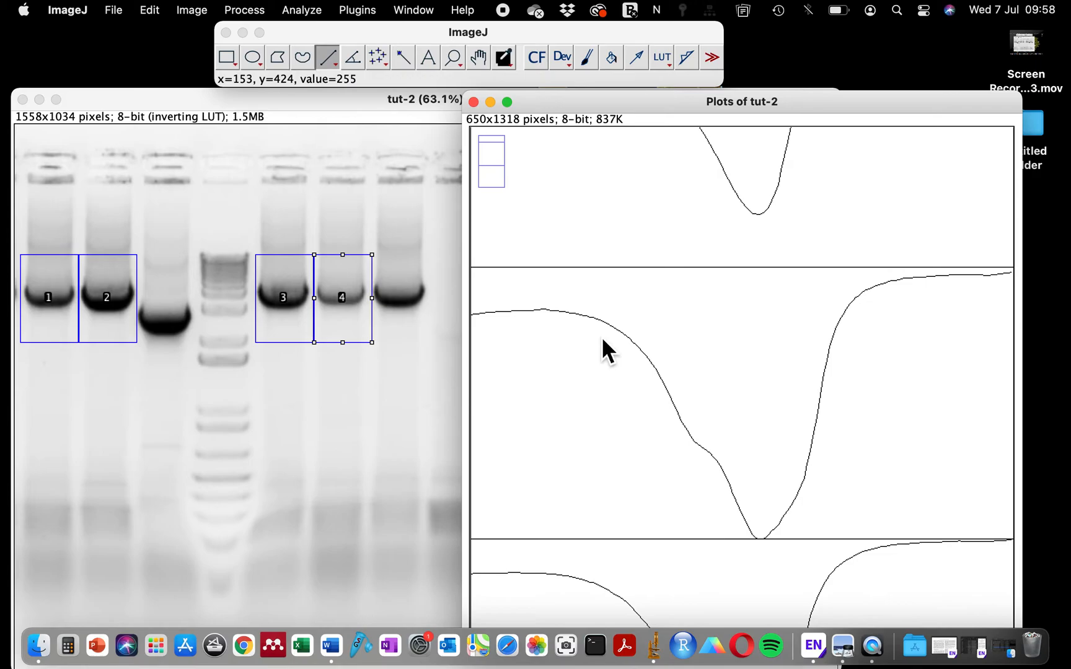
left_click_drag(570, 313, 750, 310)
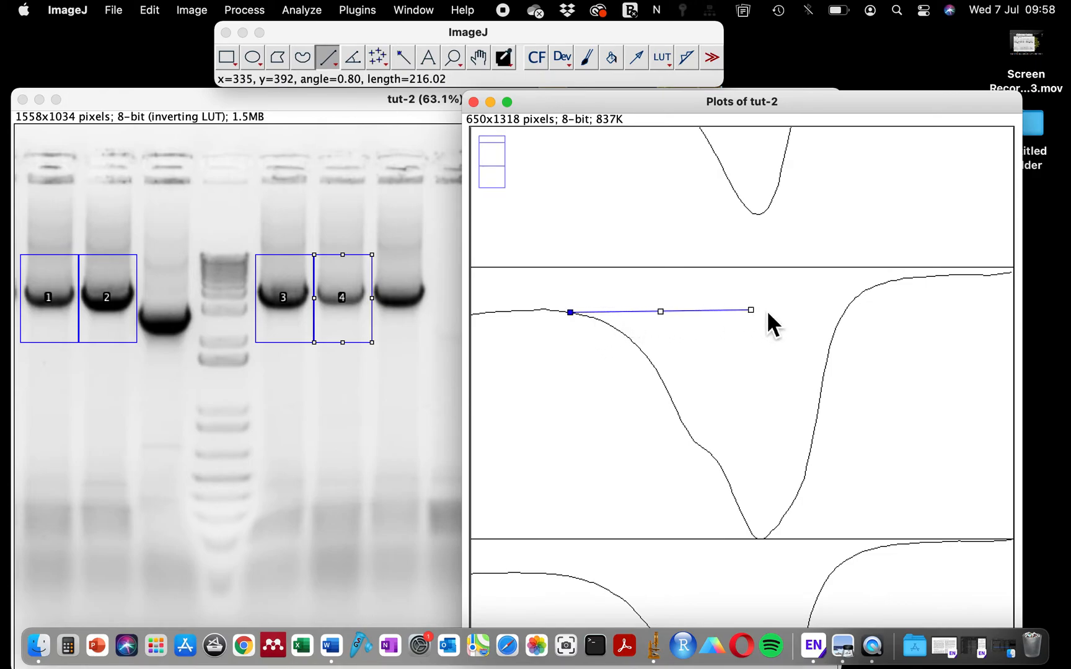
left_click_drag(751, 311, 841, 313)
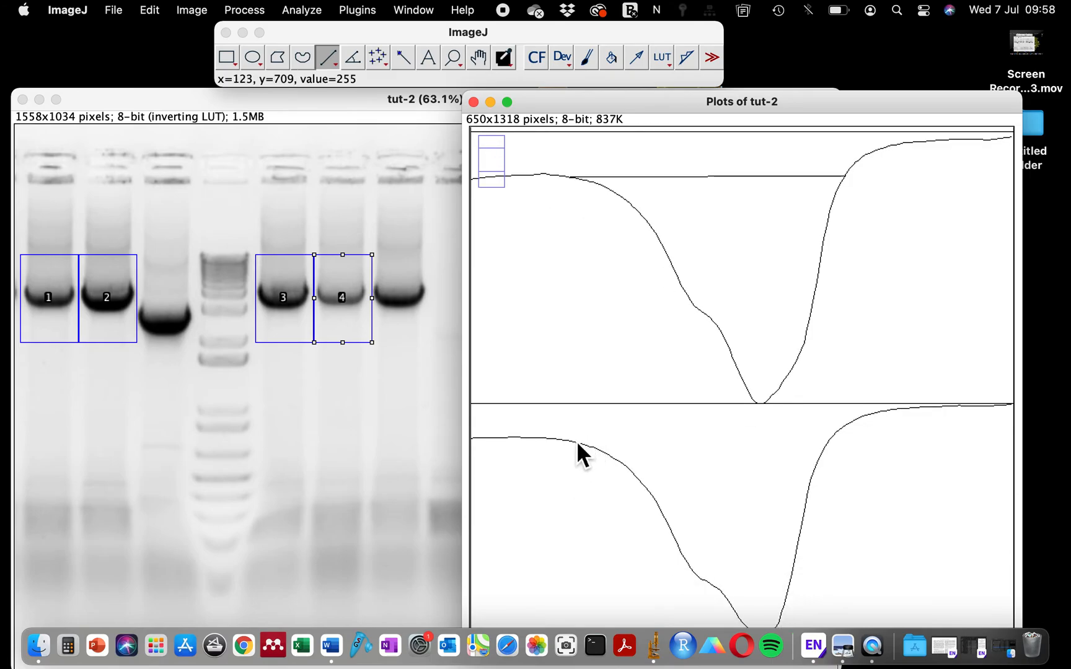
Step: Draw and adjust a baseline across the third lane's peak so it meets the curve
left_click_drag(573, 442, 831, 438)
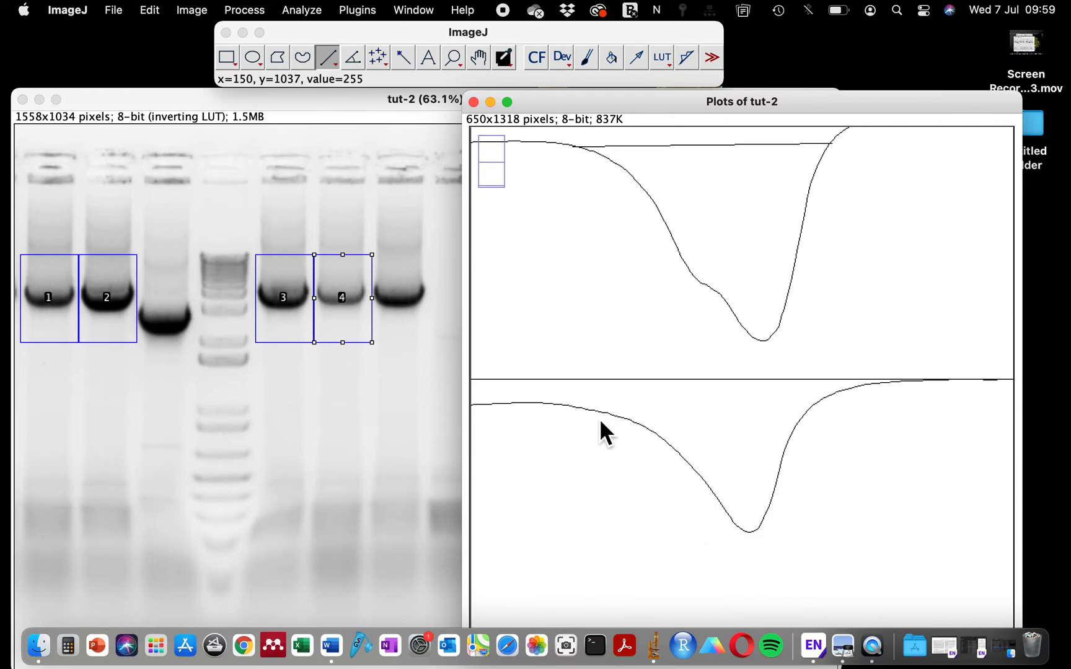
left_click_drag(597, 413, 806, 419)
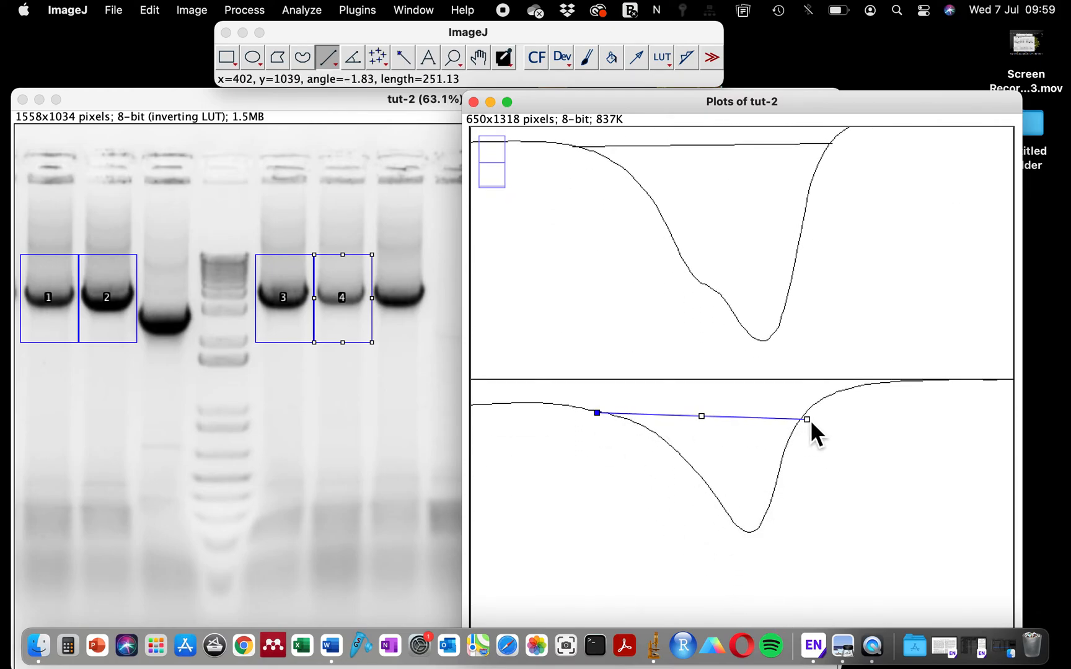
left_click_drag(807, 421, 812, 412)
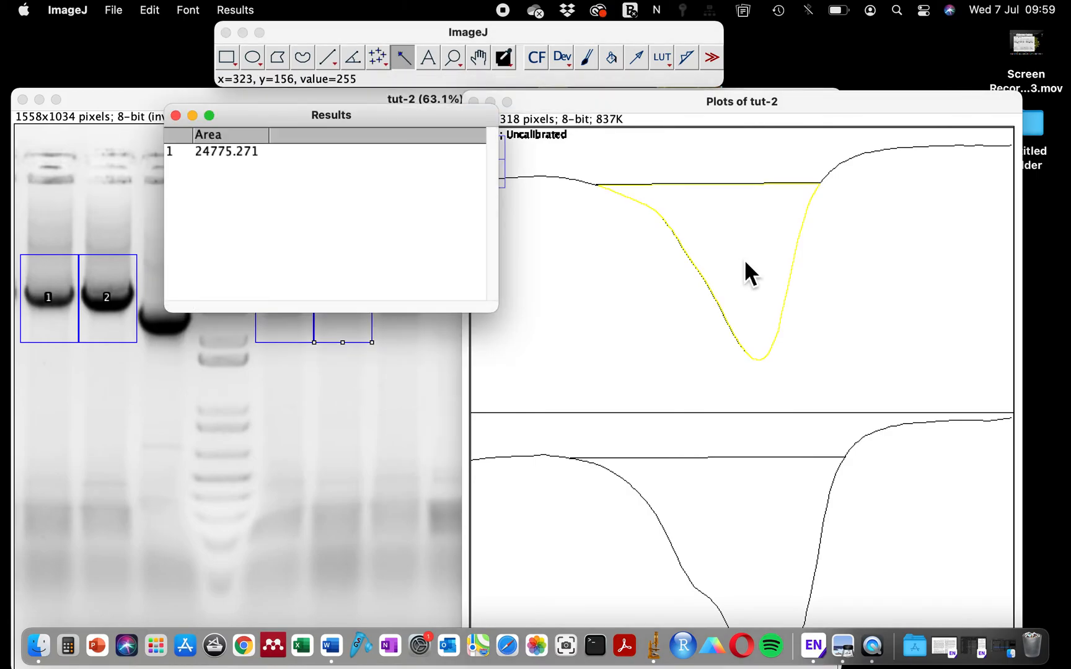
mouse_move(825, 200)
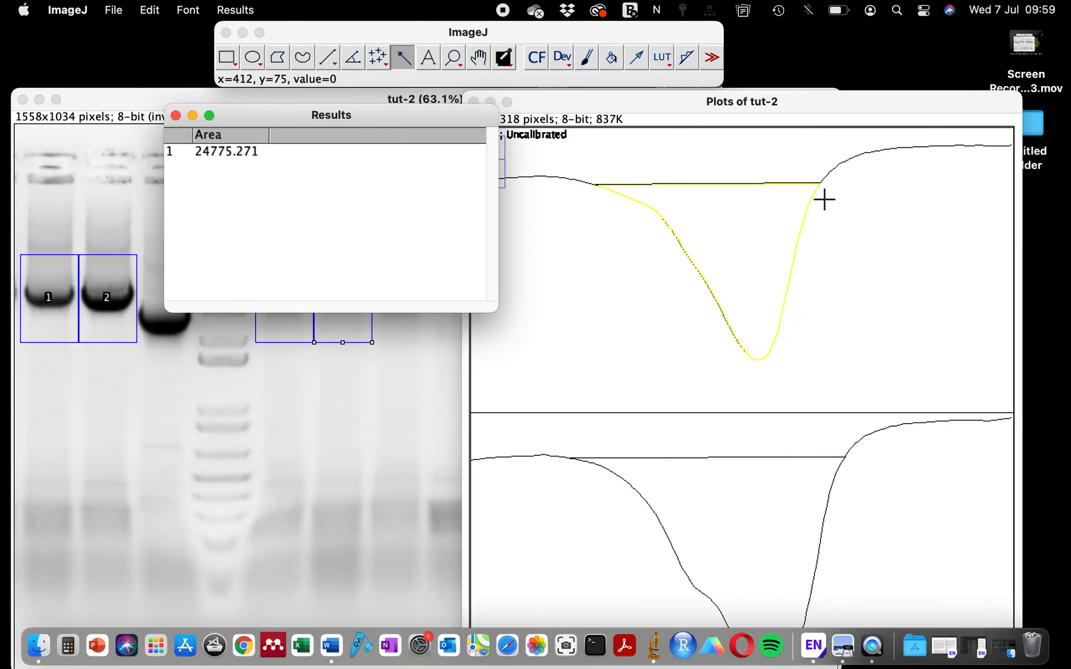
mouse_move(619, 202)
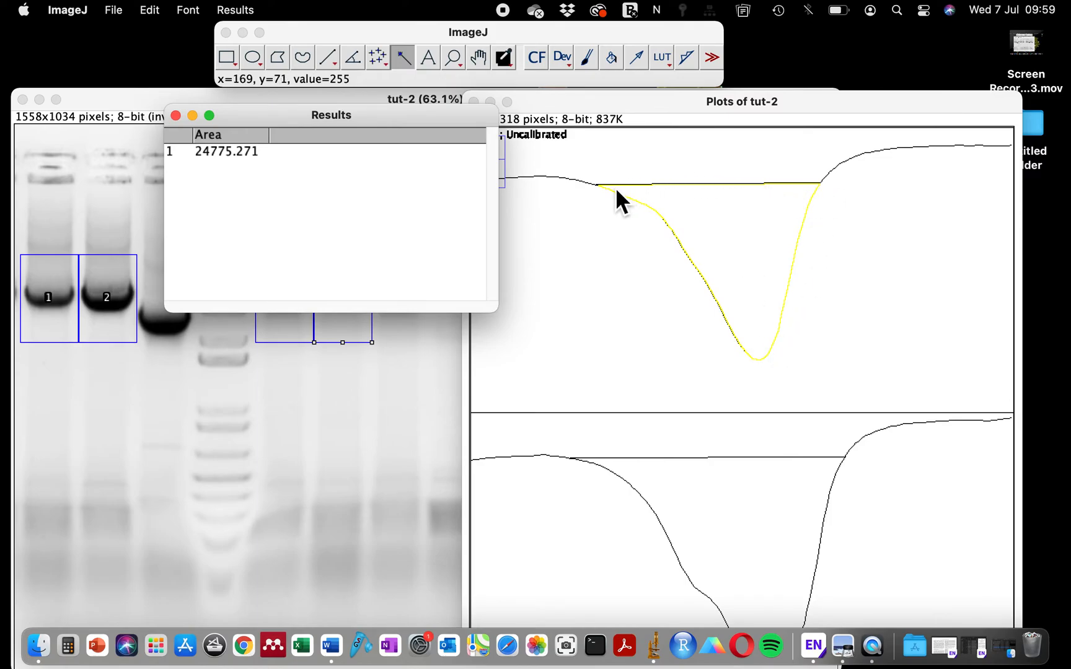
mouse_move(662, 205)
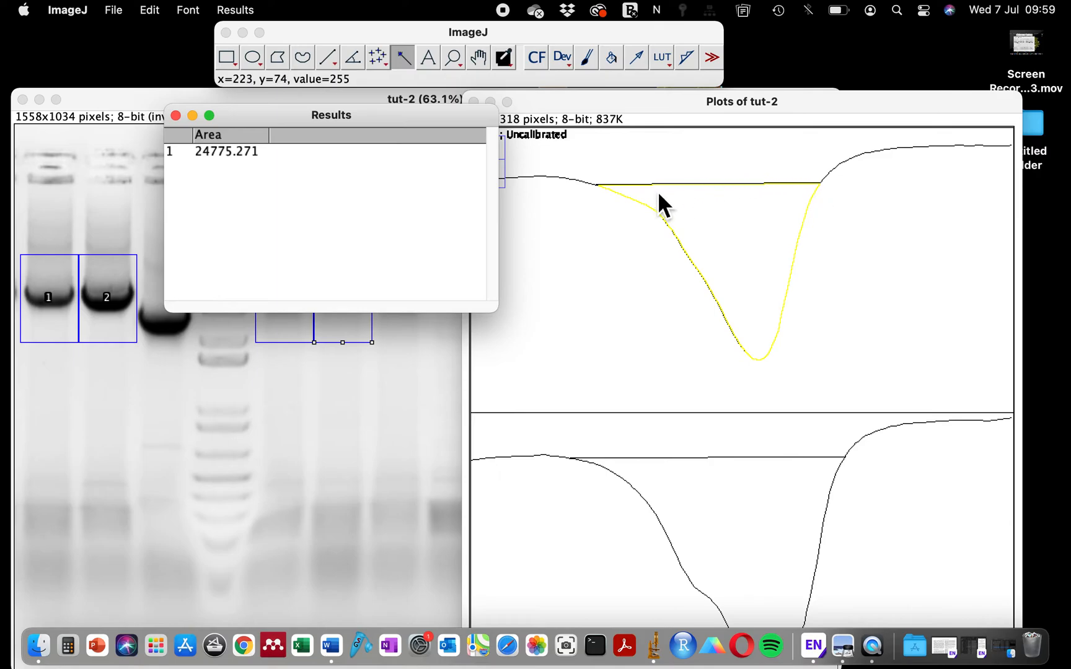
mouse_move(226, 174)
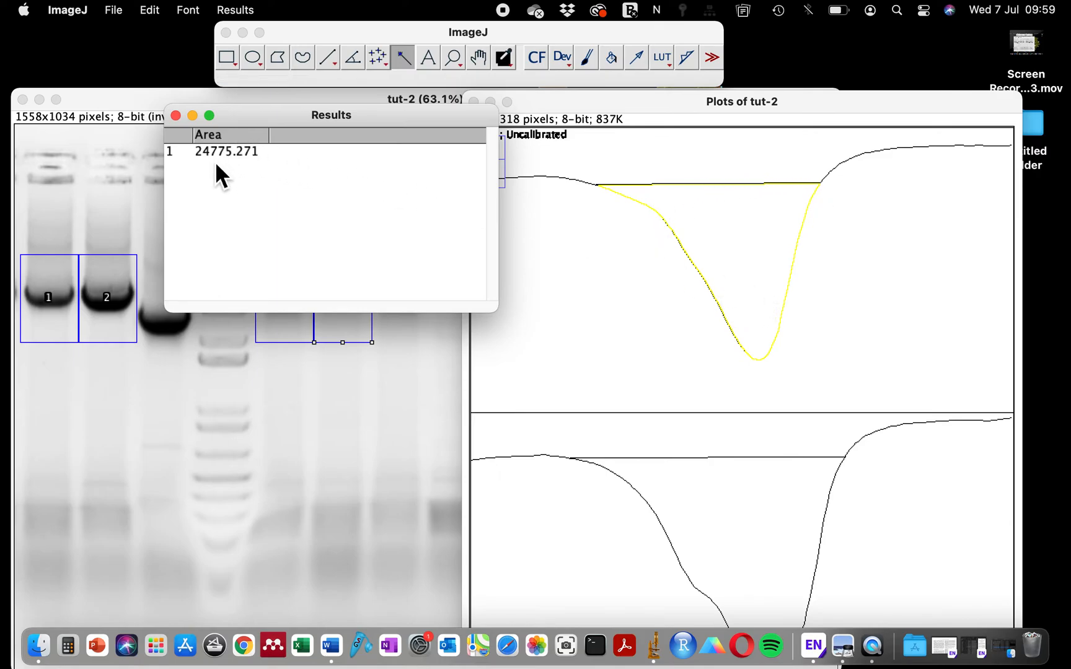
mouse_move(137, 209)
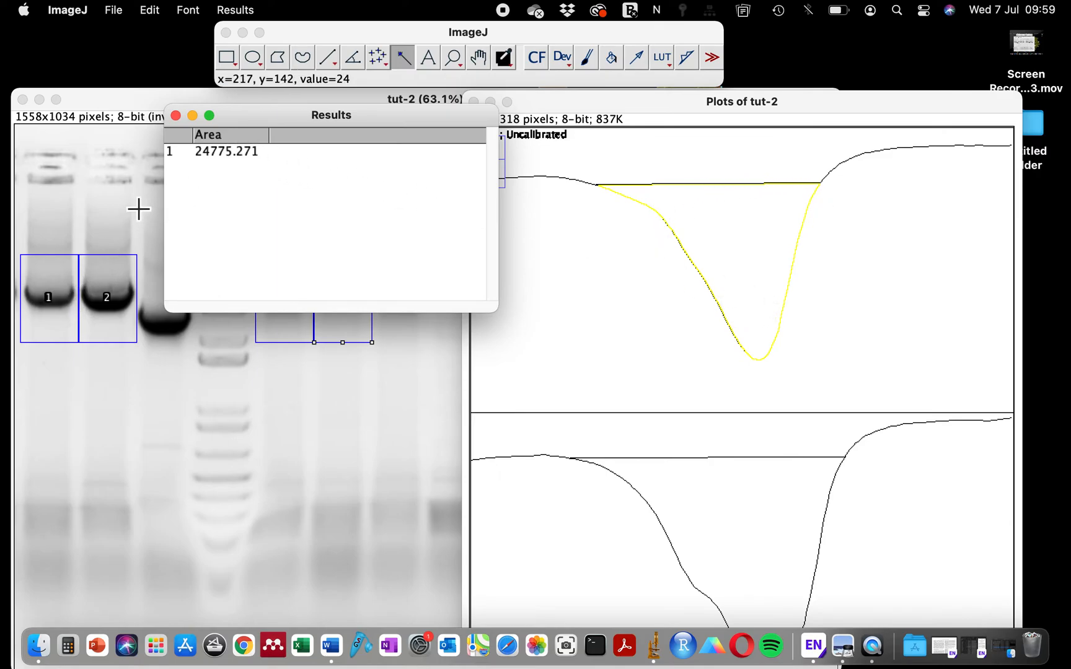
mouse_move(812, 413)
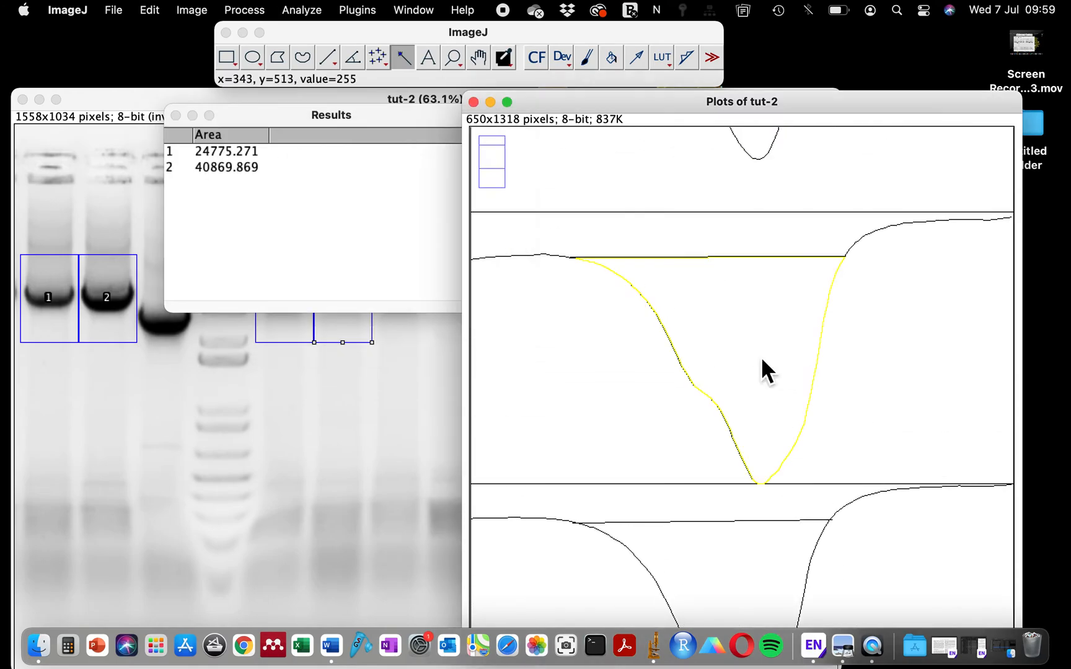
mouse_move(767, 258)
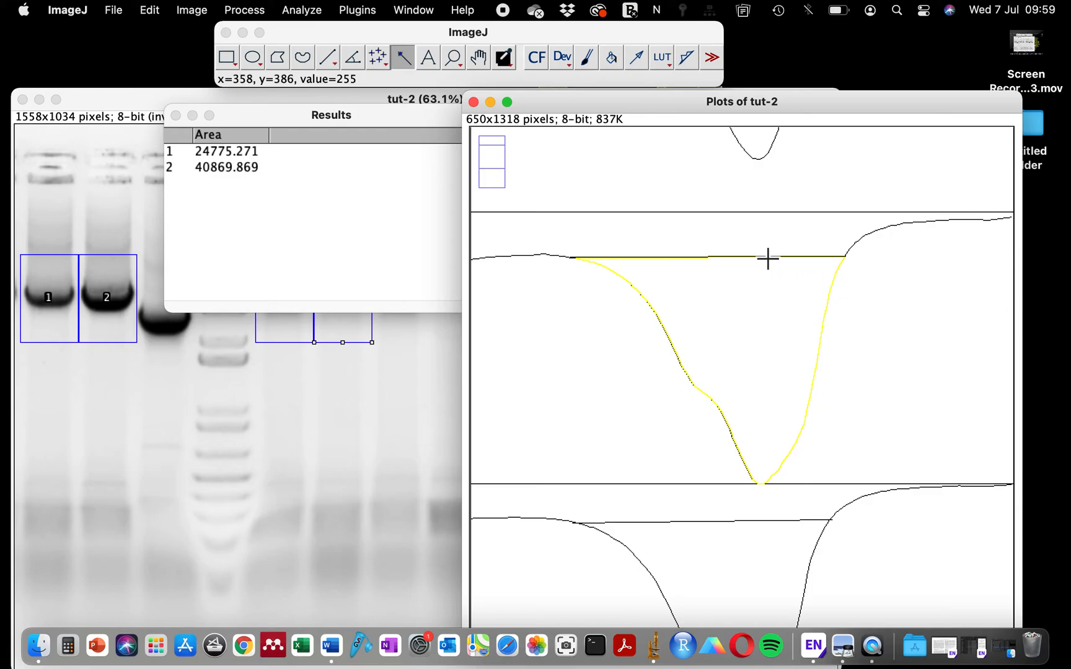
mouse_move(226, 191)
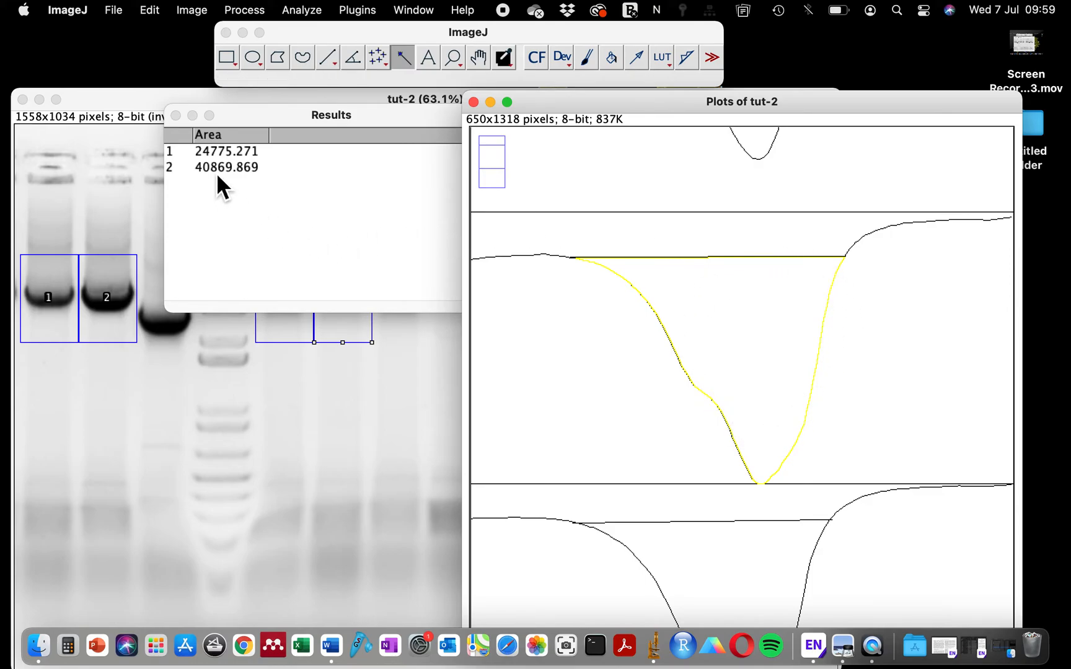
mouse_move(226, 191)
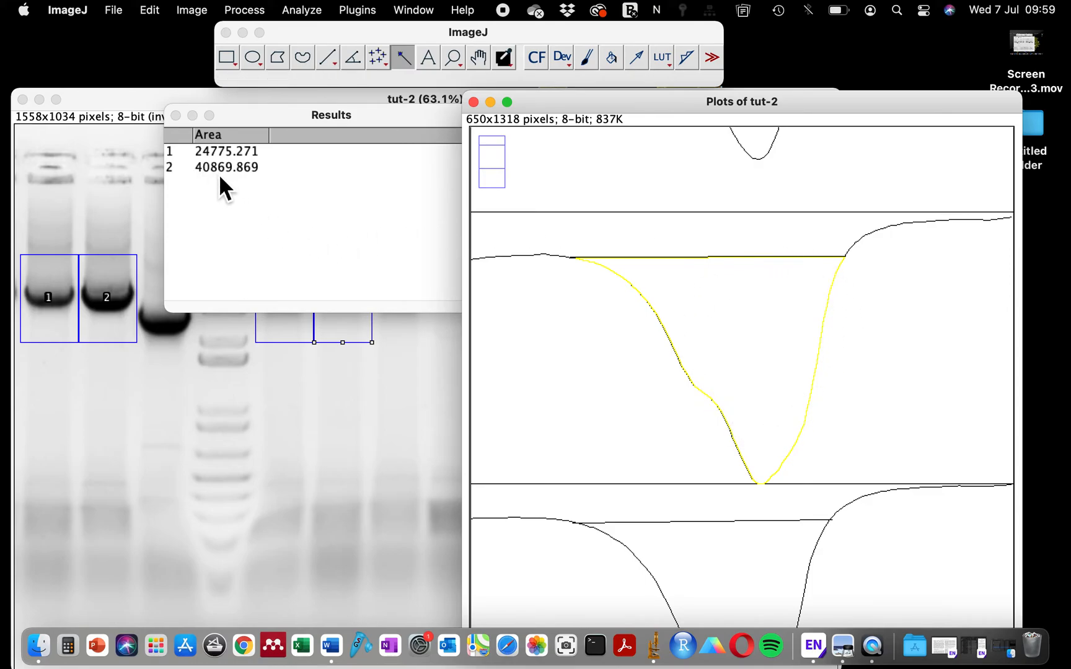
Step: Measure the remaining closed peaks with the Wand, adding 33975.898 and 15249.350 to Results
left_click(752, 377)
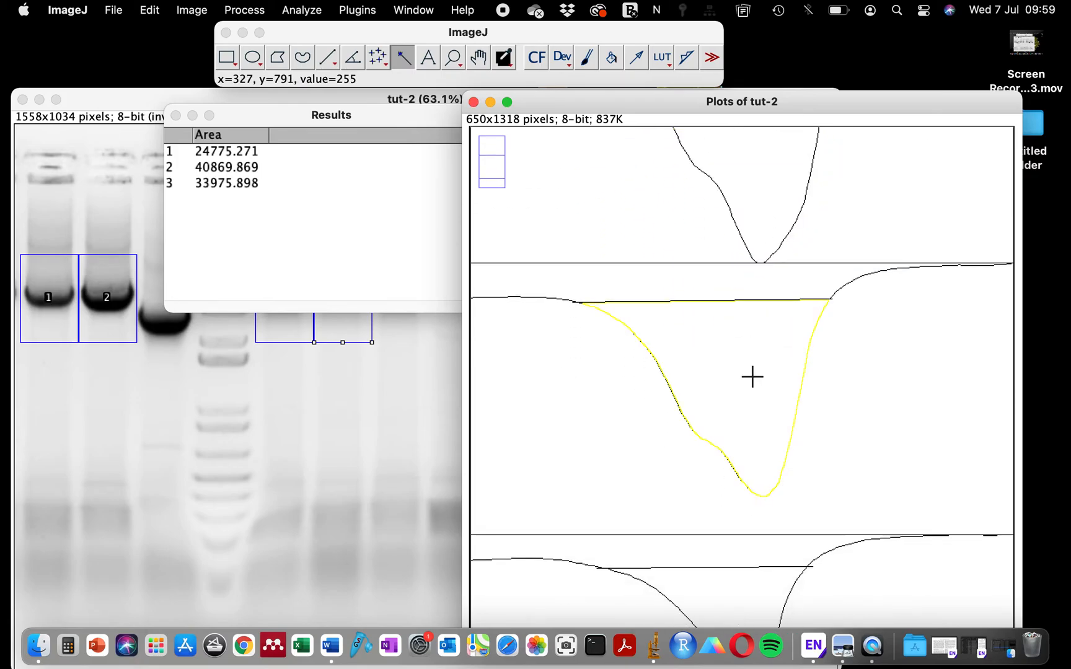
left_click(753, 377)
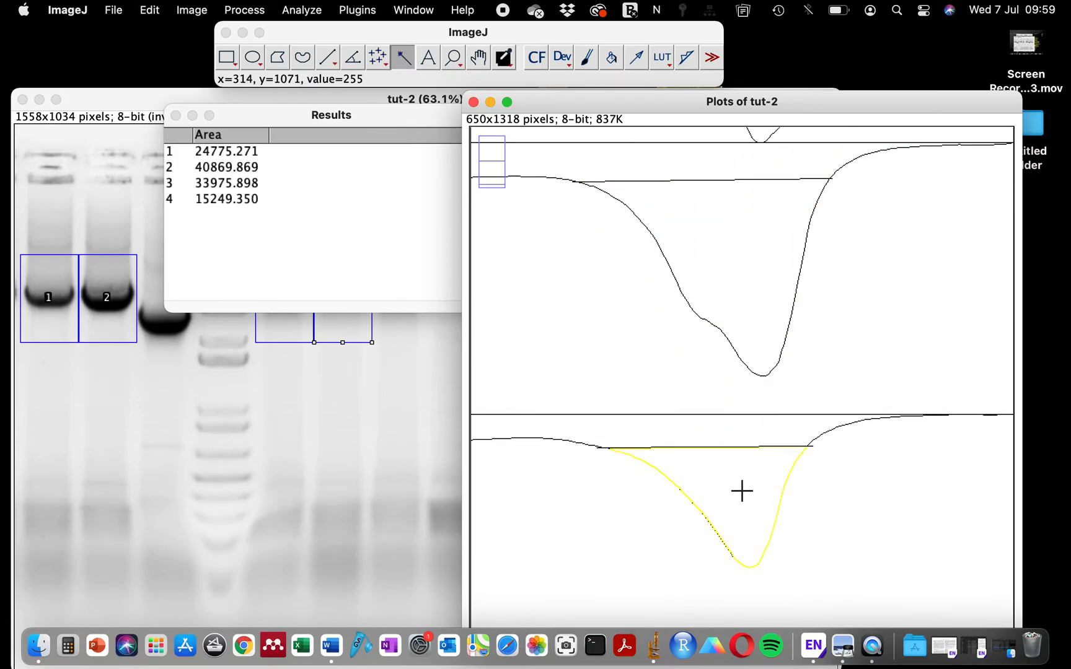
mouse_move(539, 250)
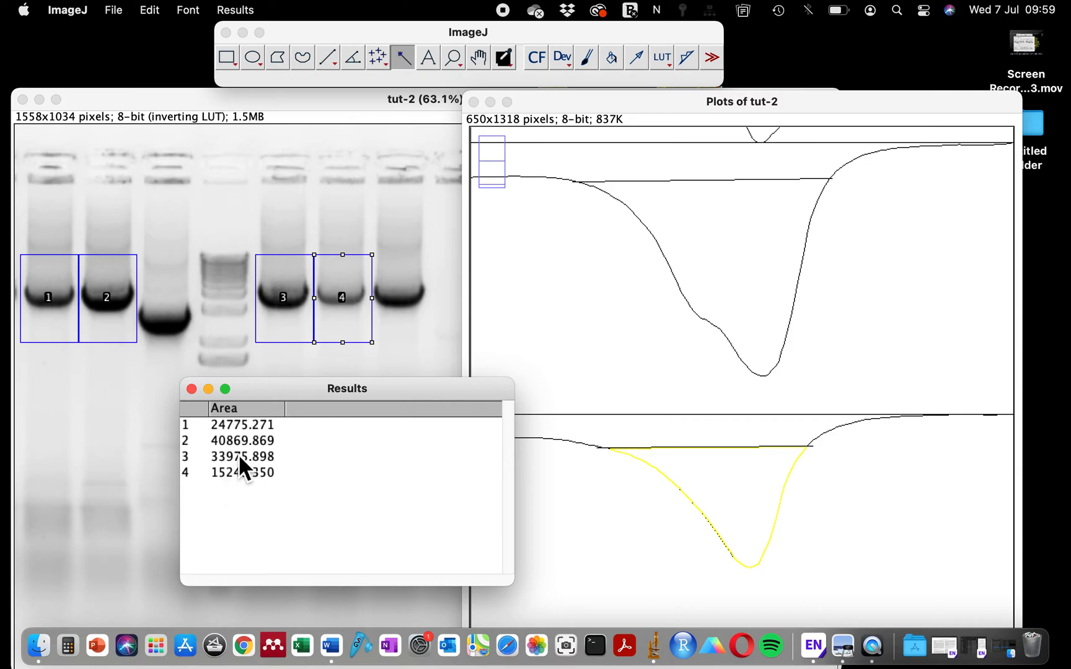
mouse_move(127, 324)
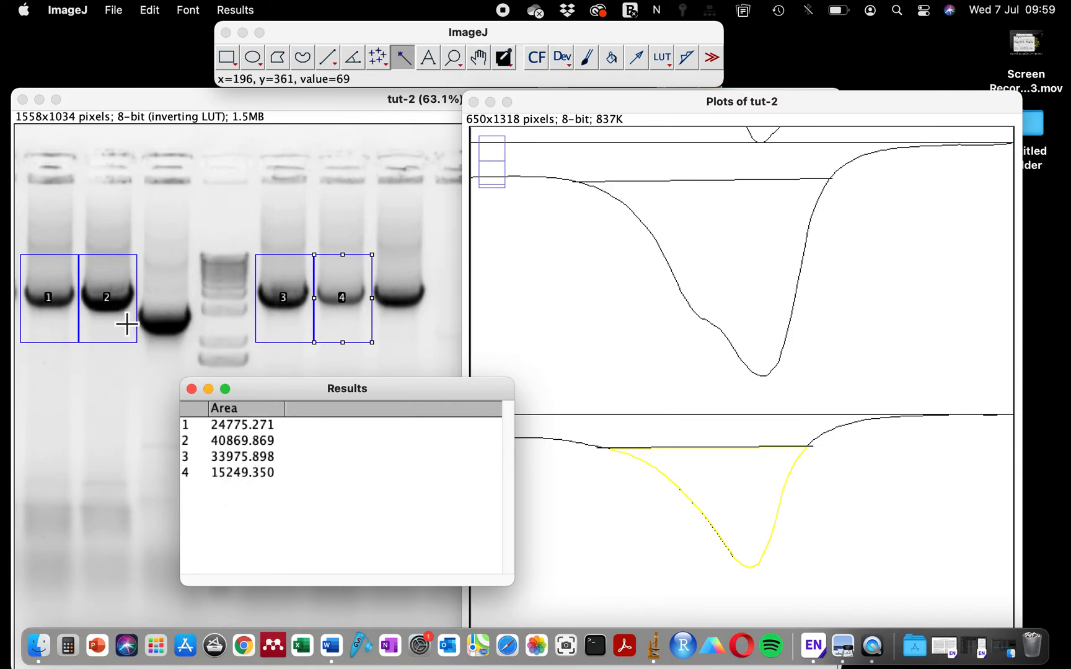
mouse_move(243, 460)
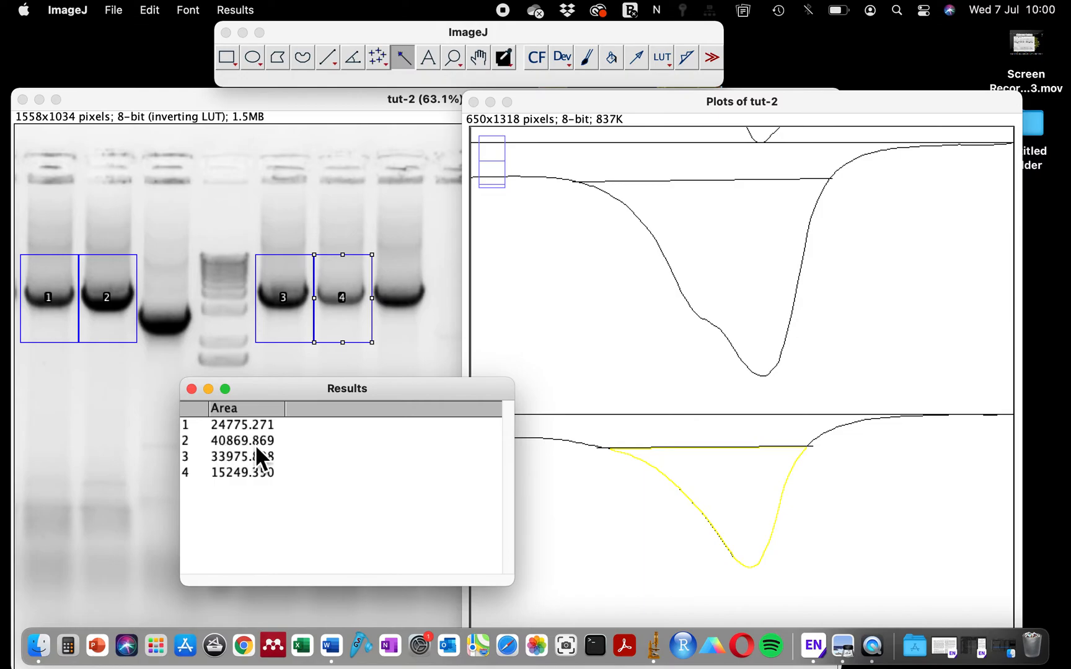
mouse_move(285, 406)
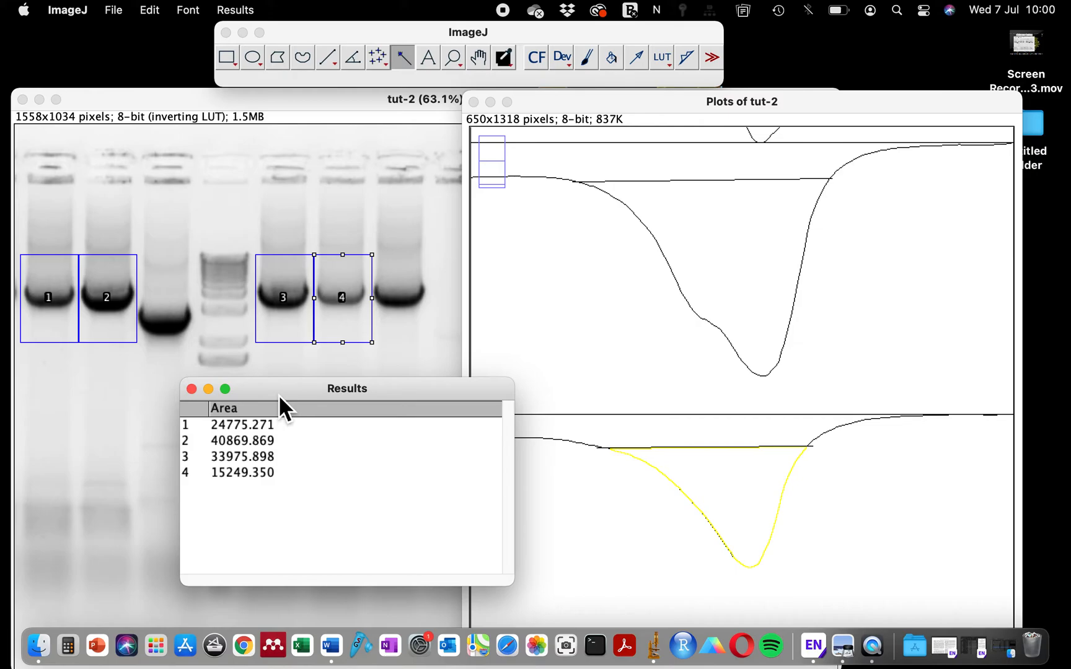
Step: Drag the Results table below the gel so all four numbered lane boxes are visible
left_click_drag(347, 389, 319, 378)
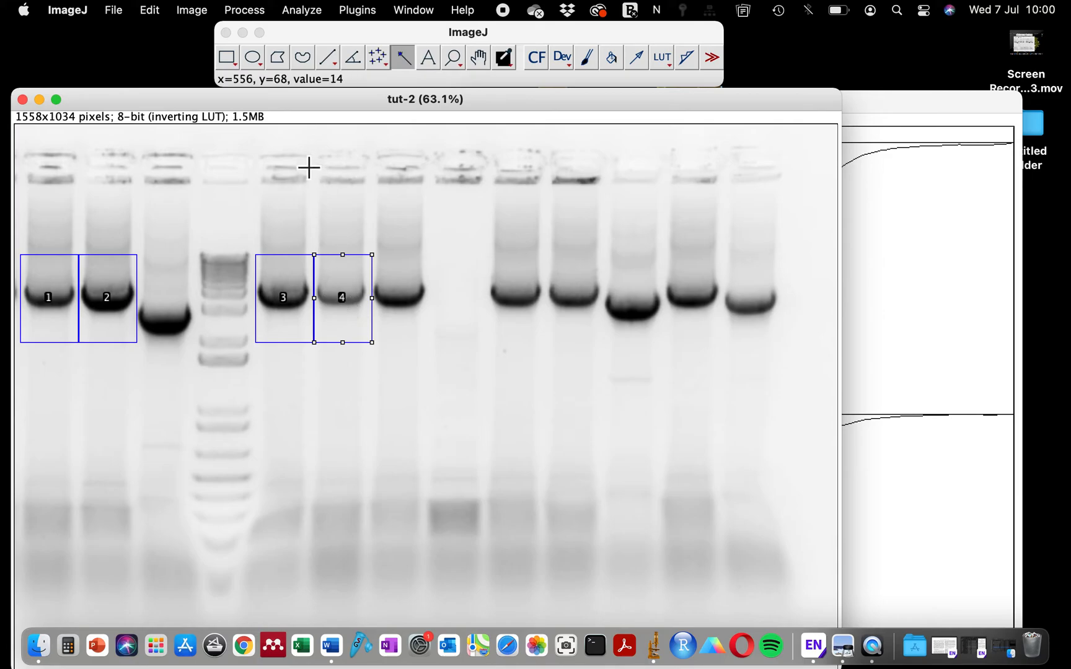
mouse_move(369, 137)
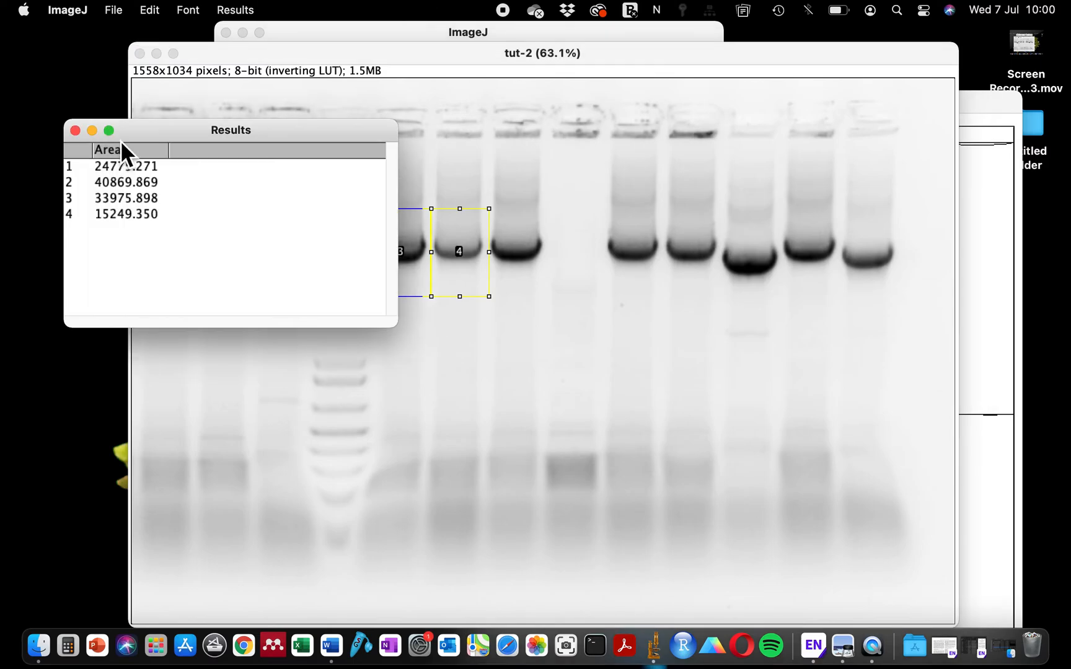
Step: Bring the Results table forward and reach its File menu
left_click(112, 10)
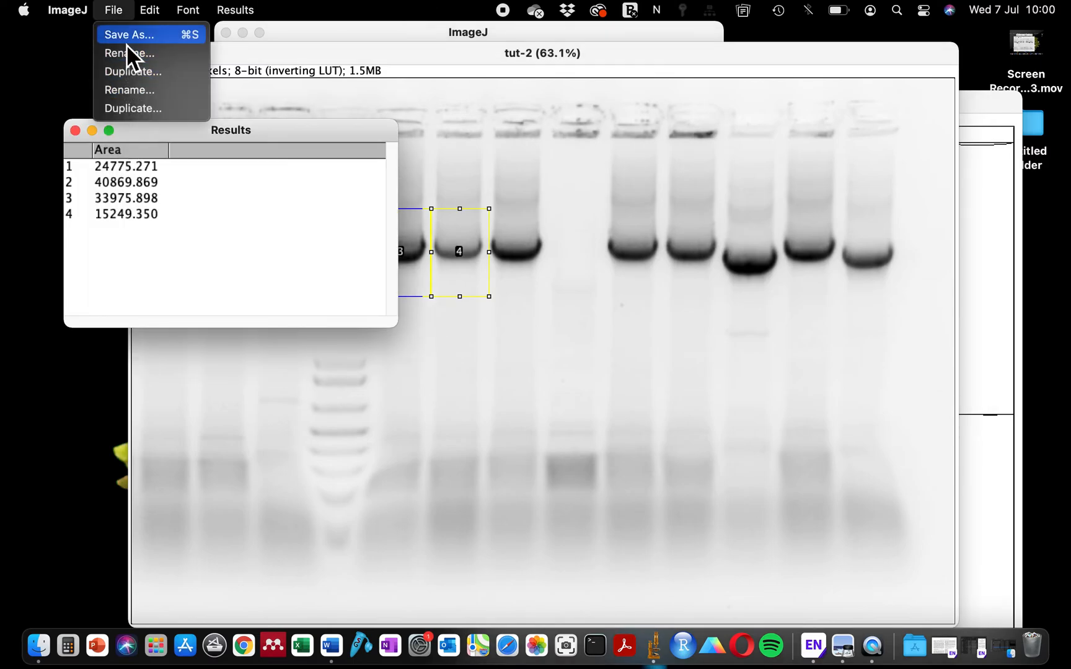
Step: Save the four lane areas as Results.csv and return to the tut-2 gel image
left_click(129, 35)
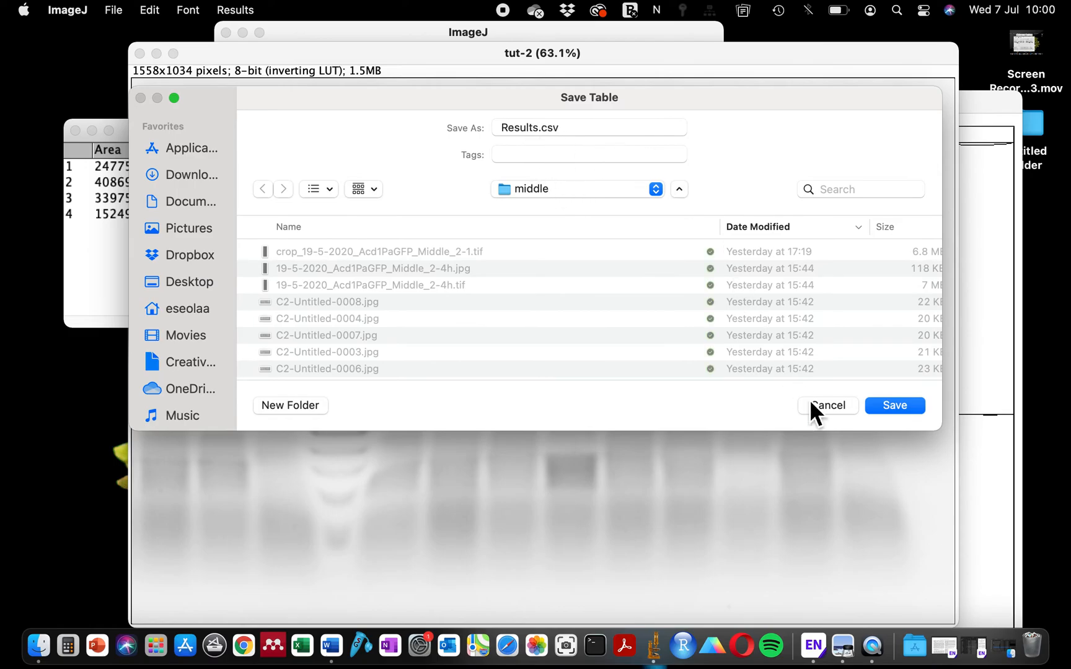
left_click(827, 406)
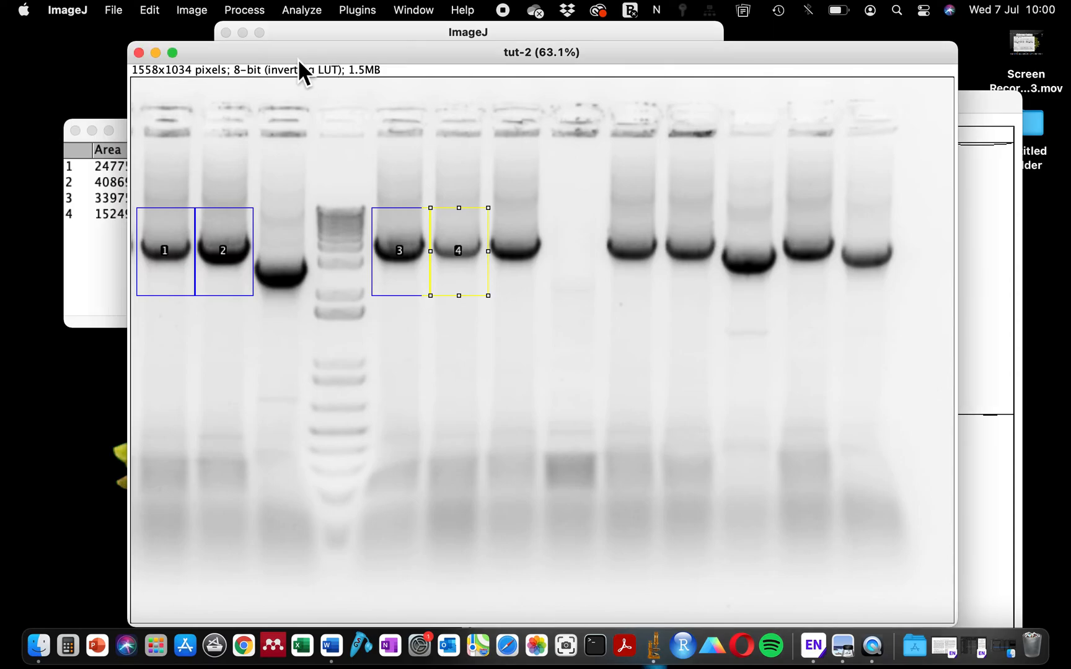
left_click(302, 10)
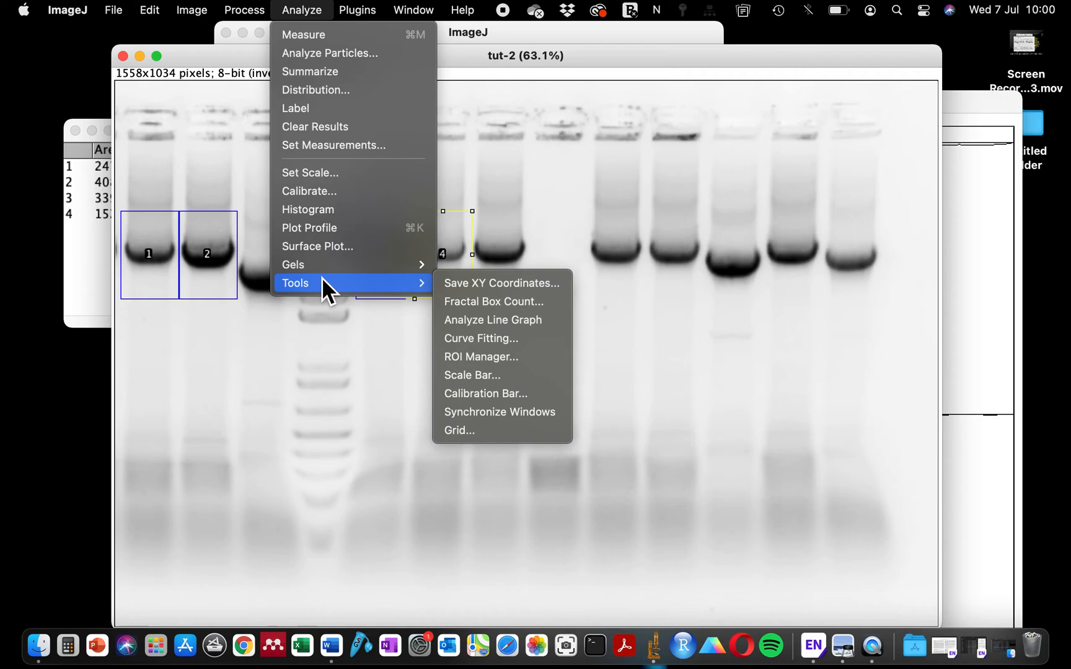
mouse_move(294, 264)
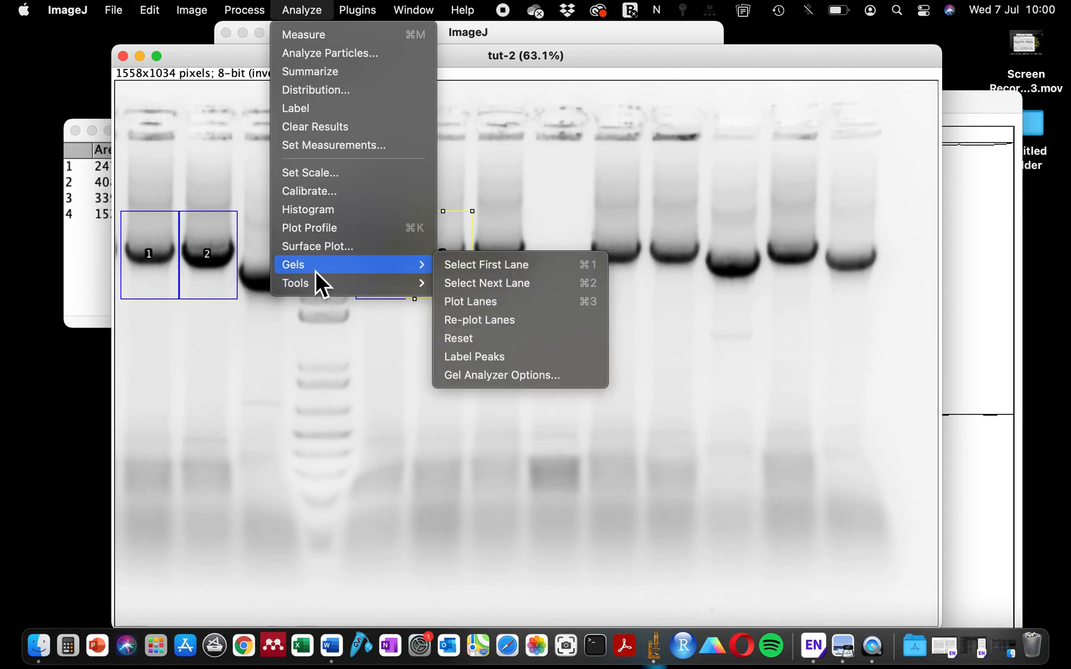
mouse_move(486, 283)
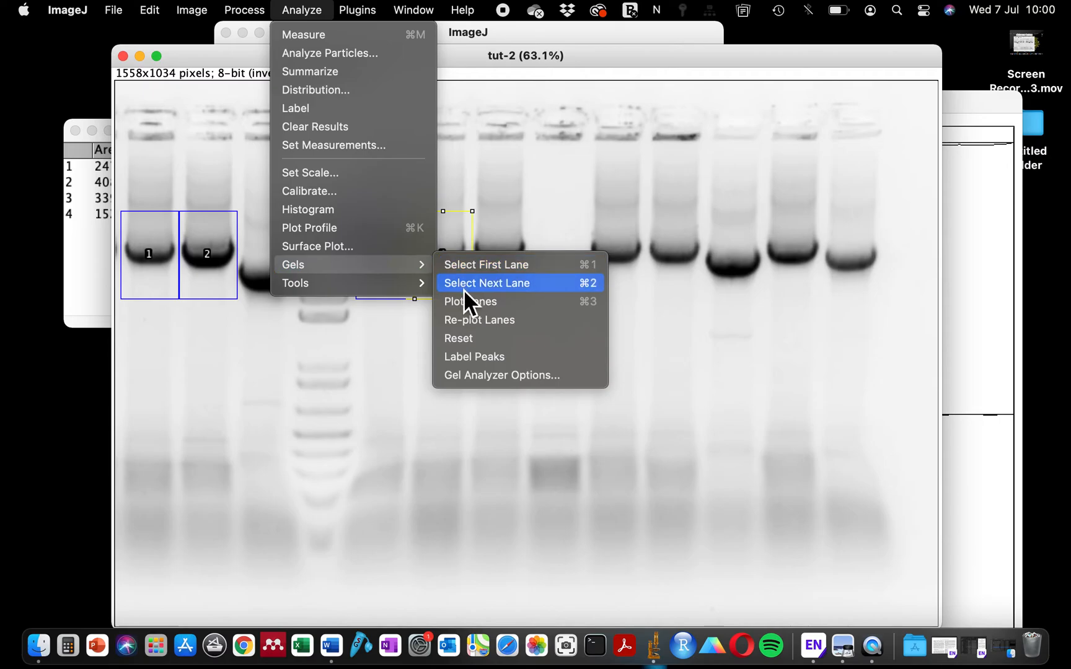
Step: Dismiss the lane selection error and clear the previously marked gel lanes
left_click(486, 283)
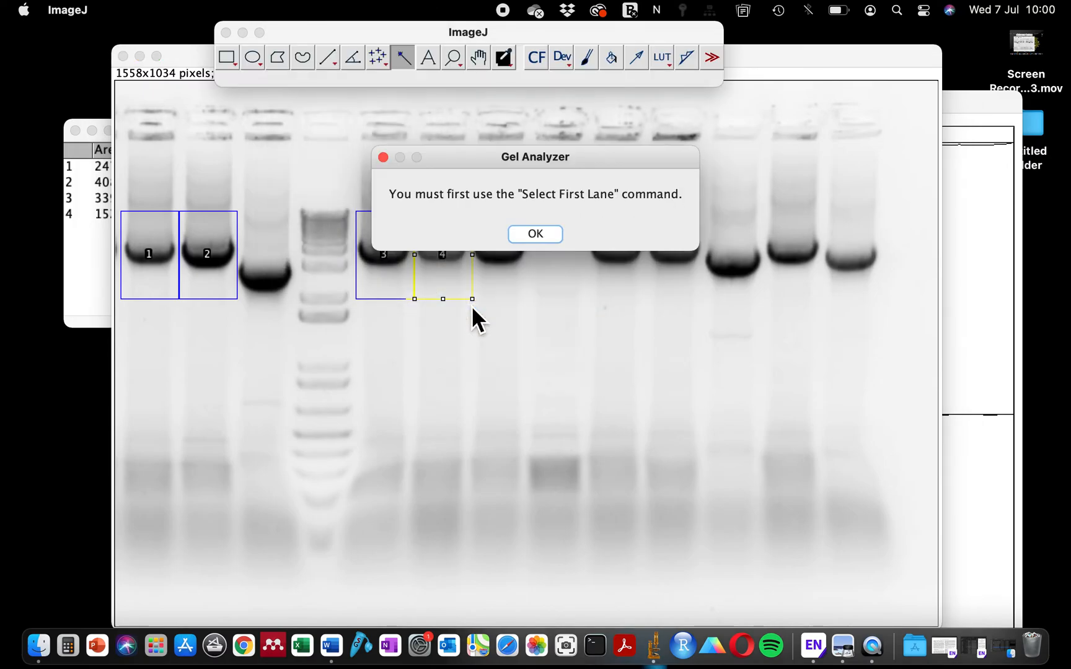
left_click(534, 233)
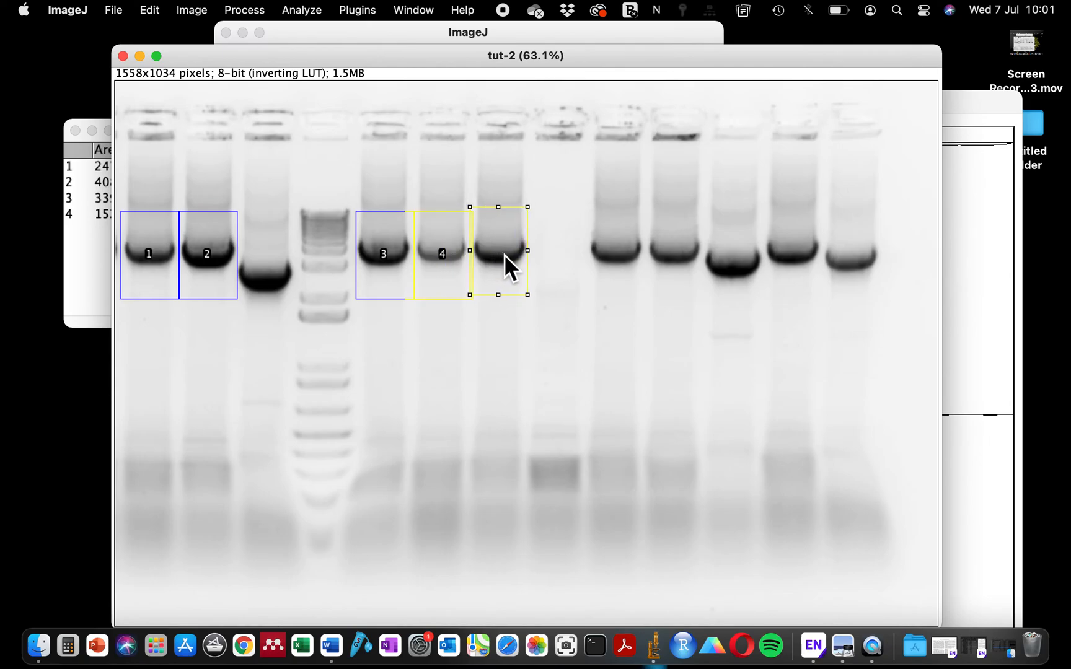
left_click(243, 9)
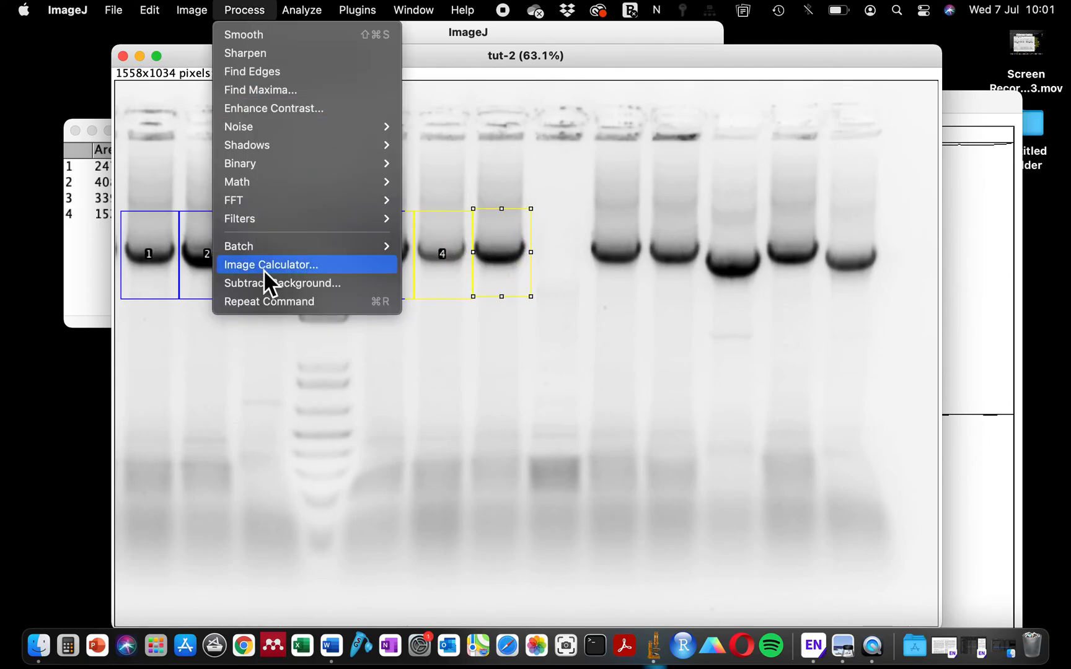
left_click(301, 10)
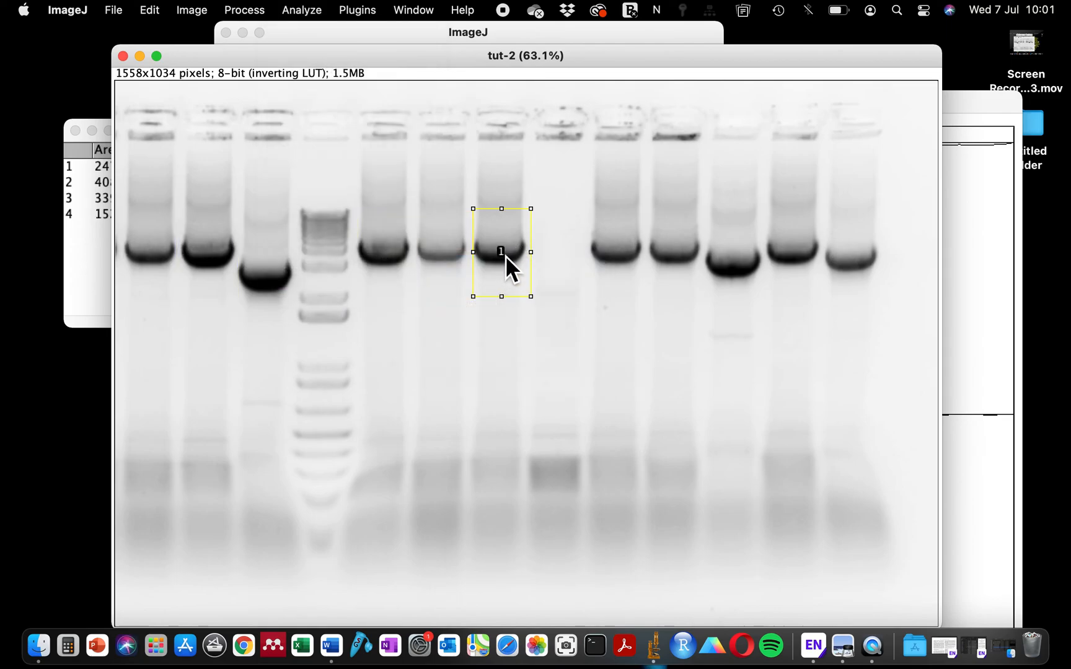
Step: Position the rectangle over another lane and reach the gel analysis commands
left_click_drag(501, 252, 442, 252)
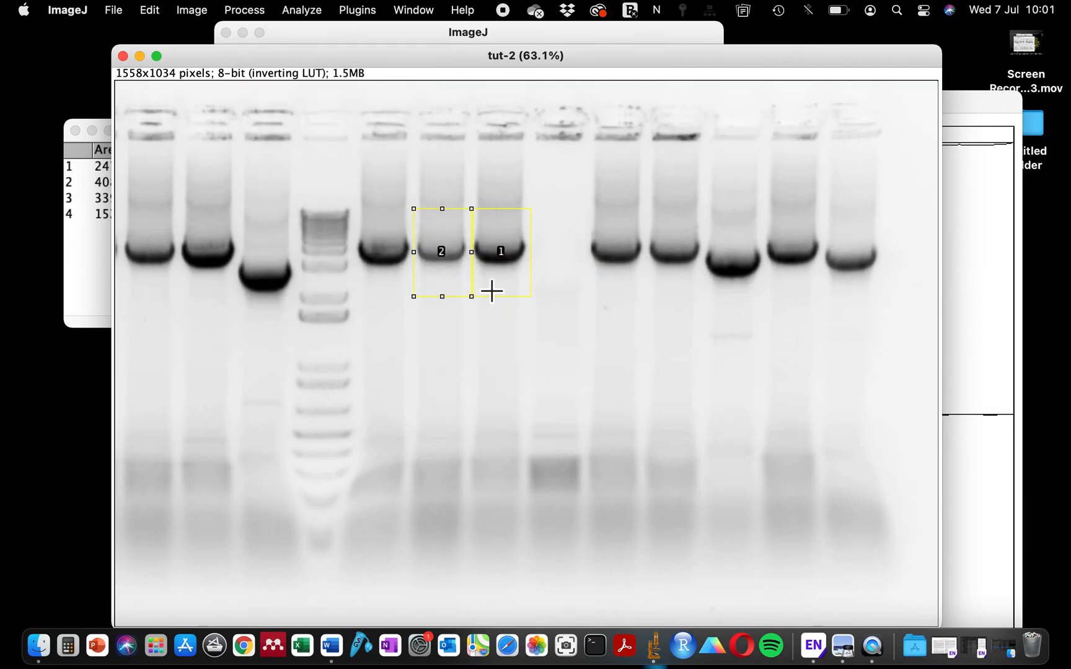
left_click(300, 10)
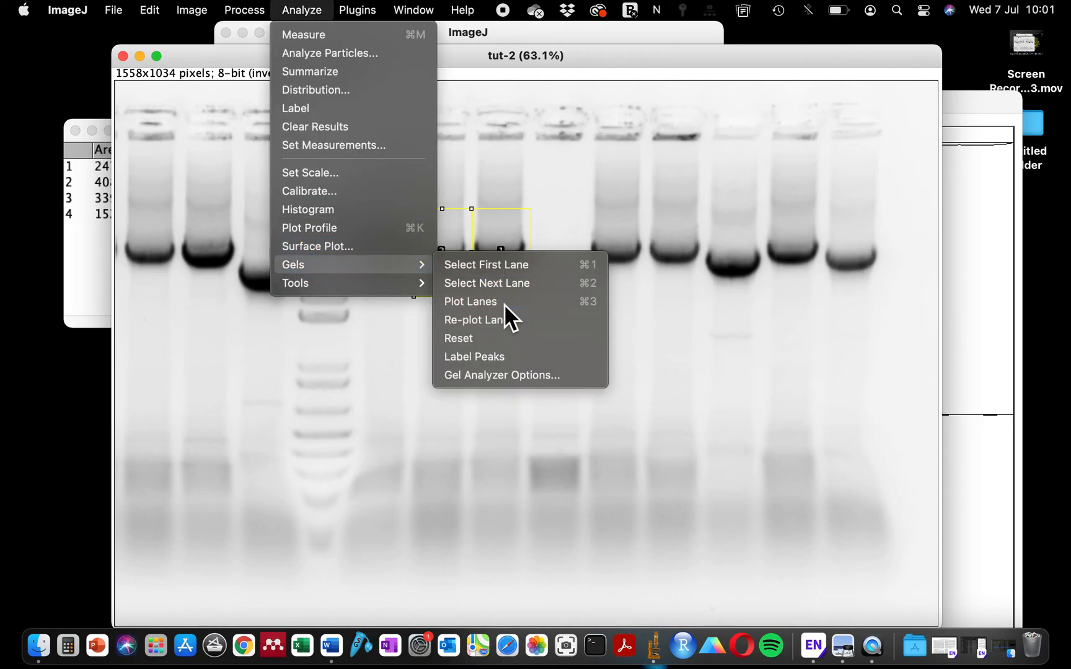
Step: Plot the intensity profiles of the two marked lanes in a new Plots of tut-2 window
left_click(469, 301)
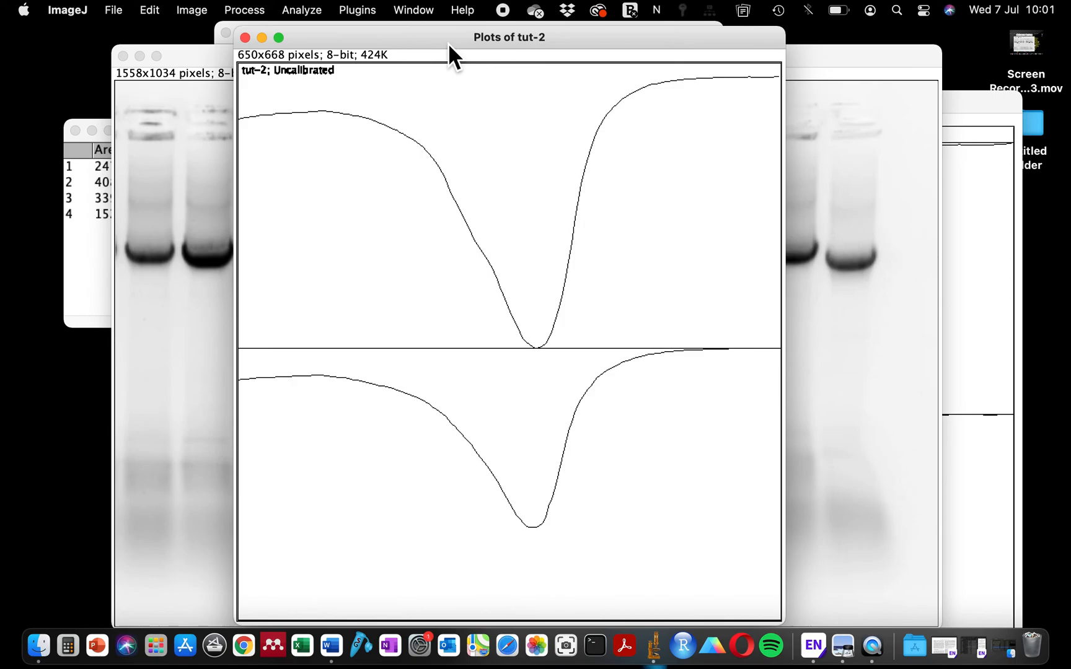
mouse_move(690, 470)
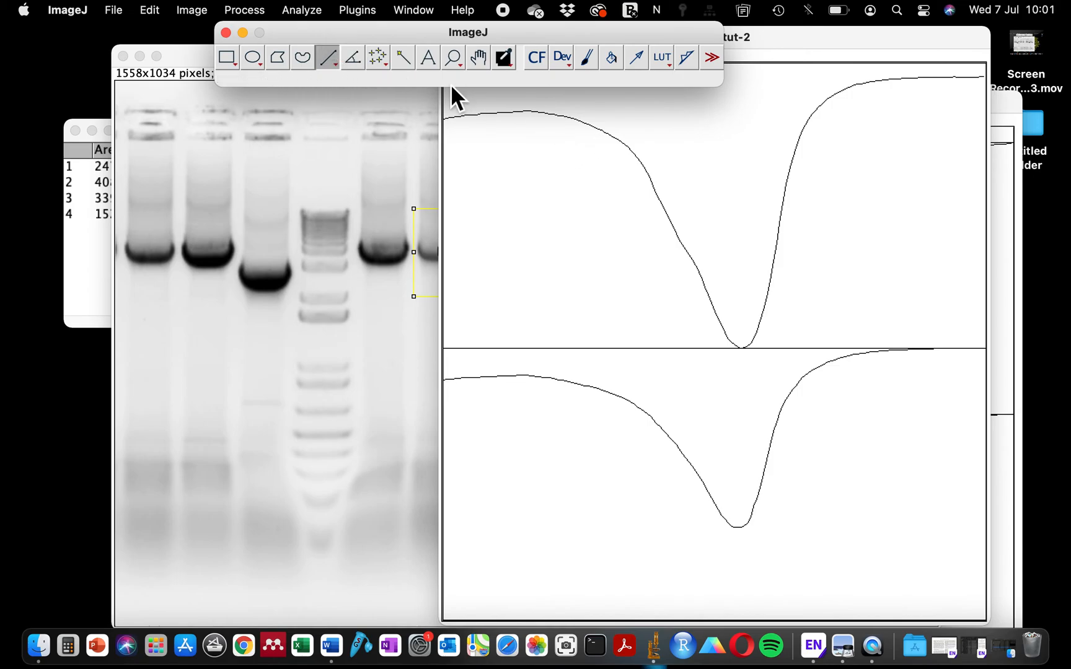
mouse_move(578, 129)
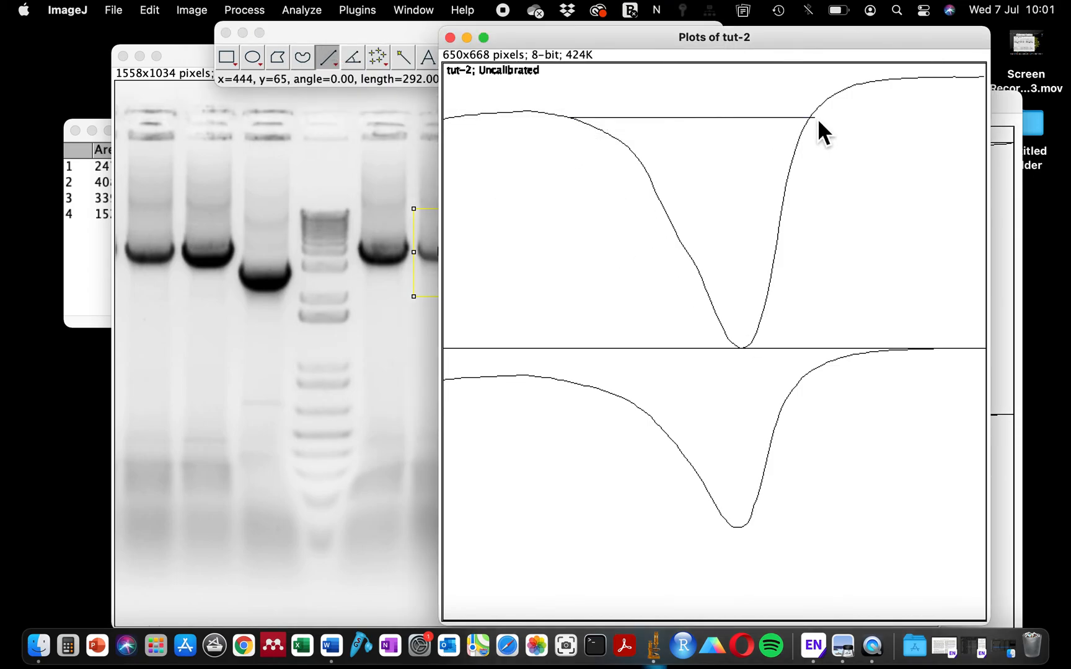
mouse_move(601, 399)
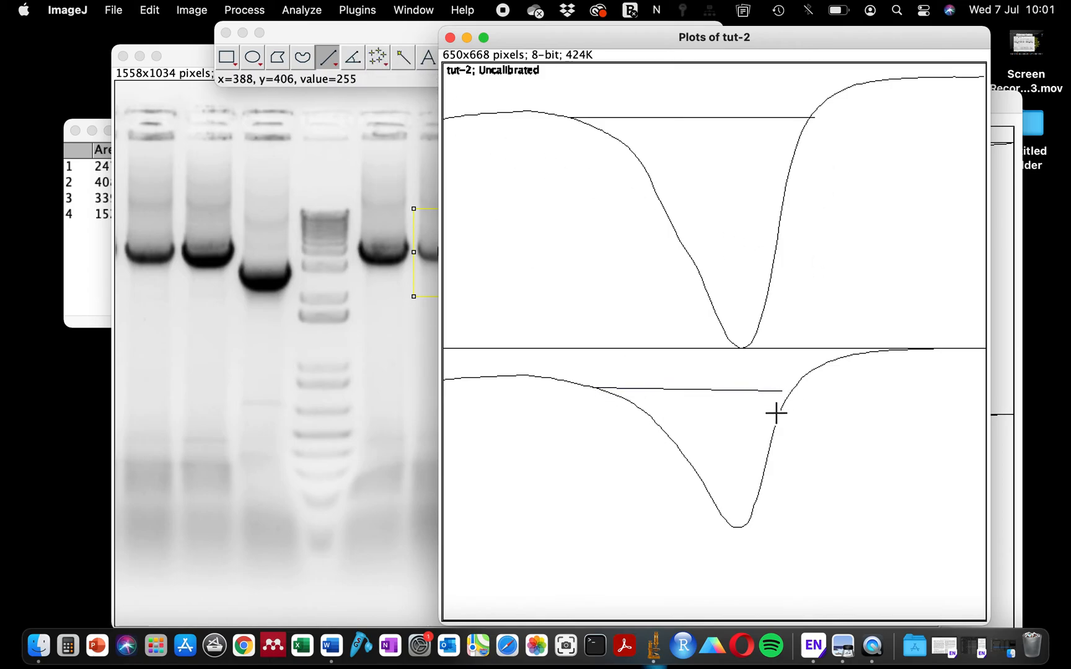
mouse_move(772, 512)
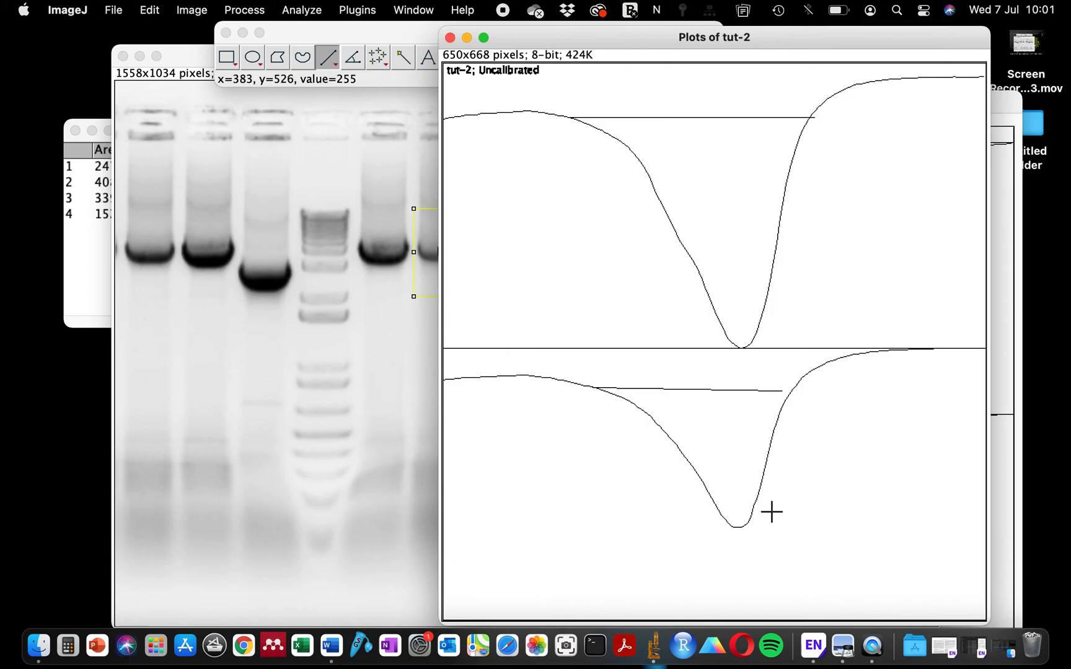
mouse_move(611, 265)
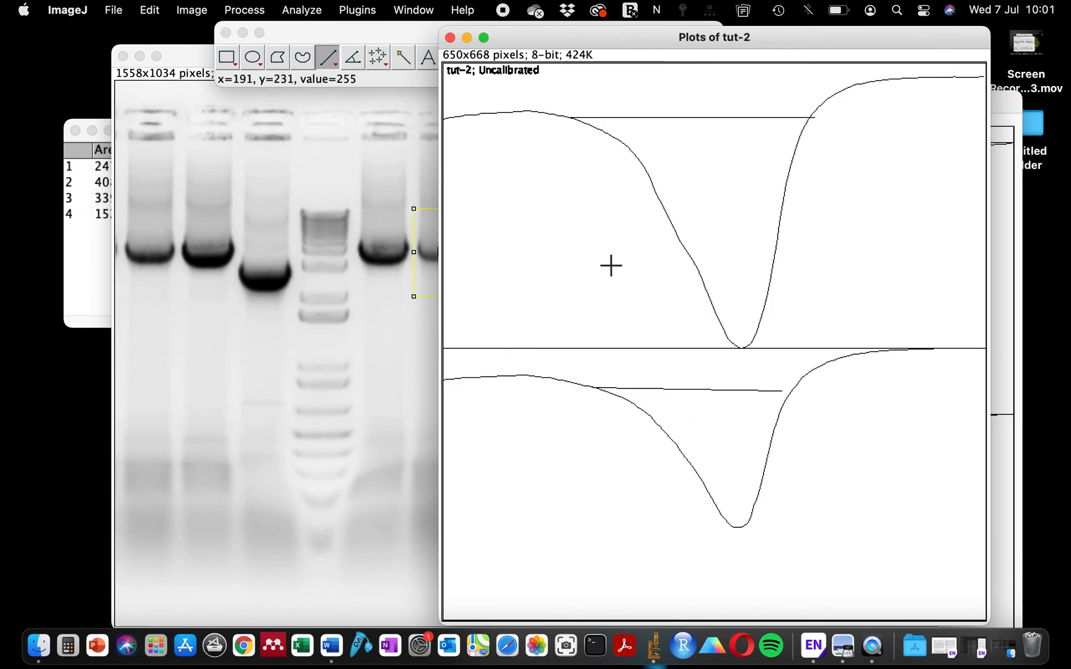
mouse_move(402, 57)
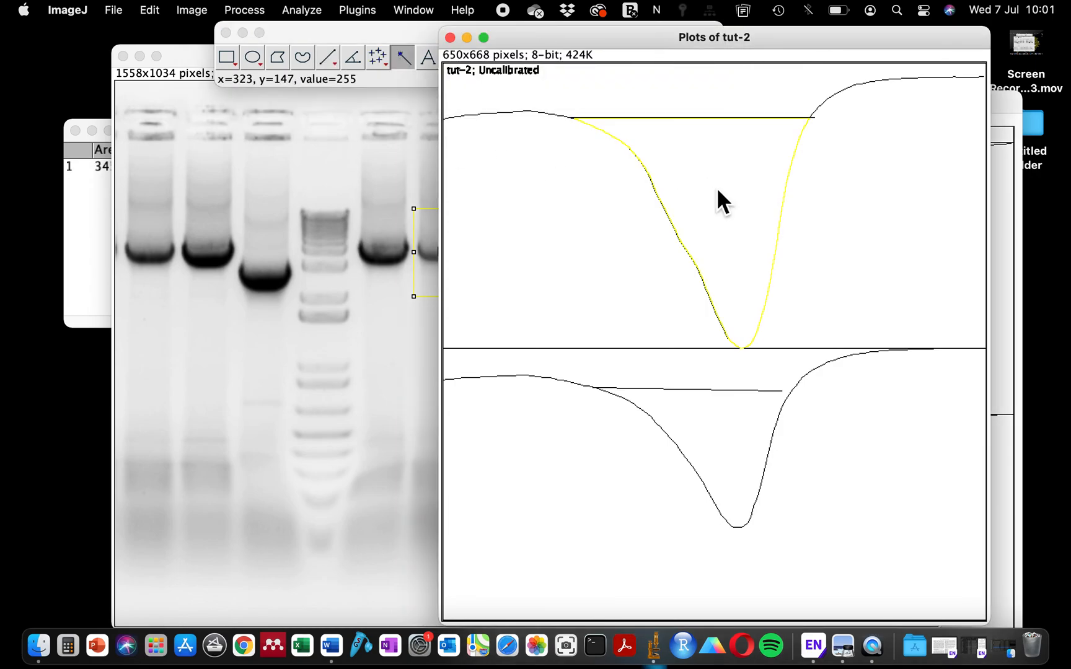
mouse_move(815, 125)
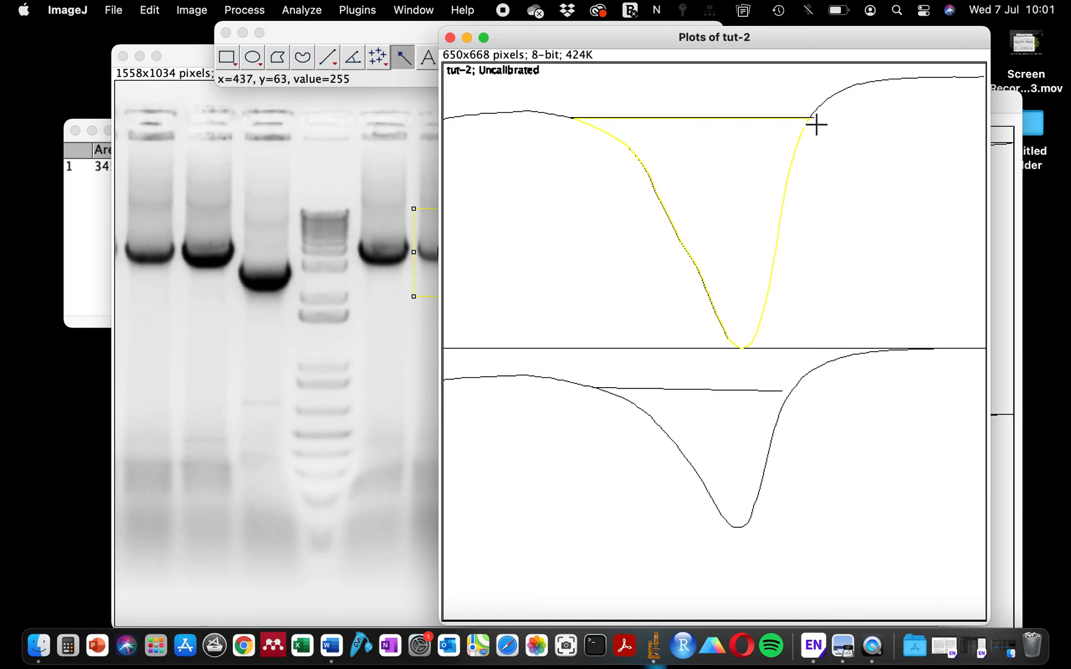
mouse_move(670, 410)
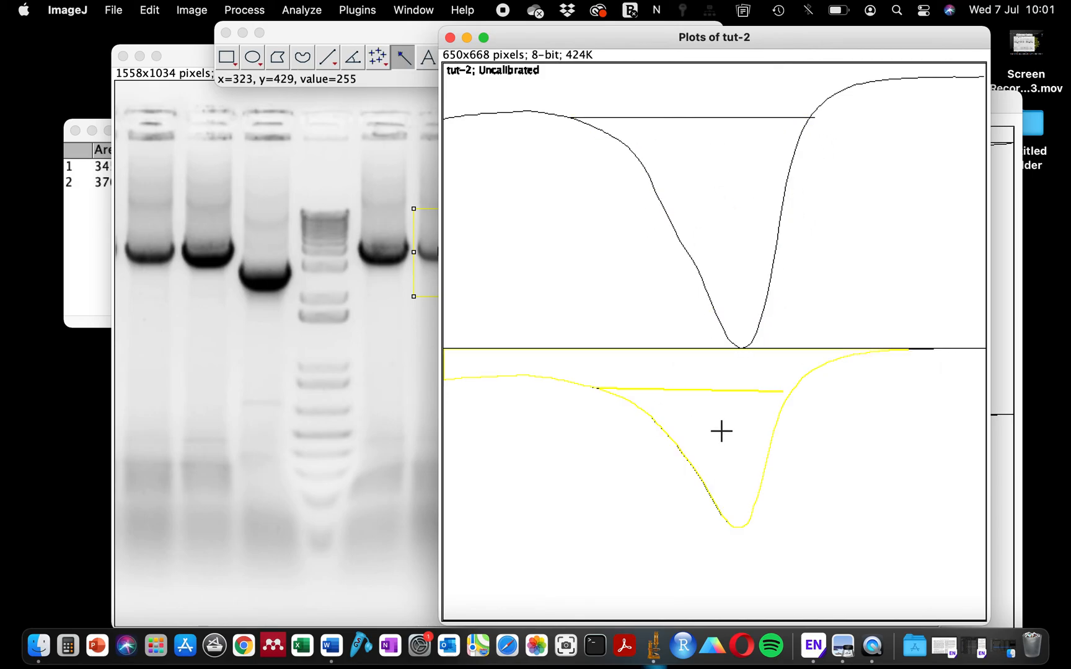
mouse_move(796, 406)
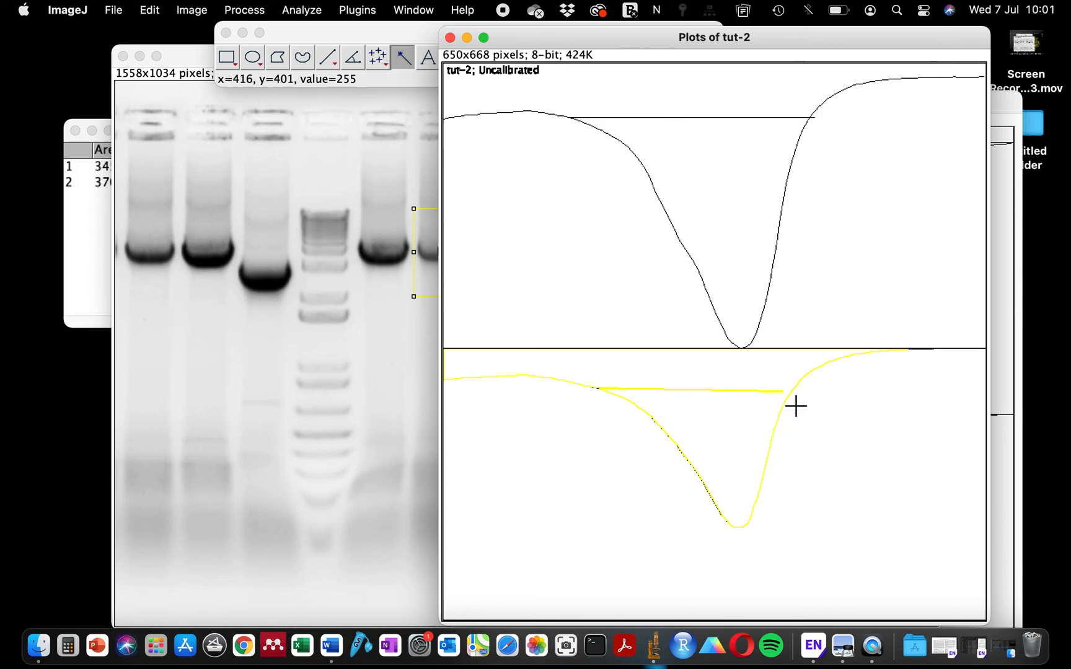
mouse_move(752, 524)
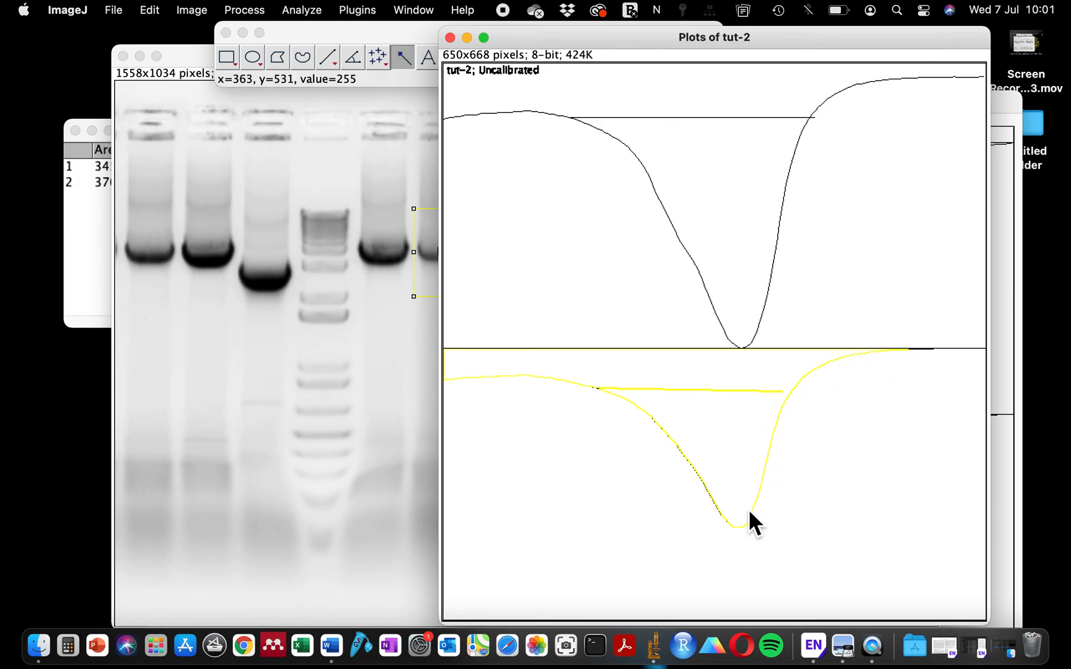
mouse_move(765, 407)
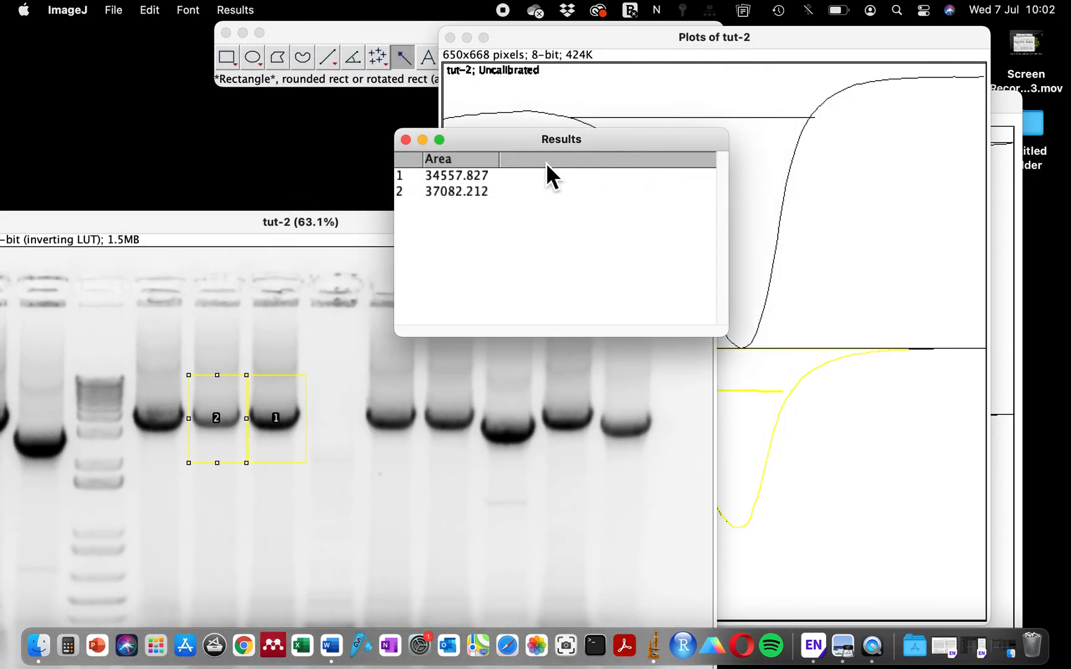
left_click_drag(561, 139, 431, 130)
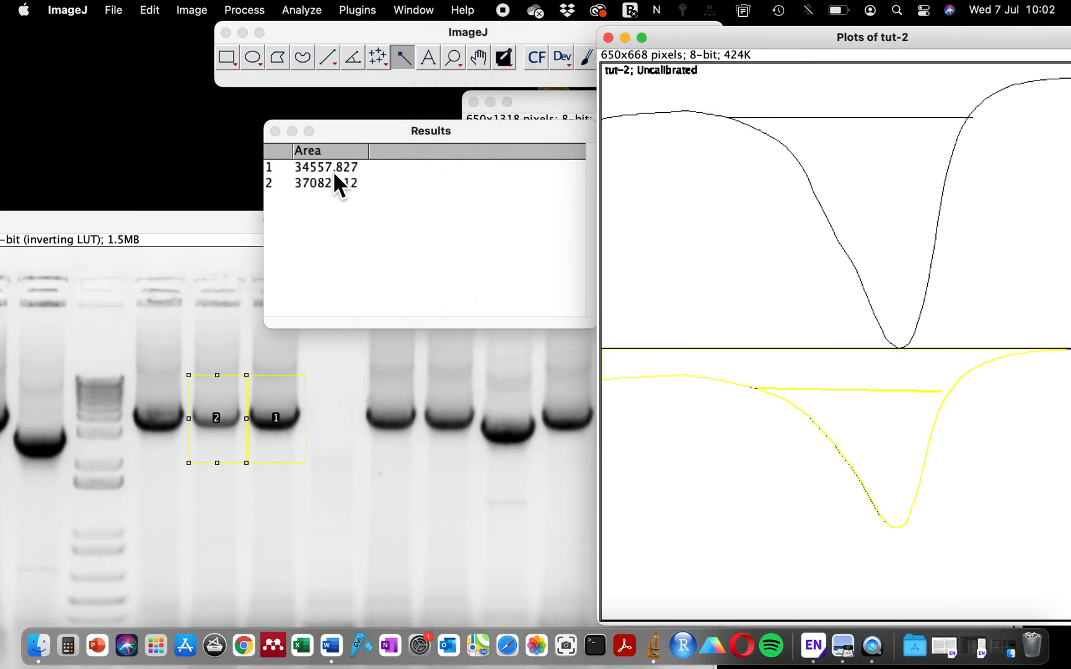
left_click(326, 167)
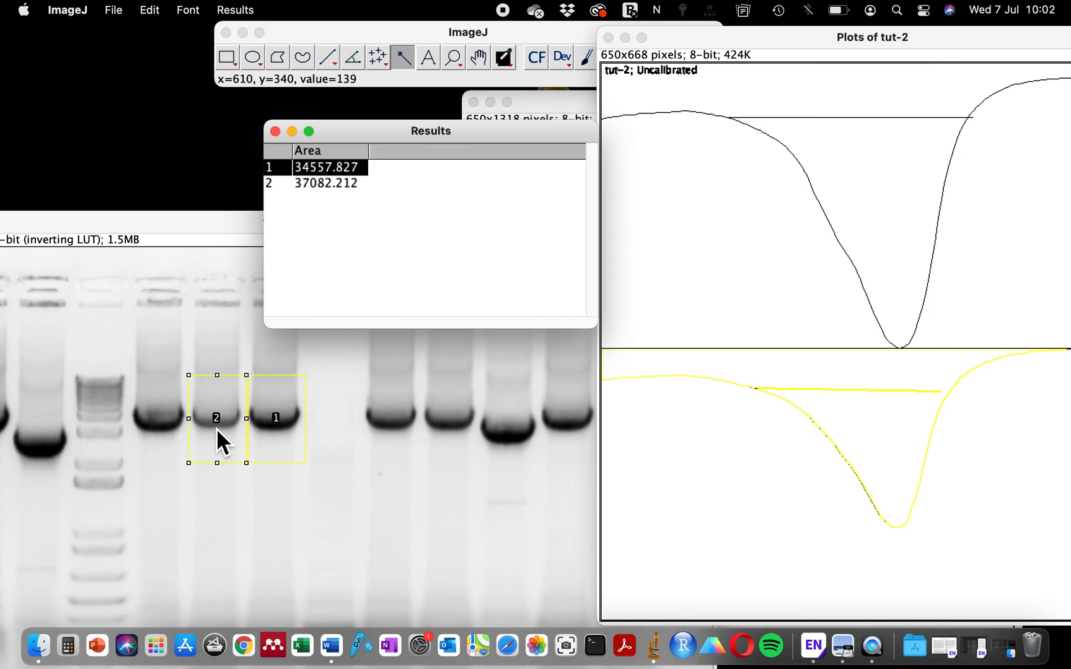
mouse_move(246, 437)
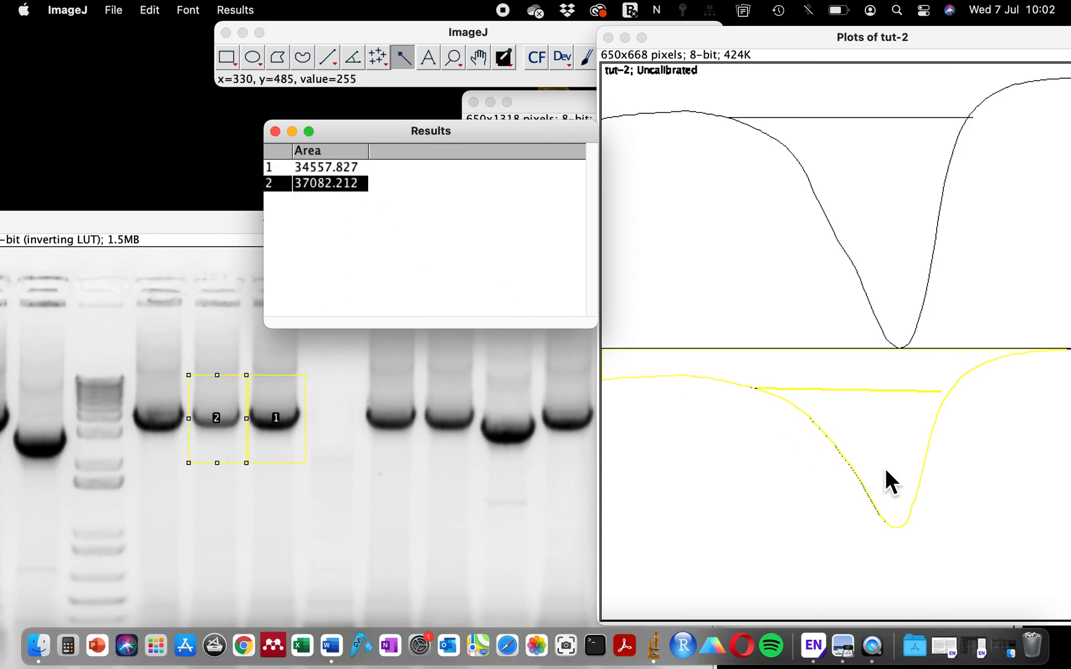
left_click(326, 166)
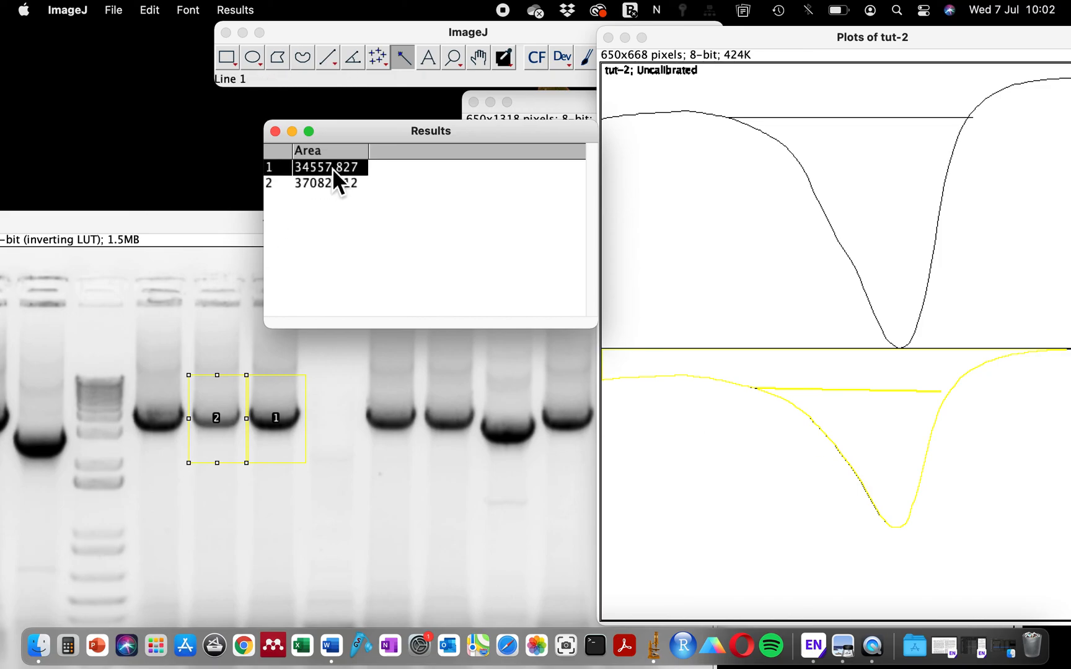
mouse_move(784, 56)
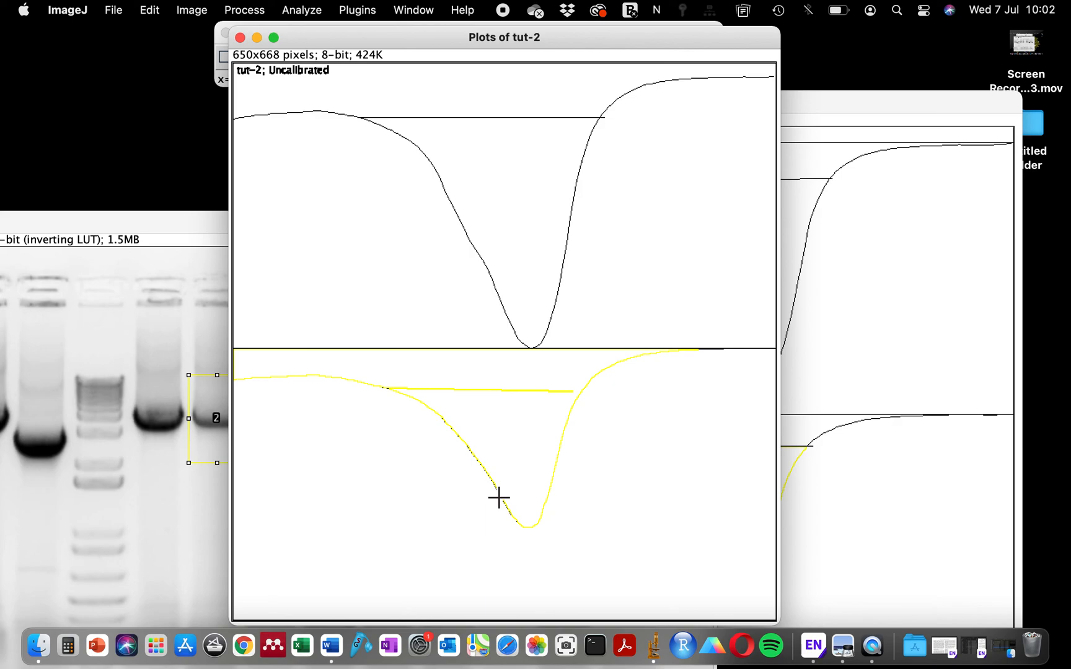
mouse_move(300, 380)
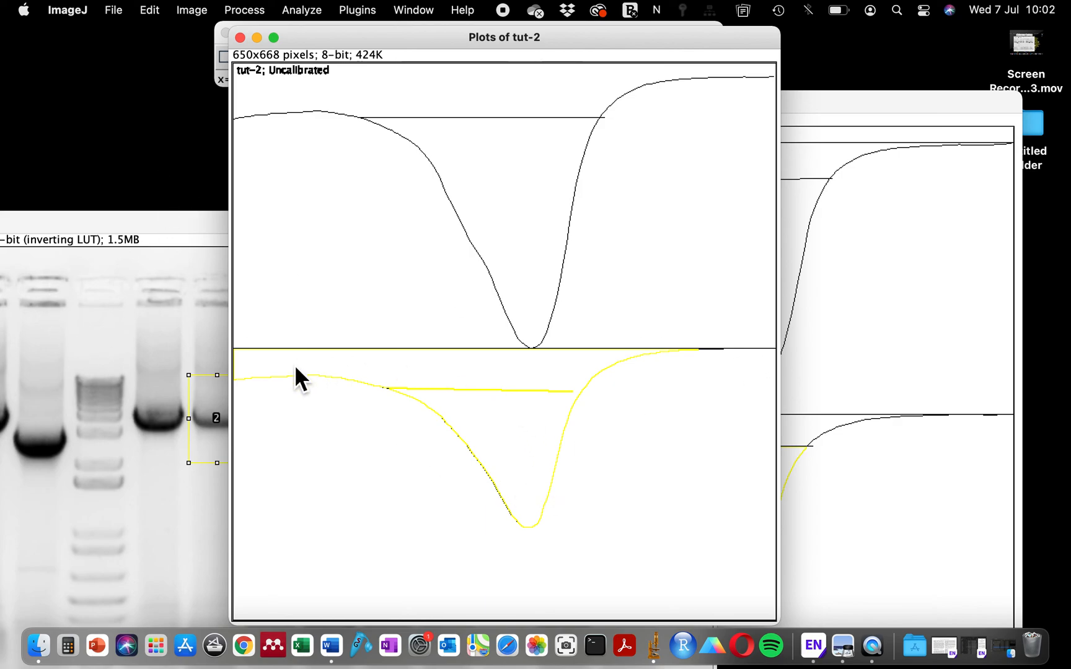
mouse_move(778, 529)
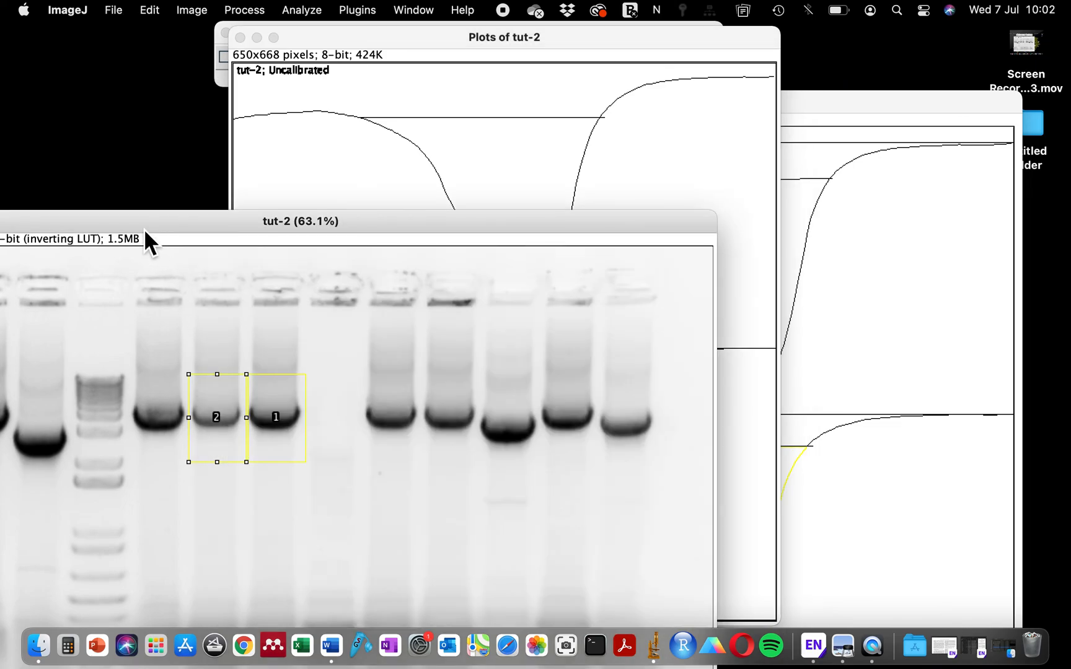
mouse_move(475, 67)
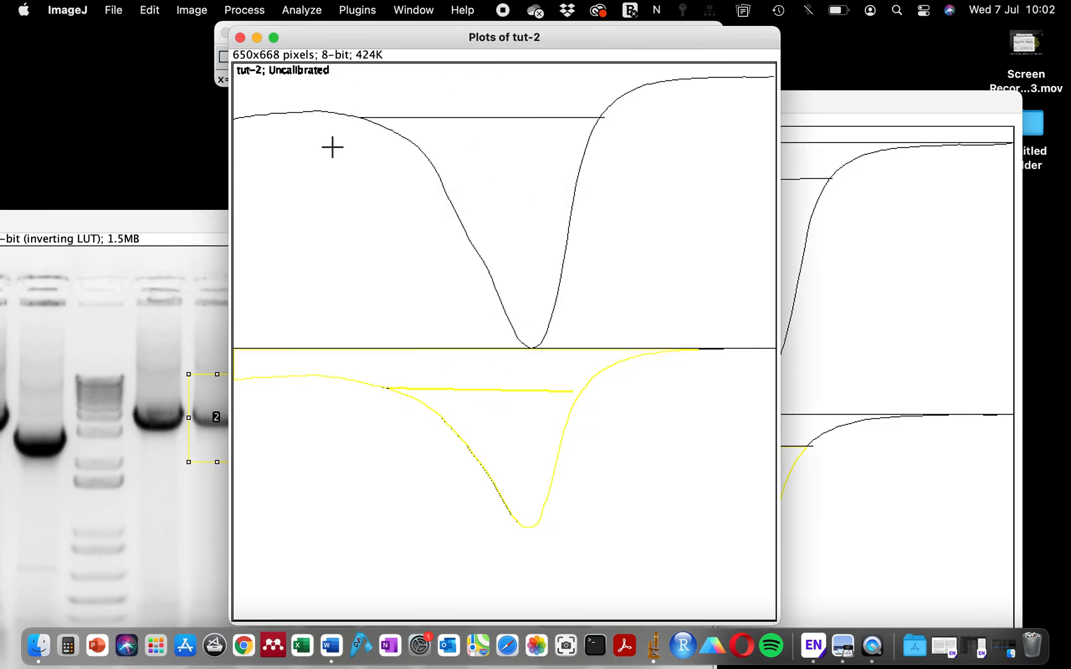
mouse_move(493, 132)
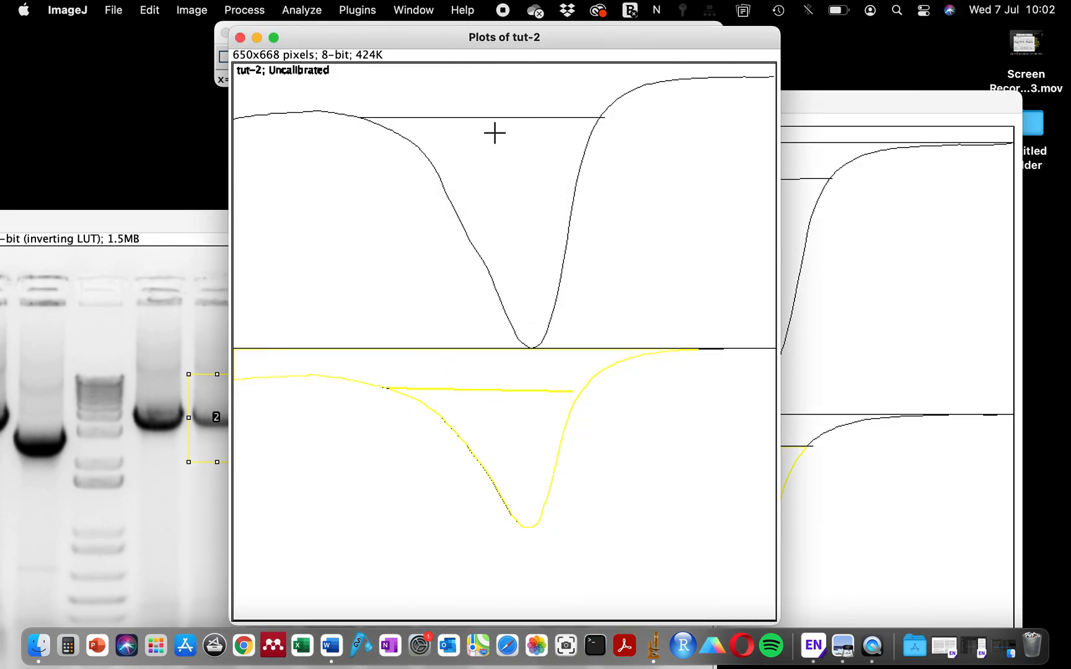
mouse_move(342, 131)
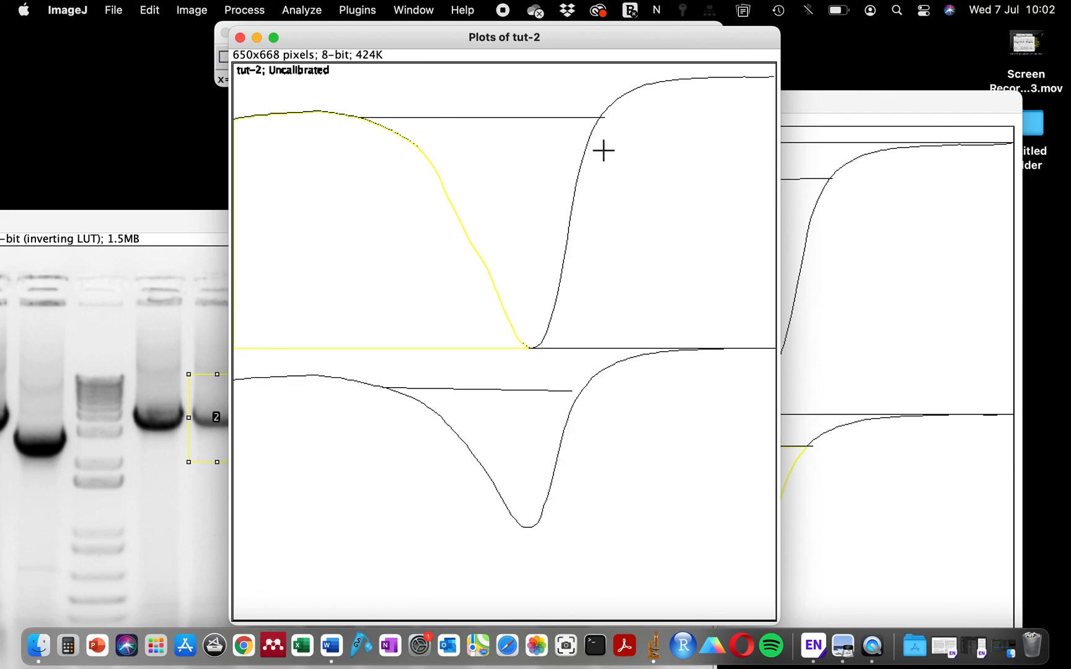
mouse_move(559, 461)
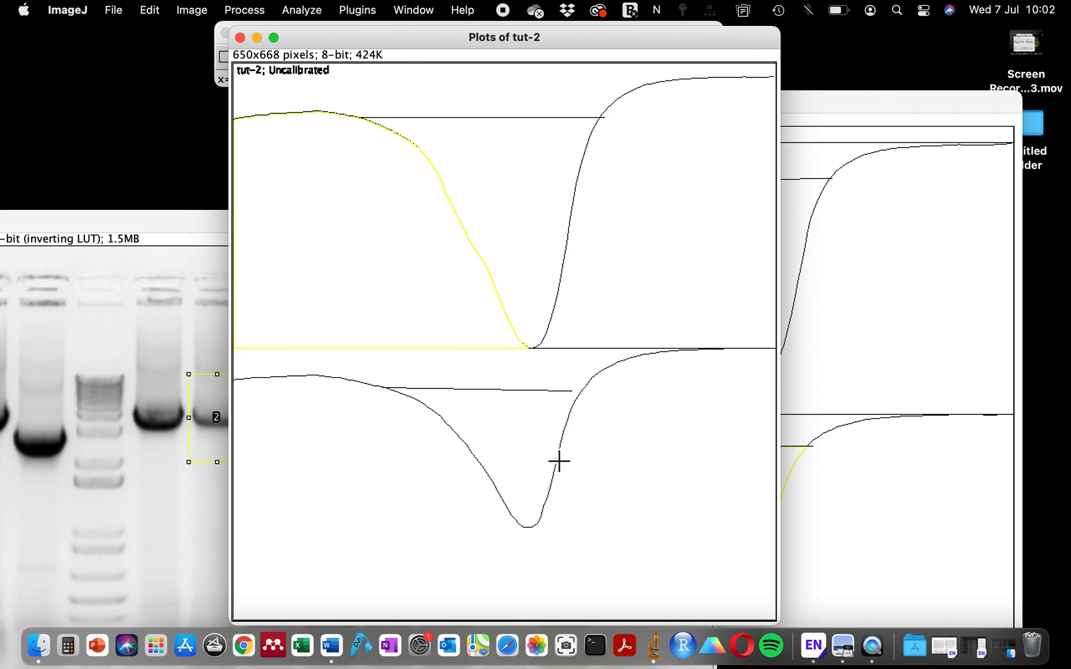